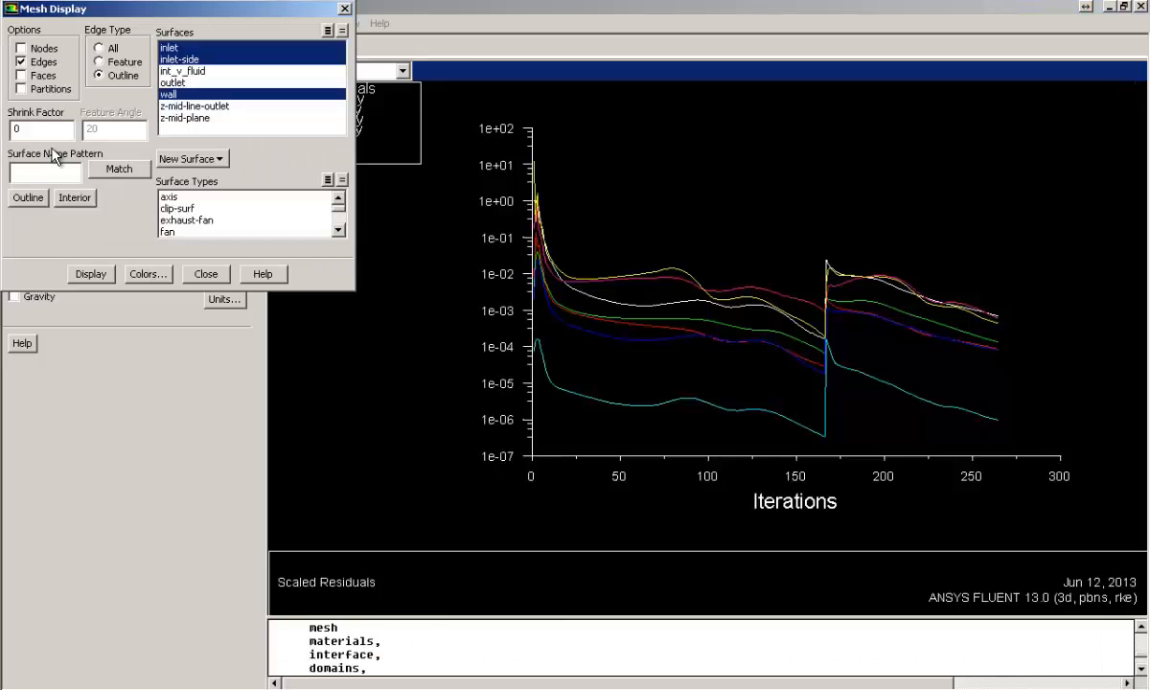
# - Display the outline mesh of the inlet, outlet and wall surfaces and close Mesh Display
pyautogui.click(173, 82)
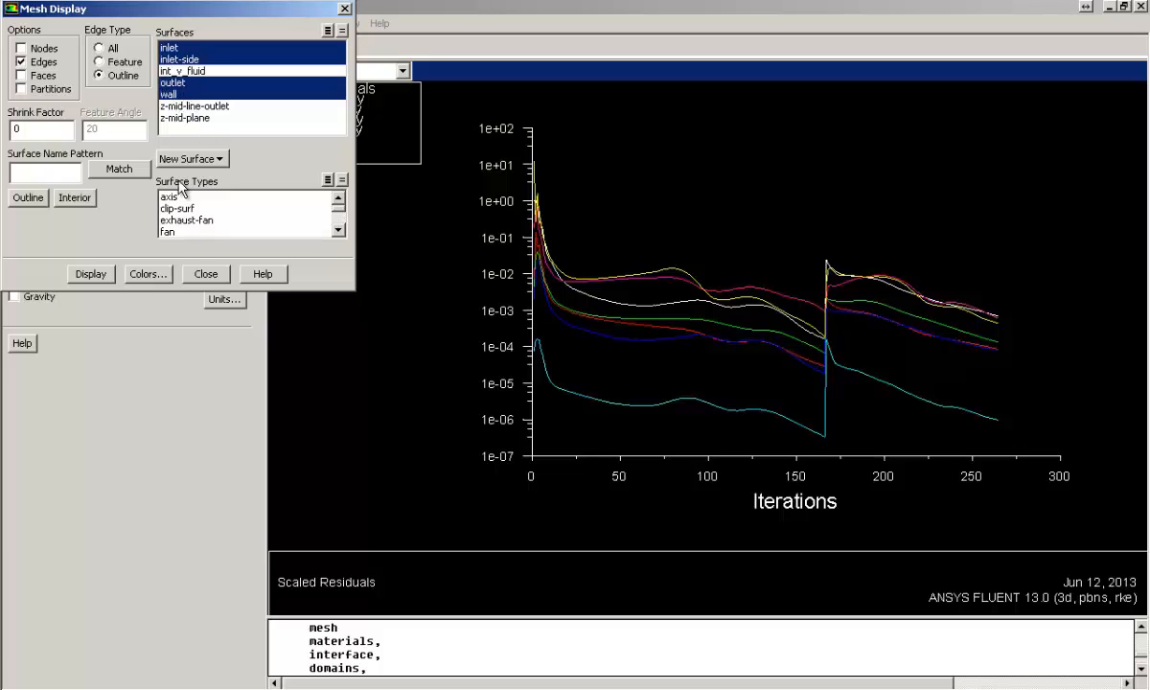
pyautogui.click(90, 274)
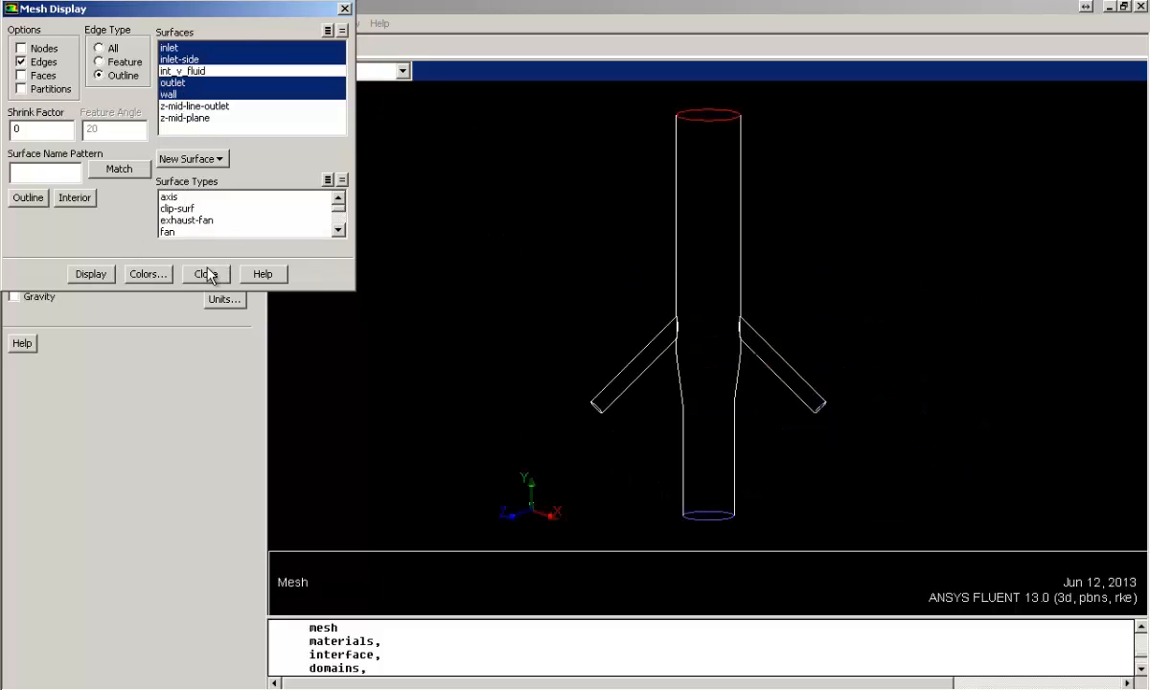
pyautogui.click(203, 274)
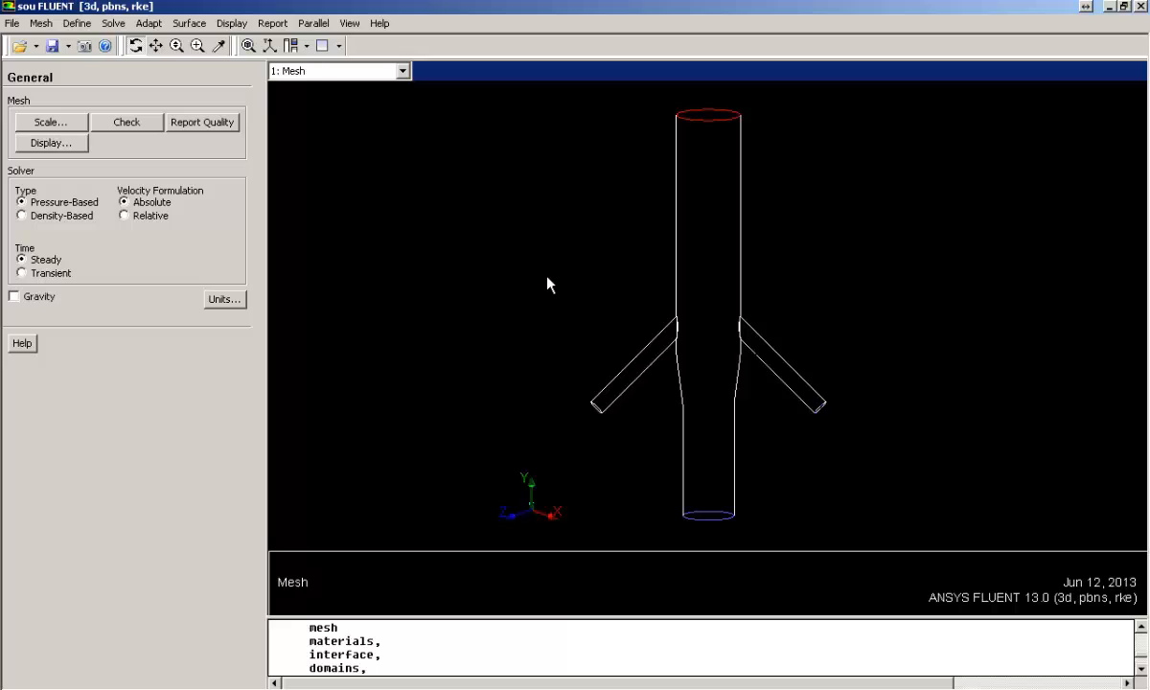
pyautogui.moveTo(326, 256)
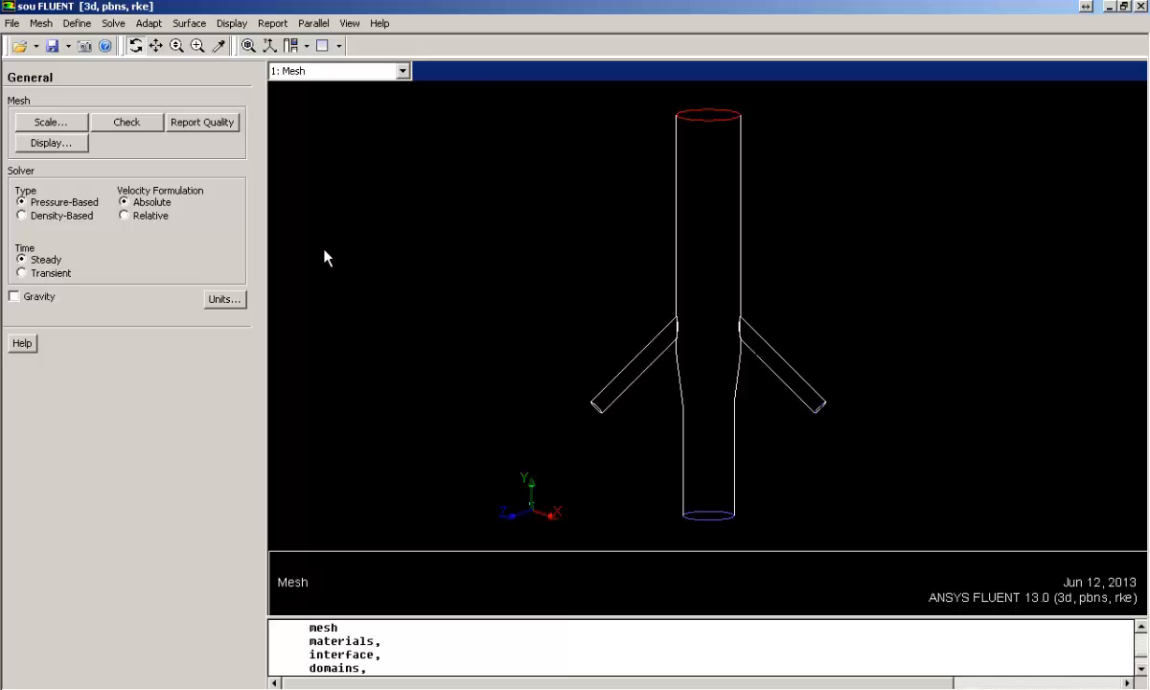
# - Report Mass Flow Rate through inlet, inlet-side and outlet, then switch to Total Heat Transfer Rate
pyautogui.click(272, 23)
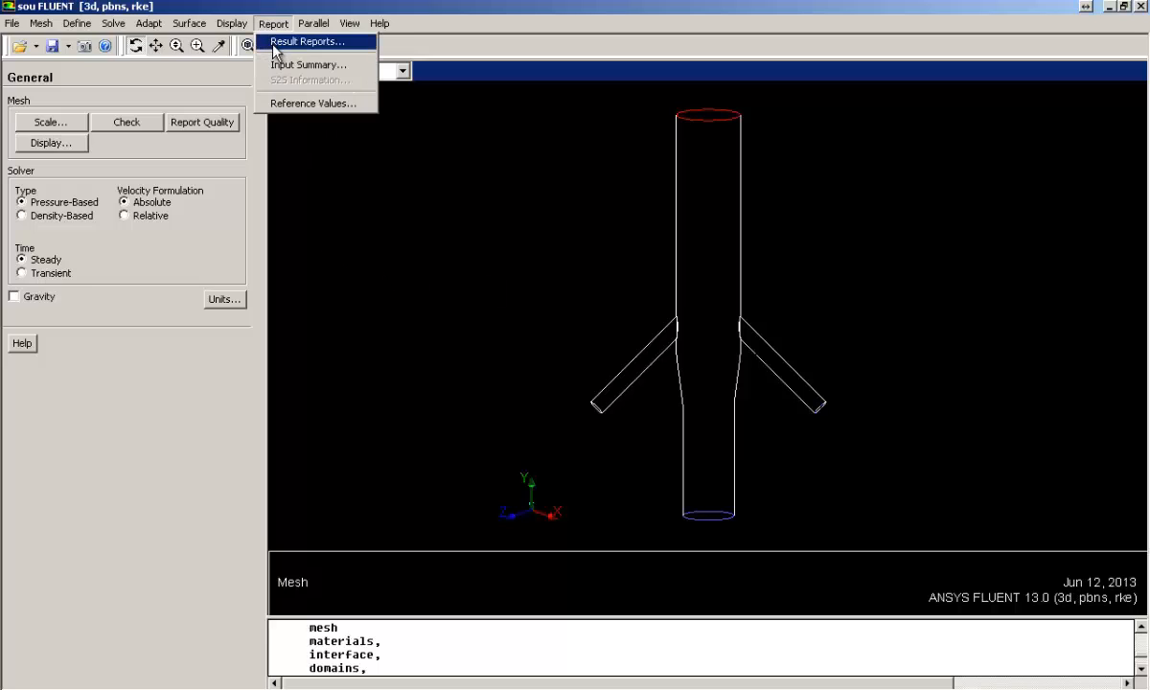
pyautogui.click(307, 42)
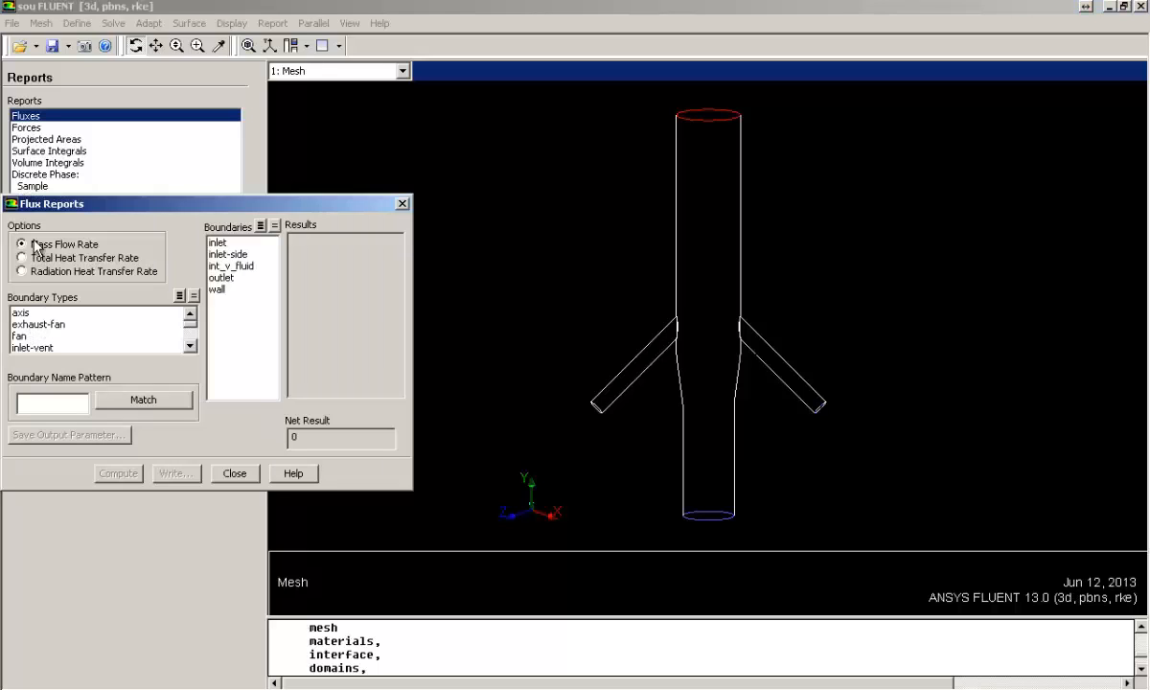
pyautogui.click(219, 241)
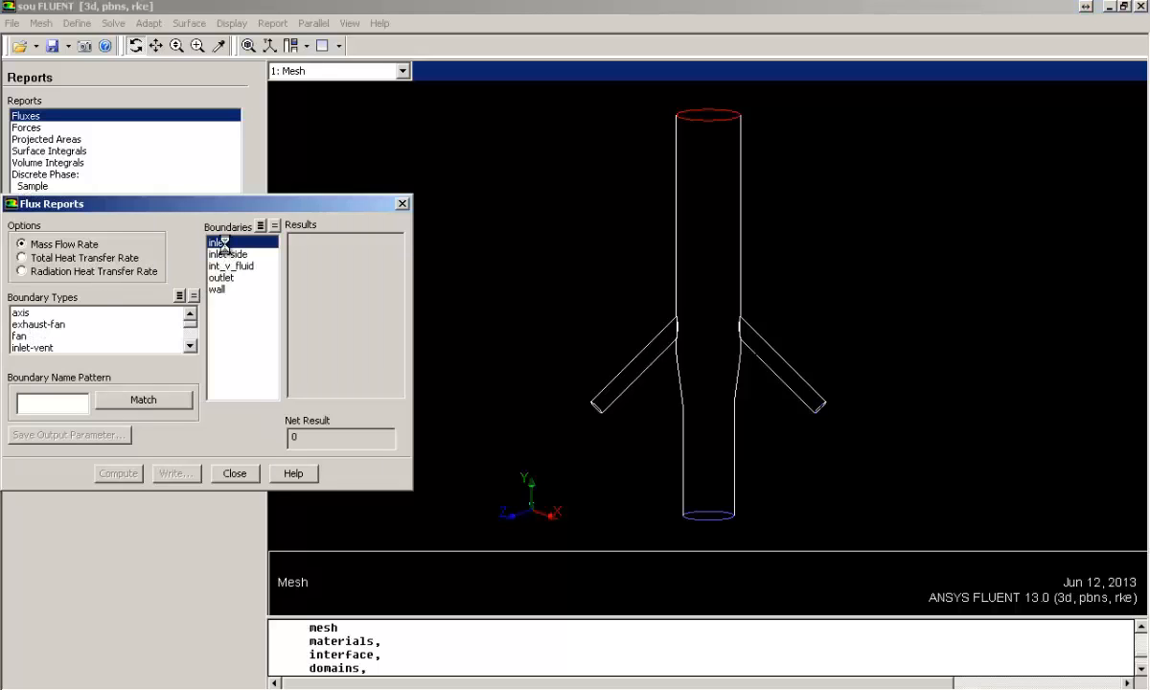
pyautogui.click(230, 253)
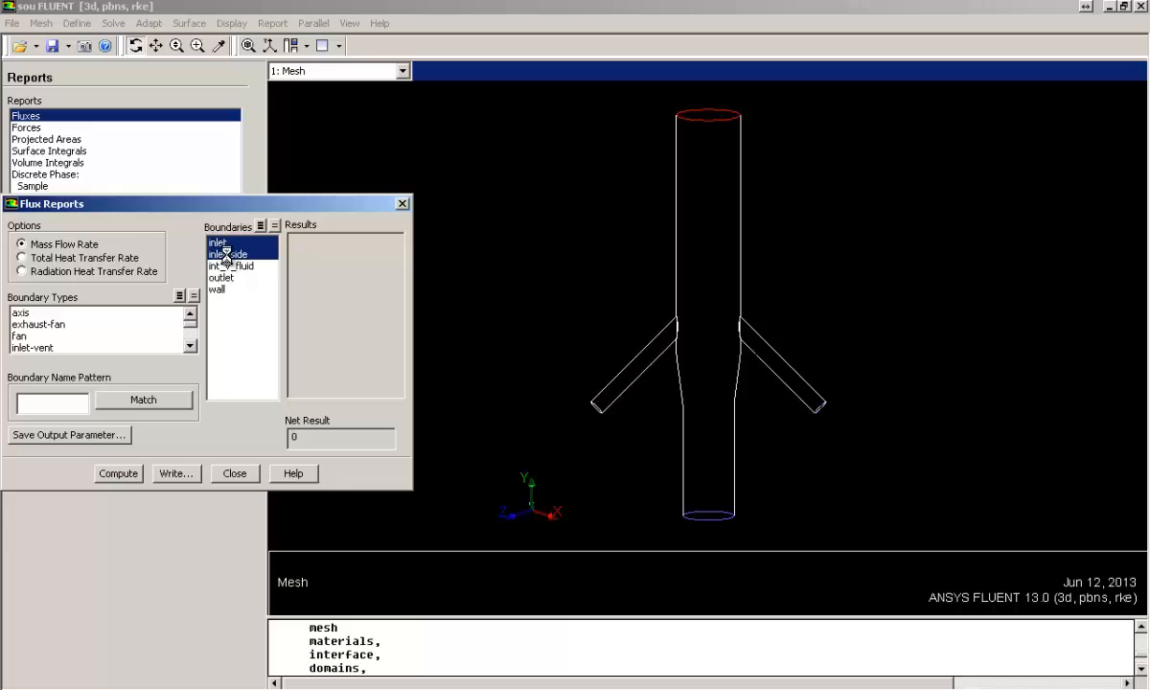
pyautogui.click(222, 276)
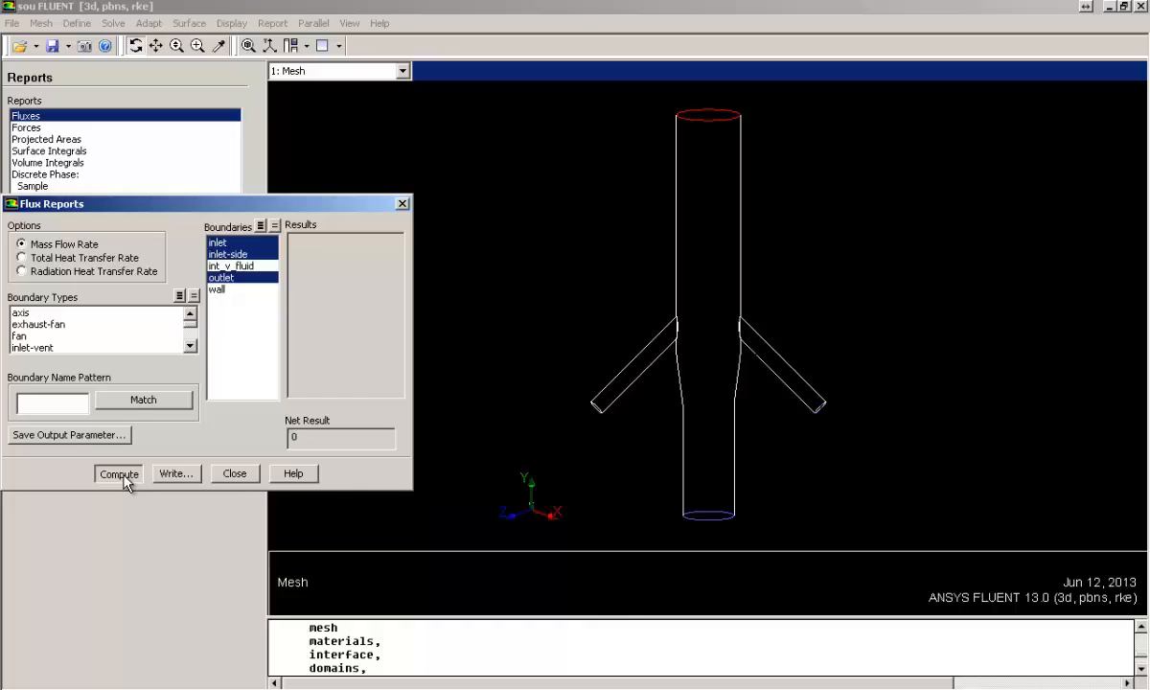
pyautogui.click(117, 473)
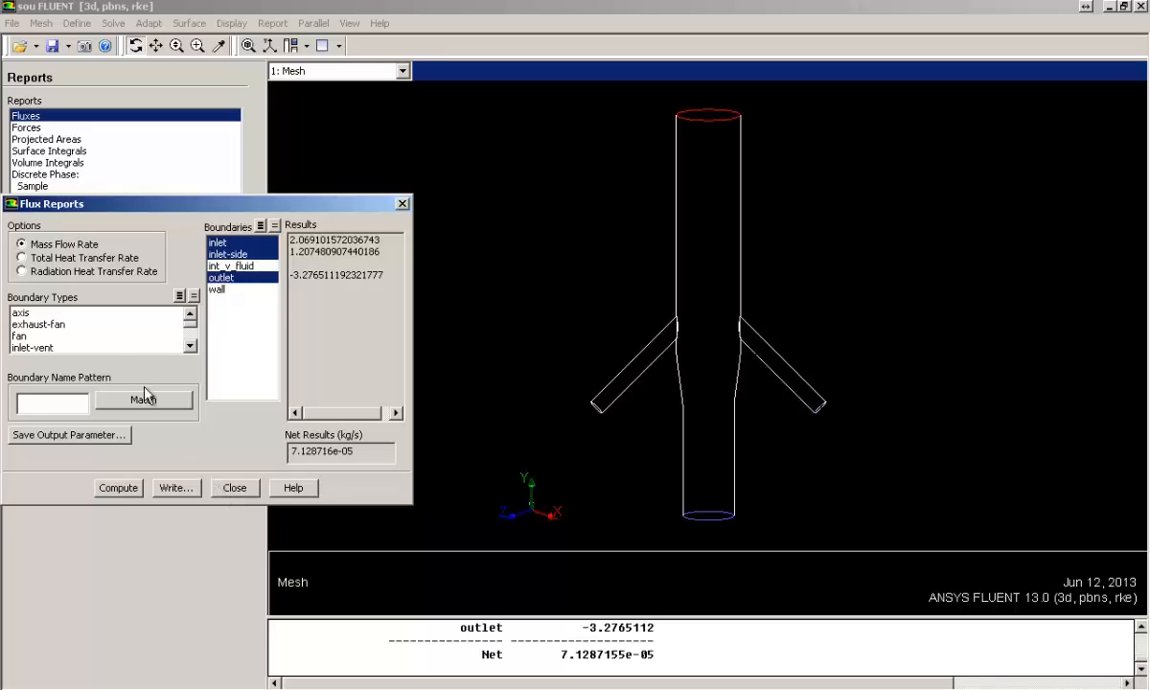
pyautogui.click(23, 256)
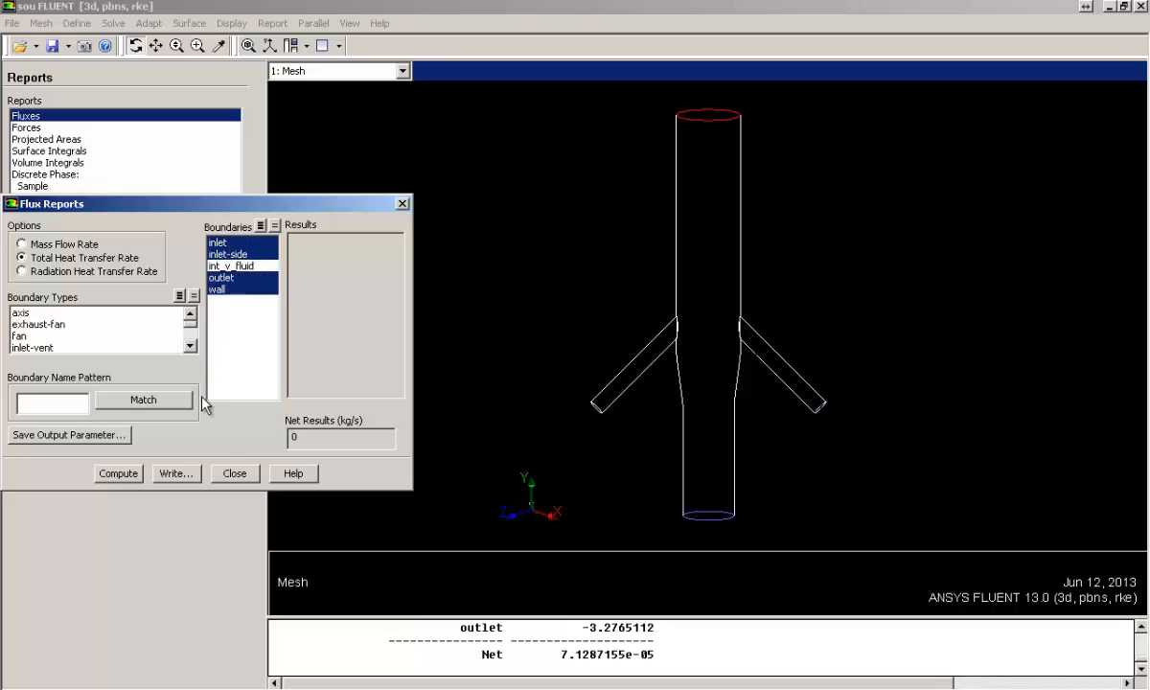
# - Compute the Total Heat Transfer Rate over inlets, outlet and wall (net about 0.23 W) and close
pyautogui.click(117, 471)
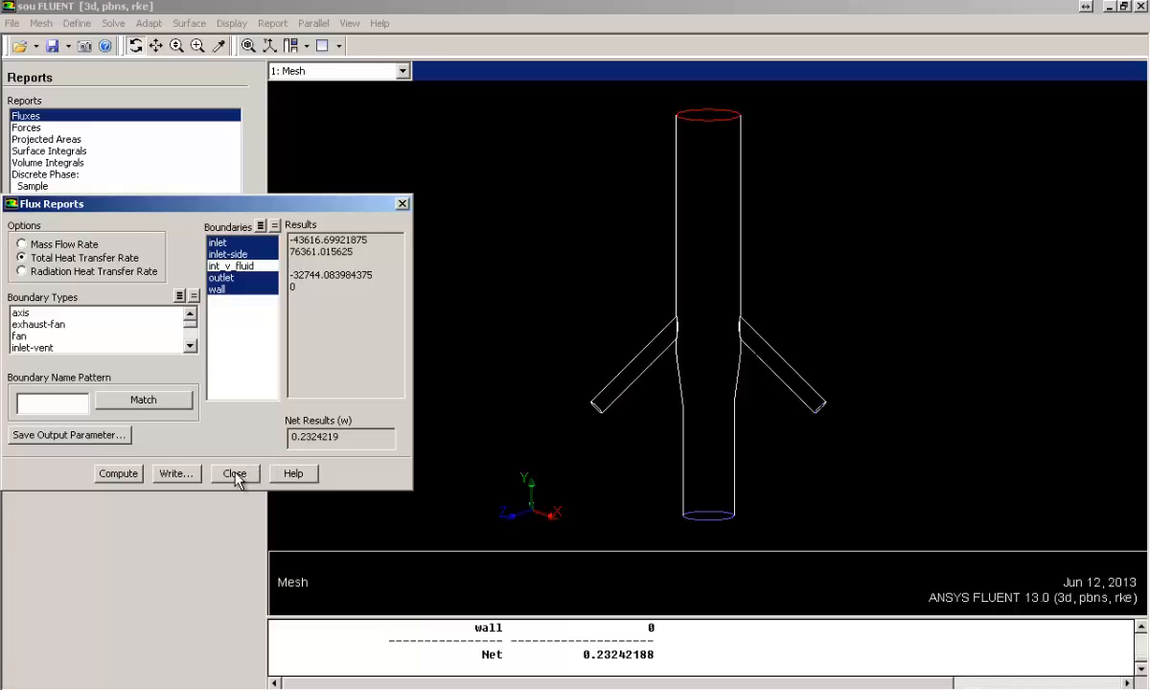
pyautogui.click(234, 473)
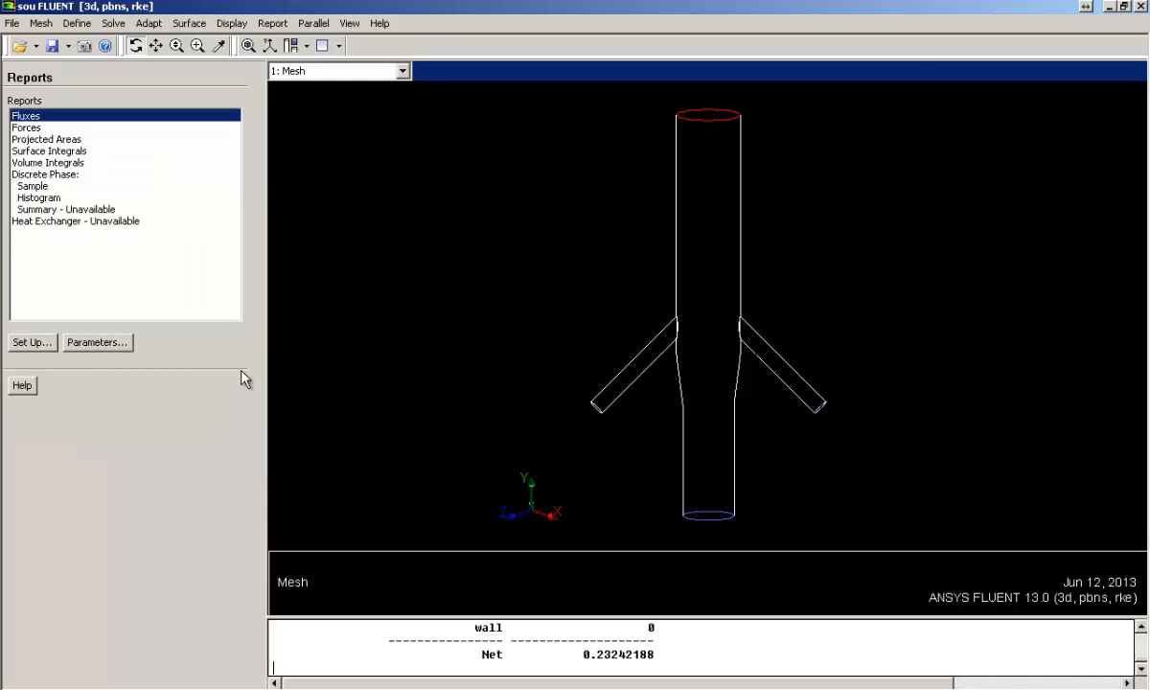
pyautogui.moveTo(265, 196)
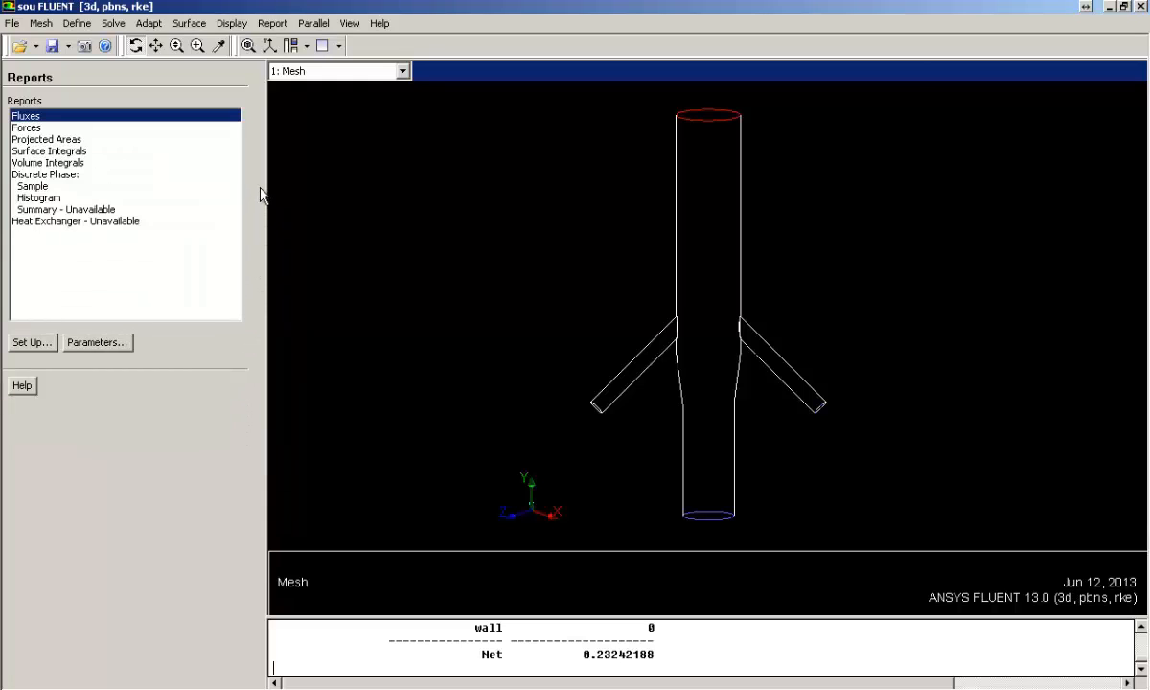
pyautogui.moveTo(253, 73)
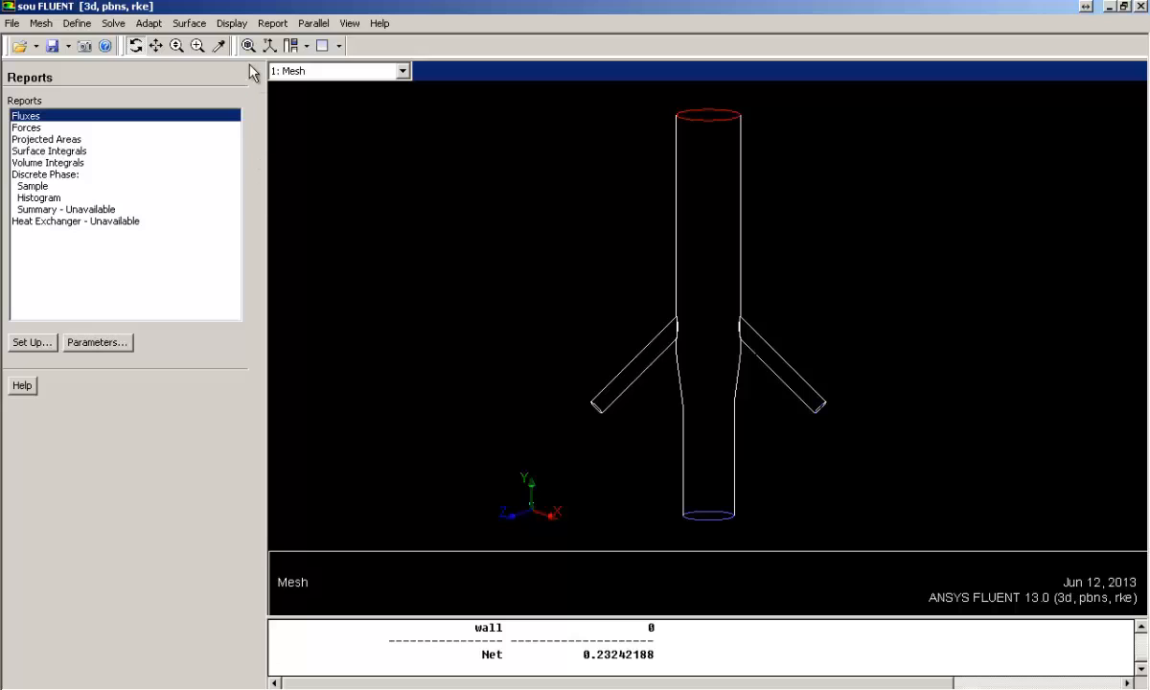
# - Create iso-surface z-mid on Mesh Z-Coordinate = 0 across v_fluid after computing its z range
pyautogui.click(232, 23)
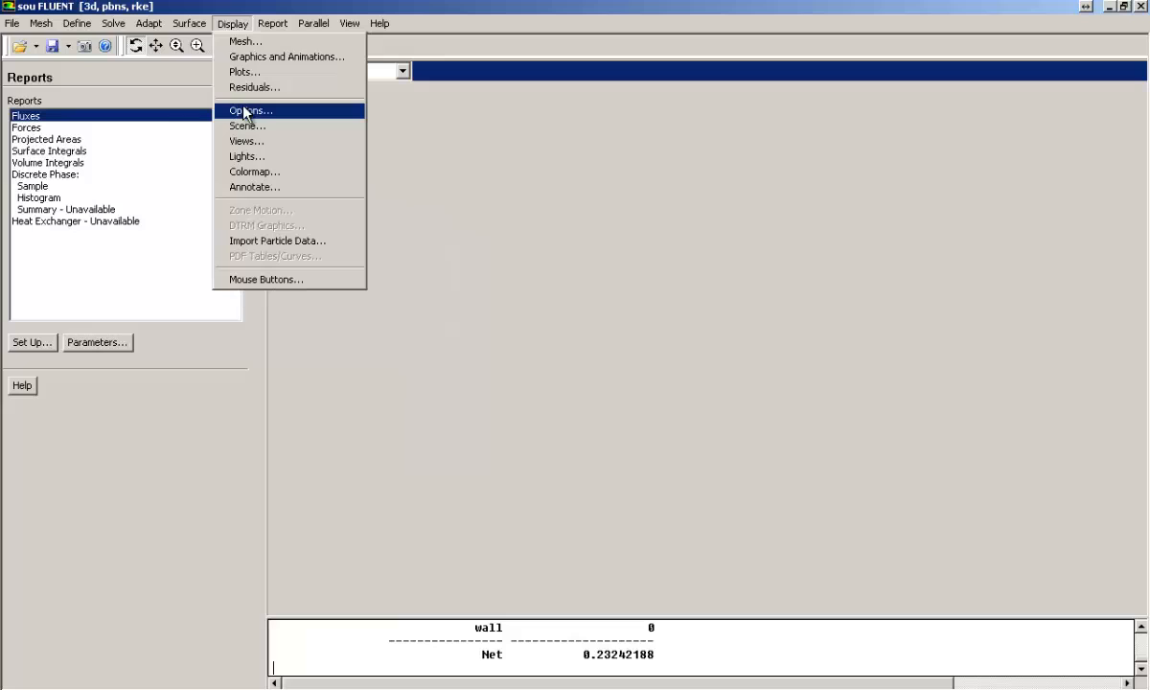
pyautogui.click(188, 23)
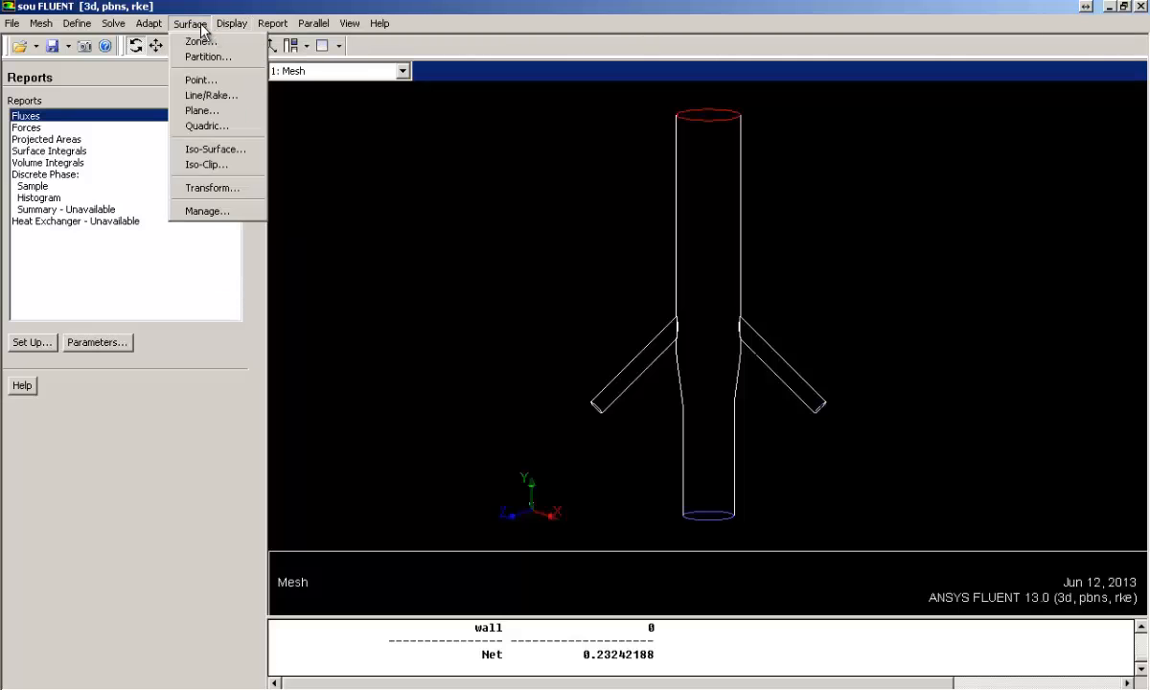
pyautogui.moveTo(203, 84)
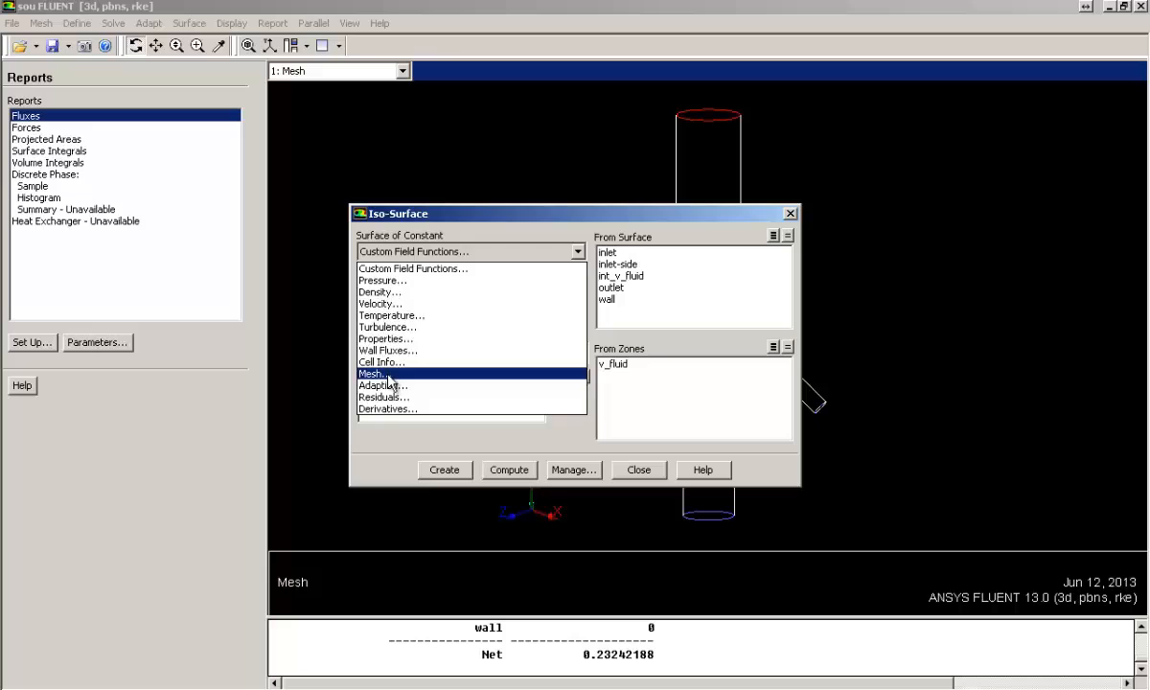
pyautogui.click(372, 373)
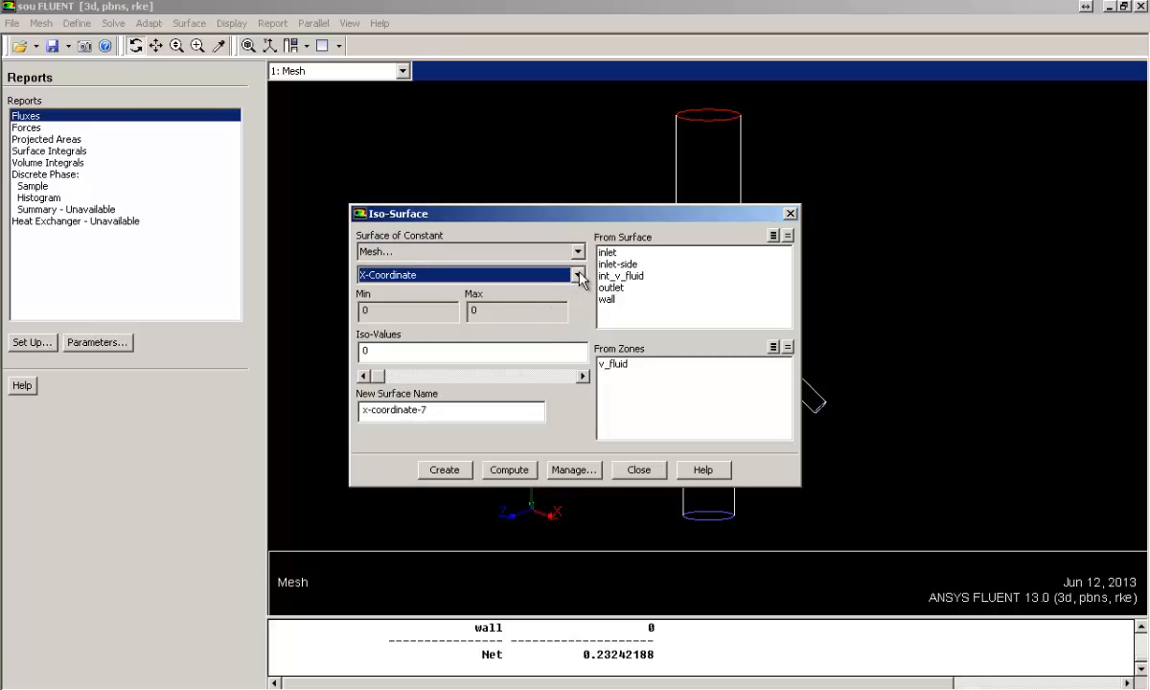
pyautogui.click(576, 276)
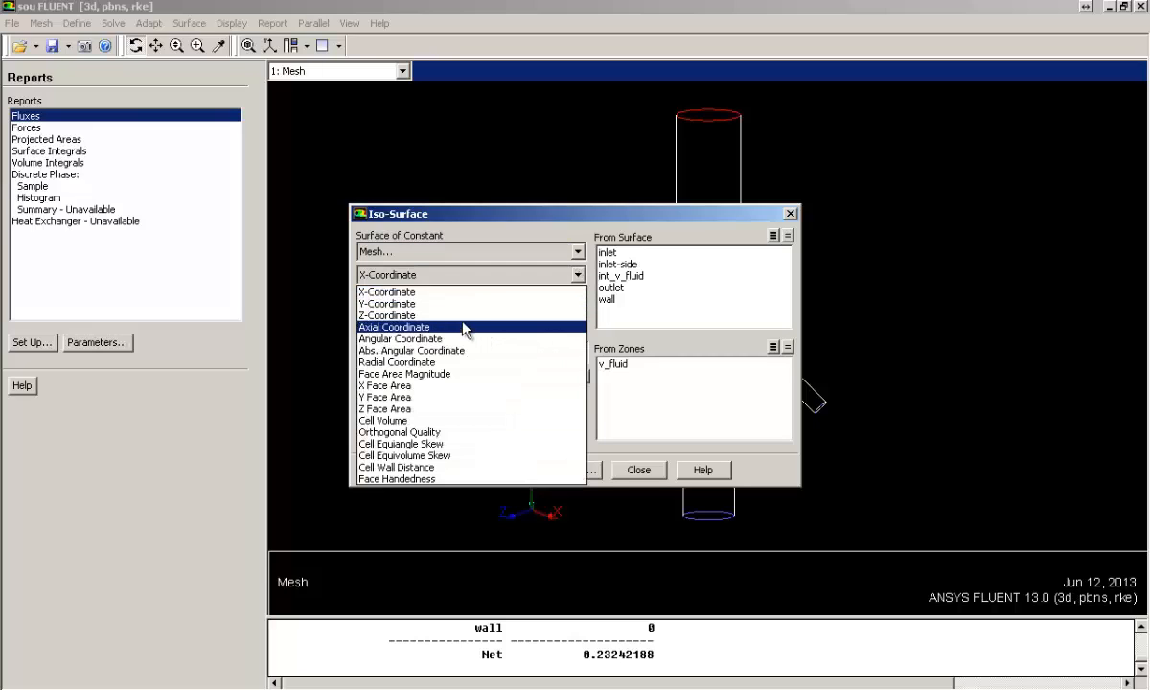
pyautogui.click(387, 315)
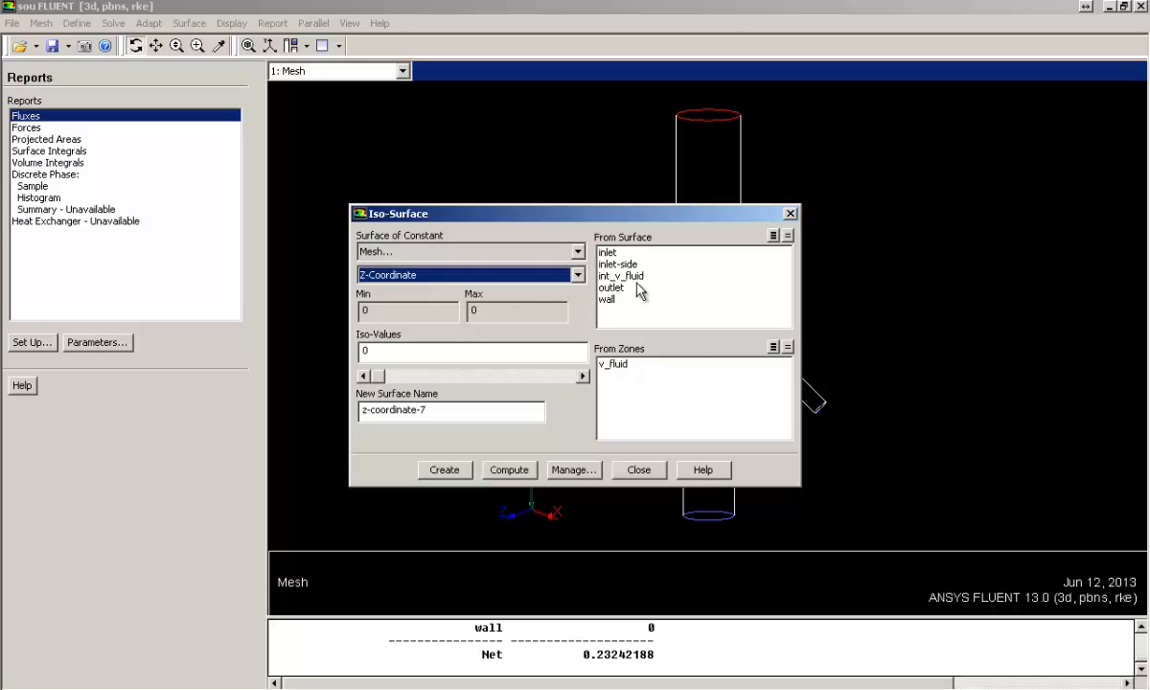
pyautogui.moveTo(640, 264)
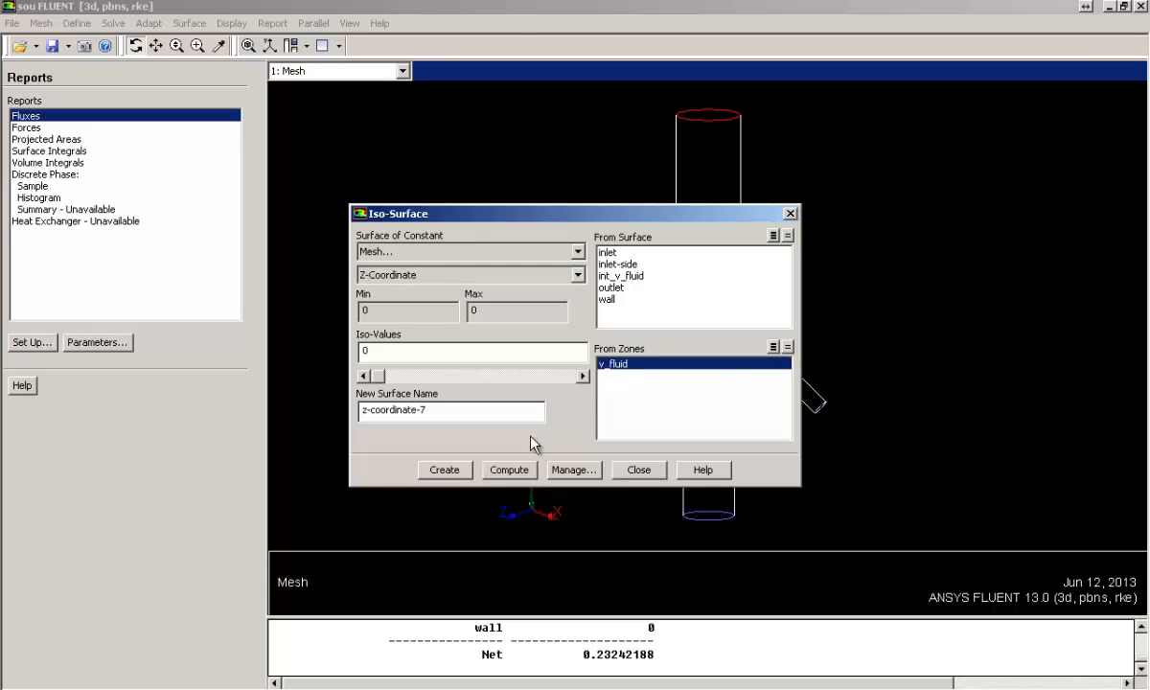
pyautogui.click(509, 469)
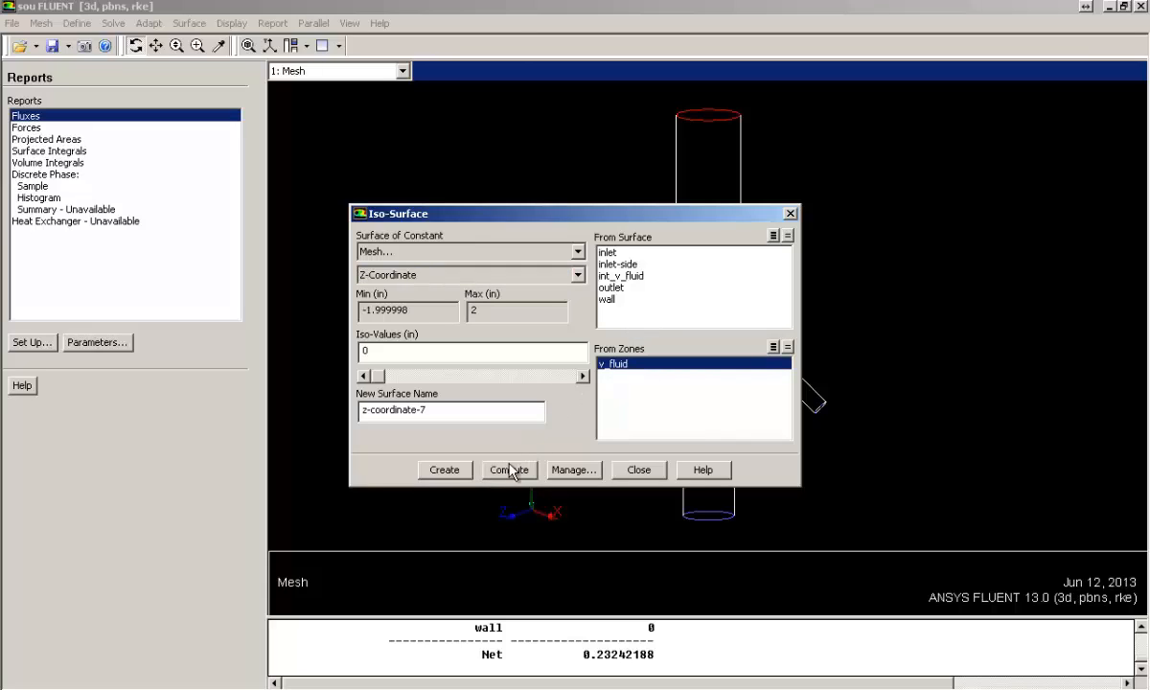
pyautogui.moveTo(437, 406)
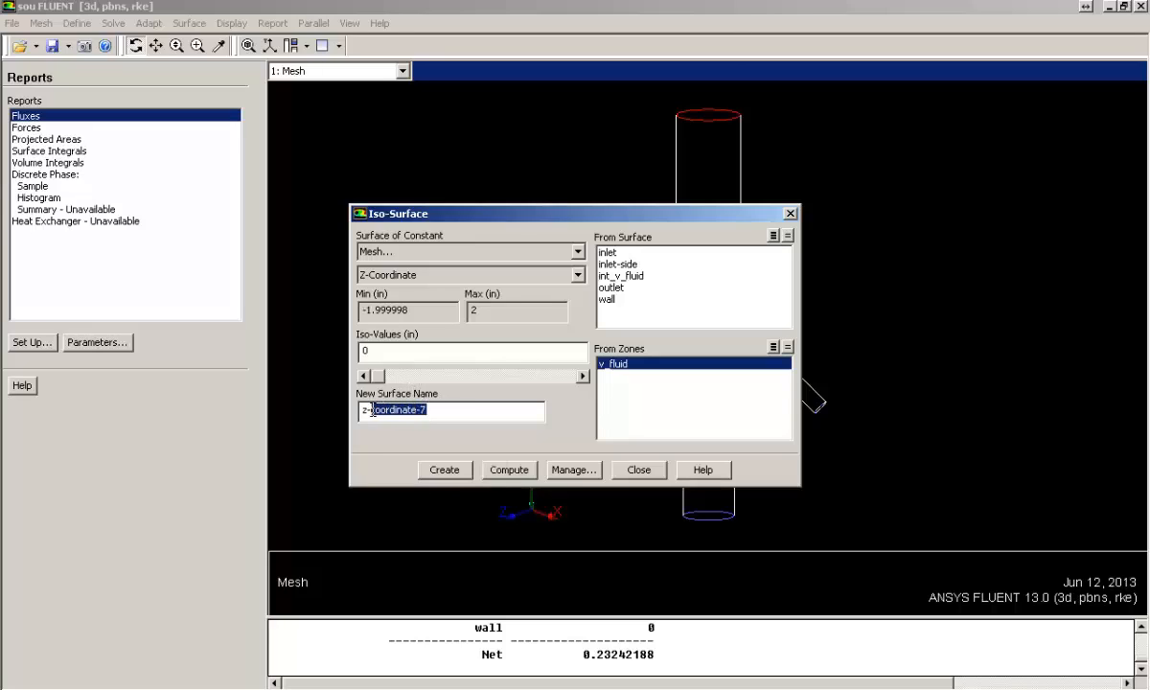
pyautogui.write('z-in')
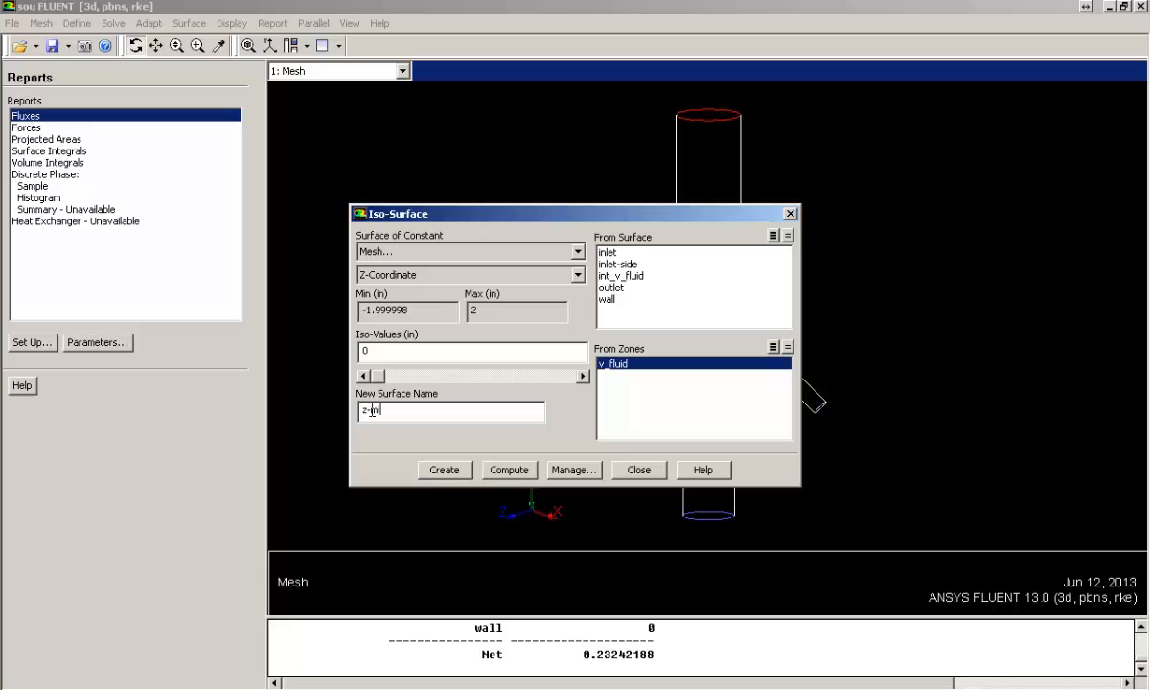
pyautogui.click(443, 470)
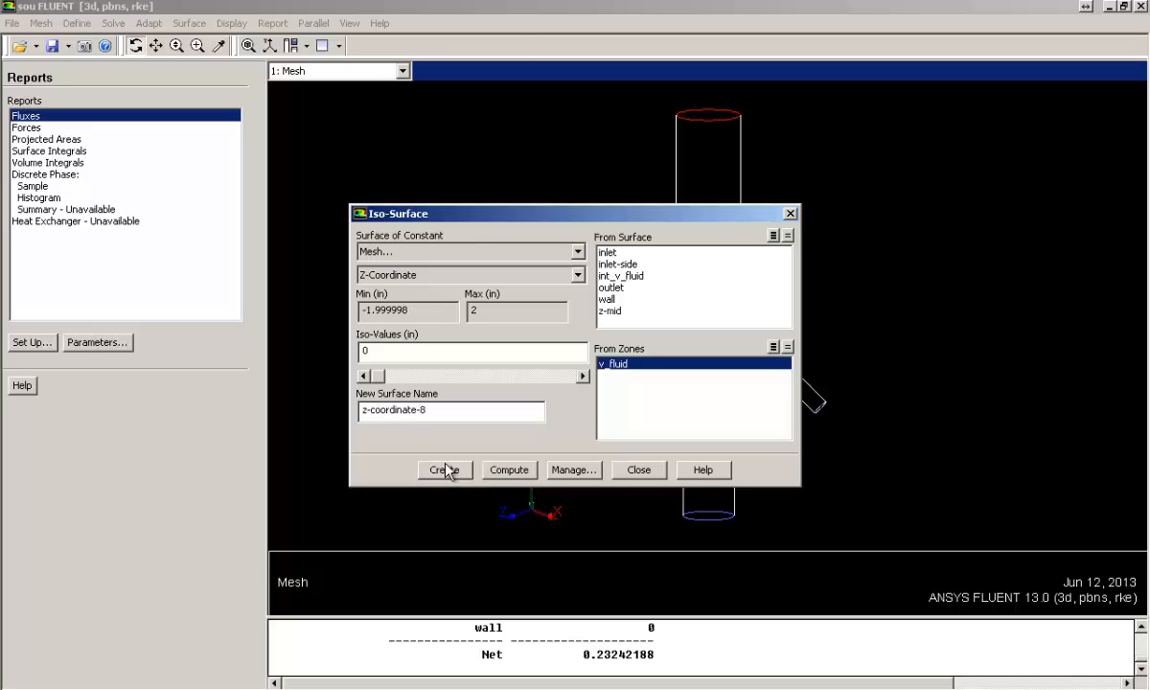
pyautogui.moveTo(587, 331)
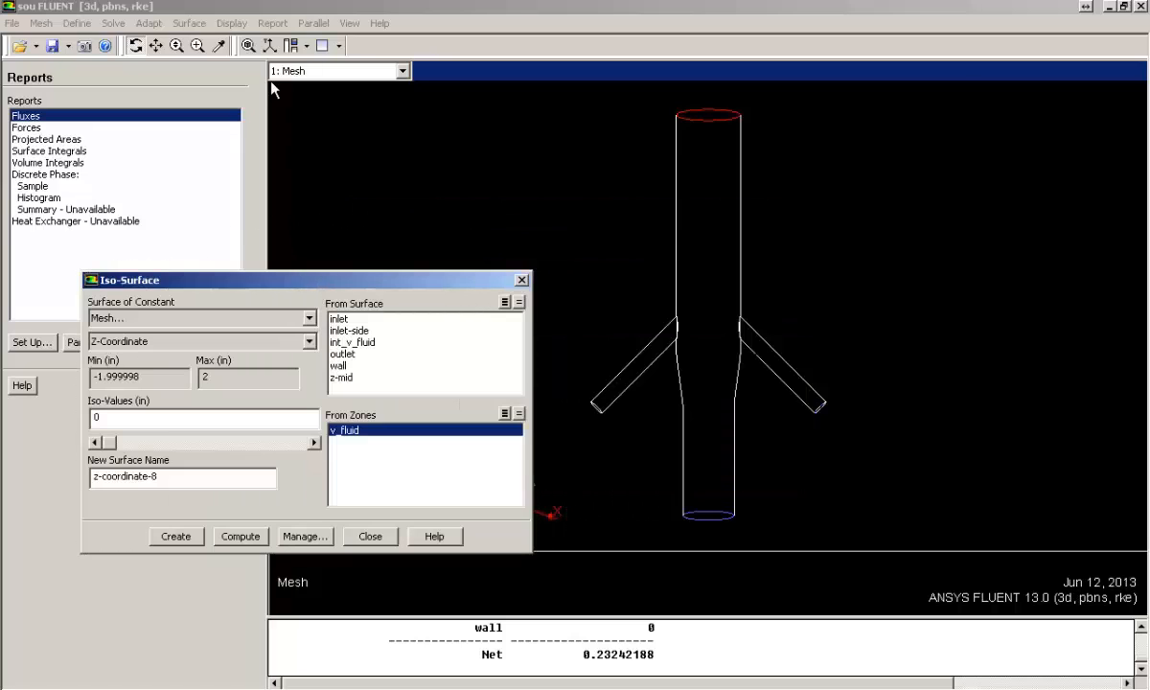
# - Bring up Mesh Display with inlet, inlet-side, outlet, wall and z-mid chosen
pyautogui.click(232, 23)
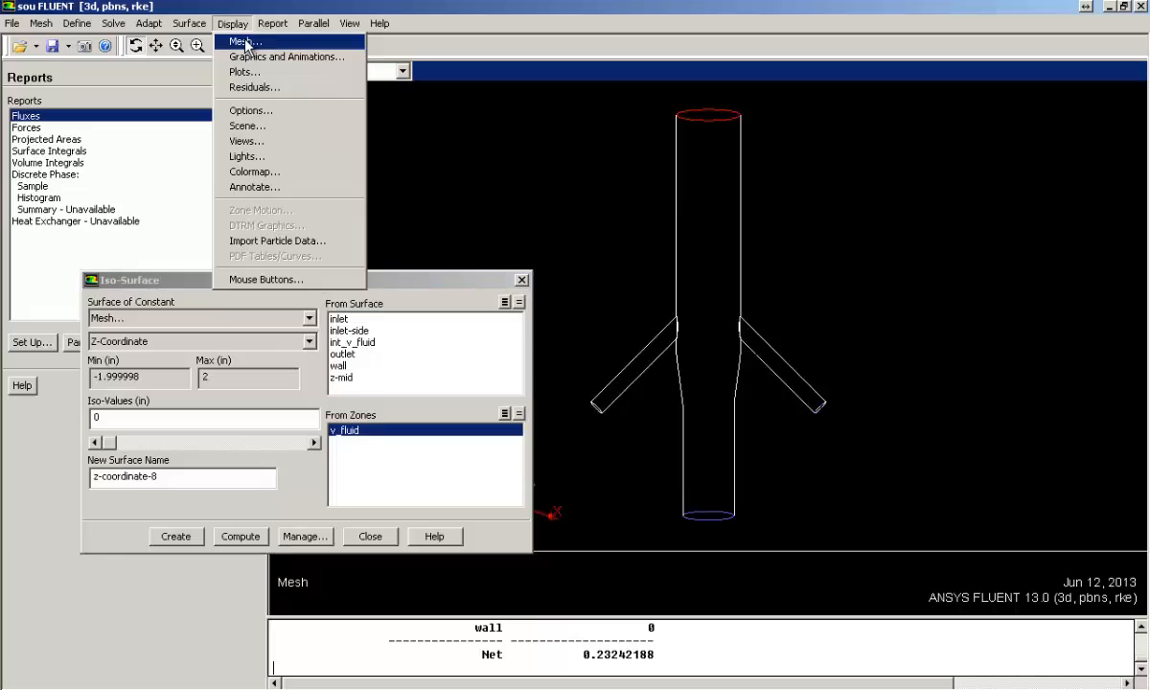
pyautogui.click(246, 40)
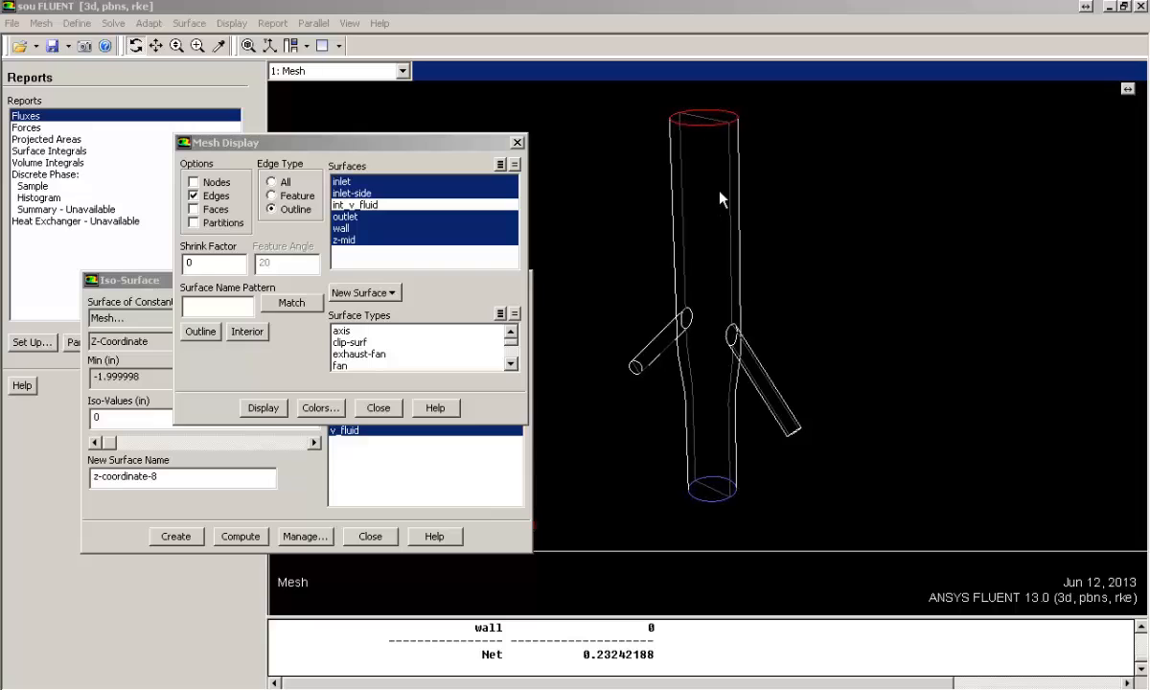
pyautogui.moveTo(691, 467)
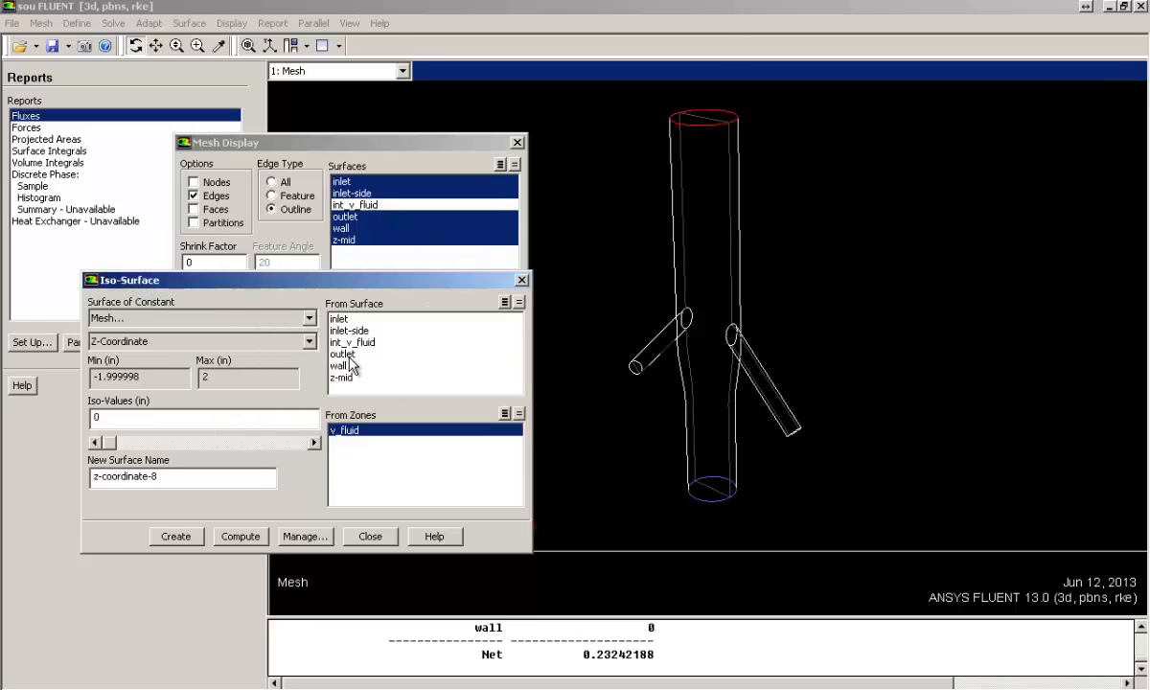
# - Create a second iso-surface named z-mid-line at z = 0 on the outlet
pyautogui.click(343, 353)
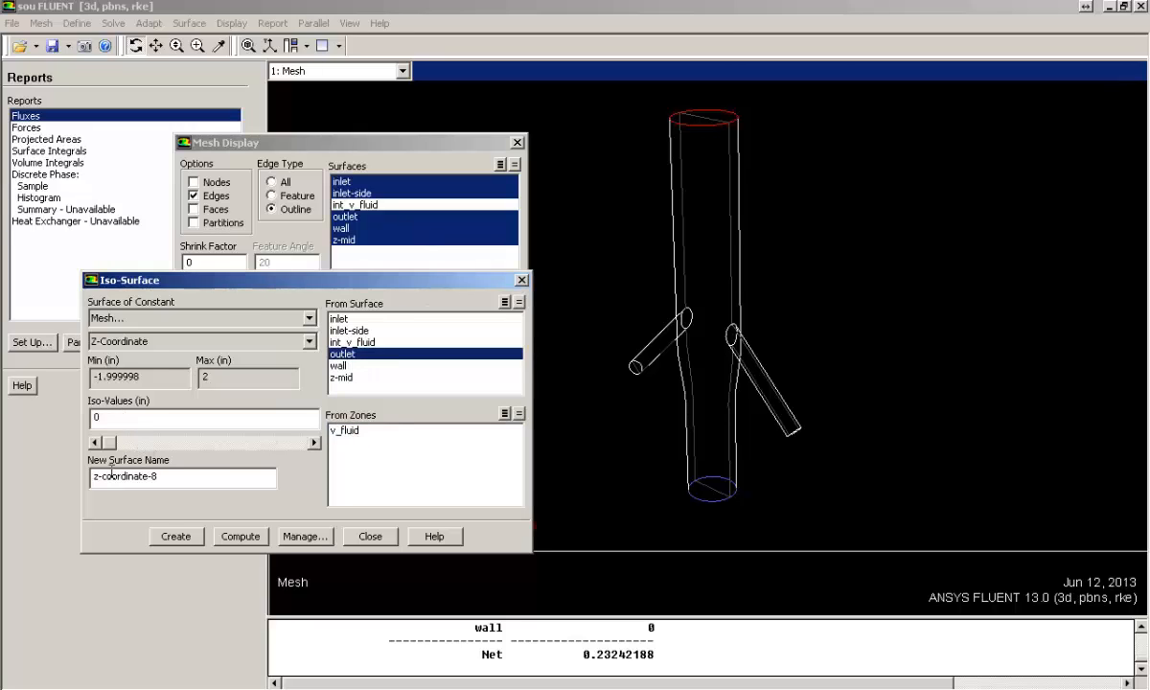
pyautogui.write('z-mid-line')
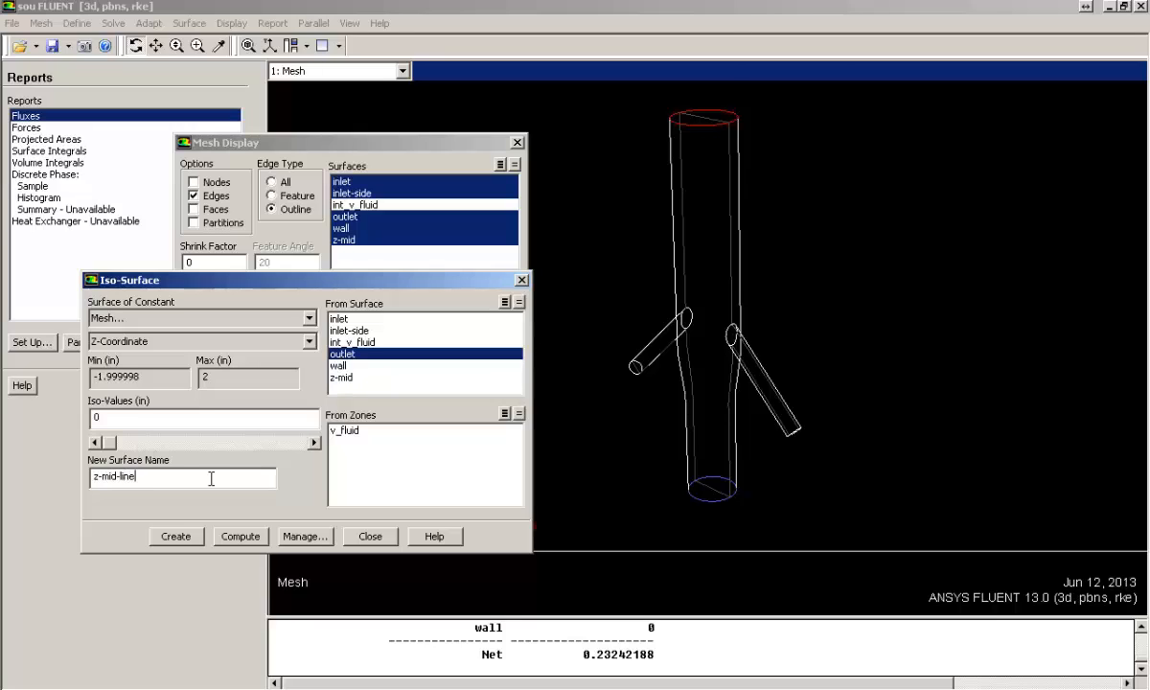
pyautogui.click(176, 536)
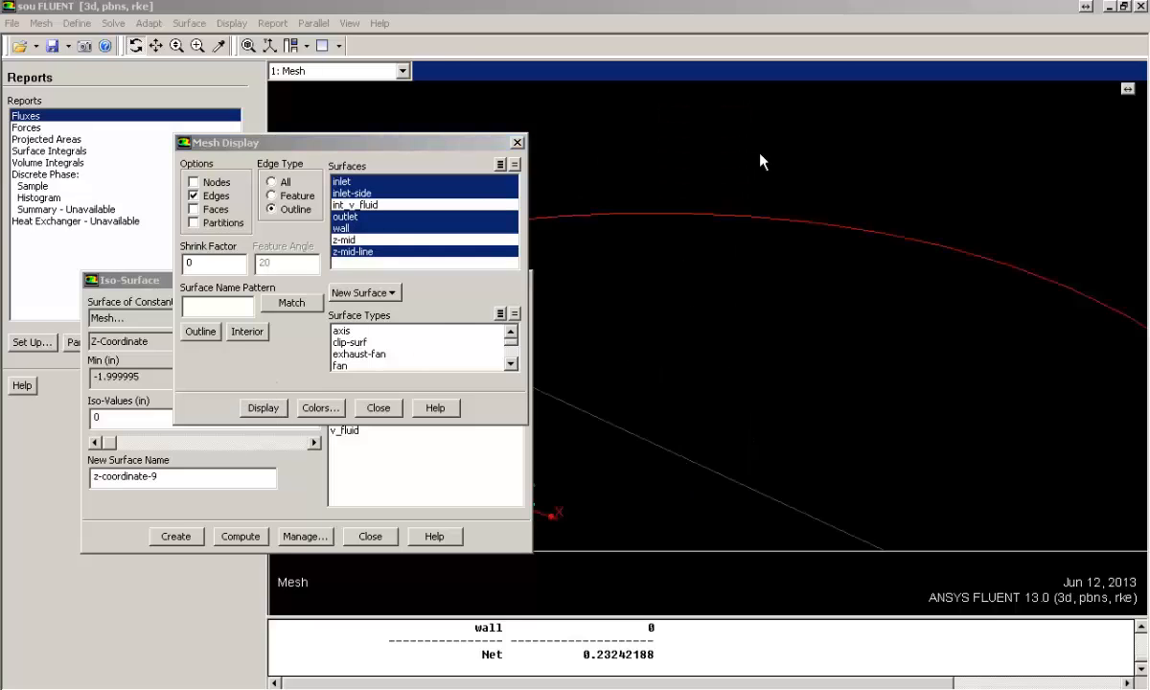
pyautogui.moveTo(737, 278)
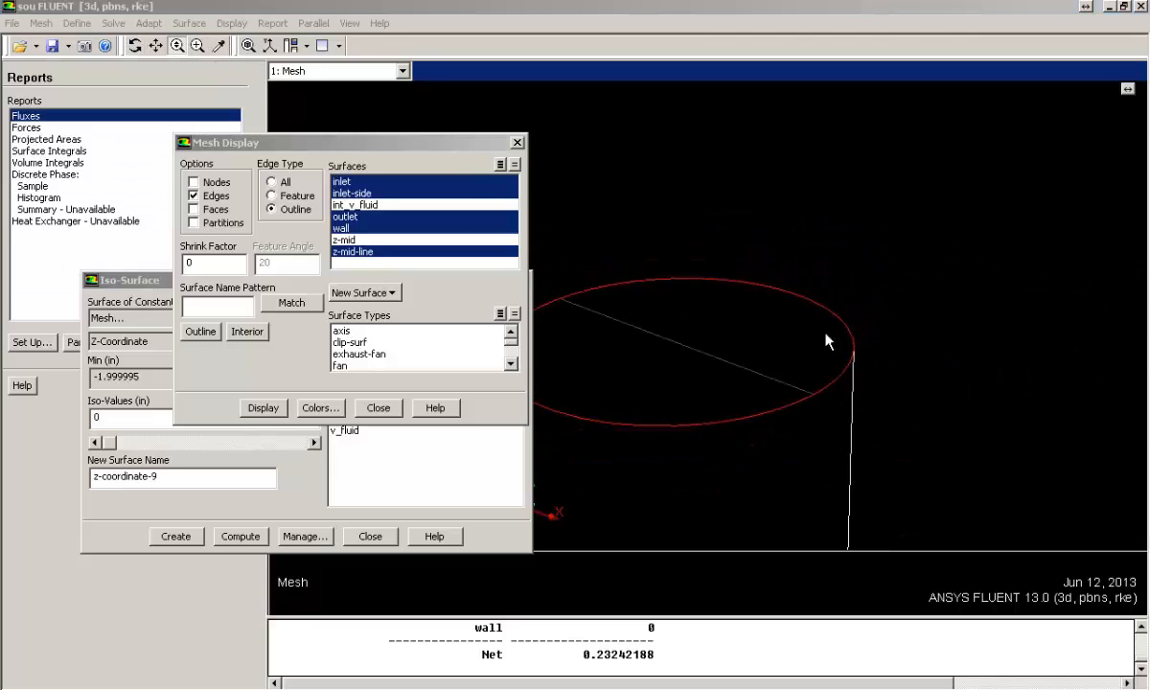
pyautogui.moveTo(585, 346)
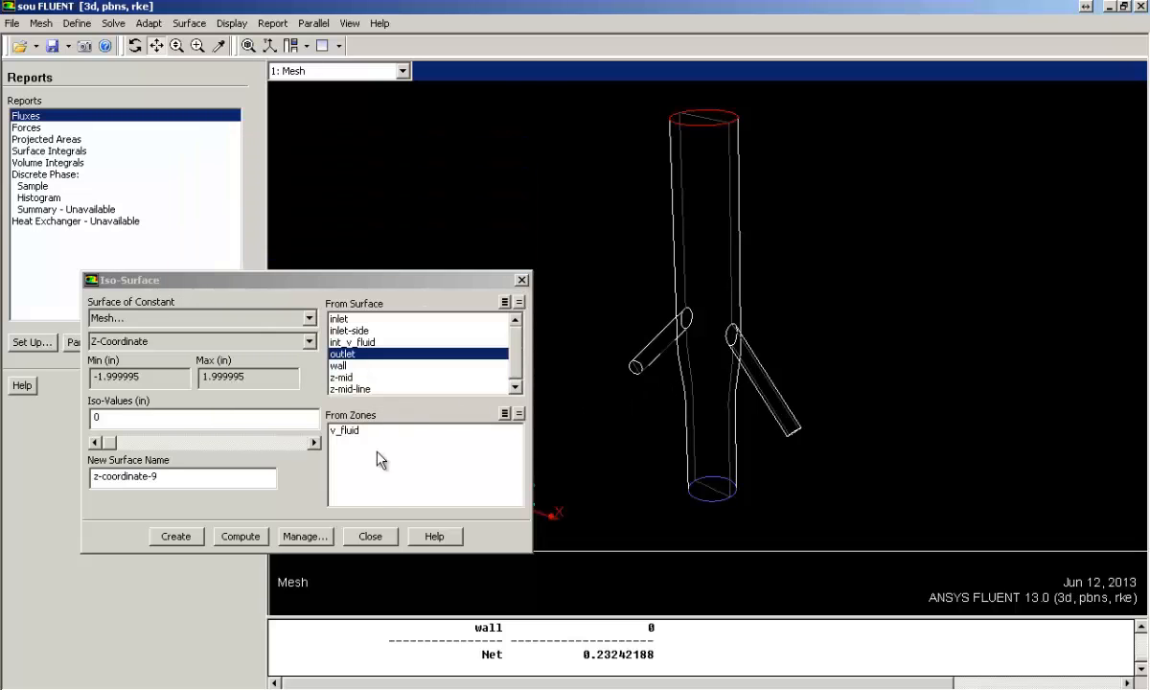
# - Set up a Vectors plot in Graphics and Animations with the z-mid surface selected
pyautogui.click(369, 537)
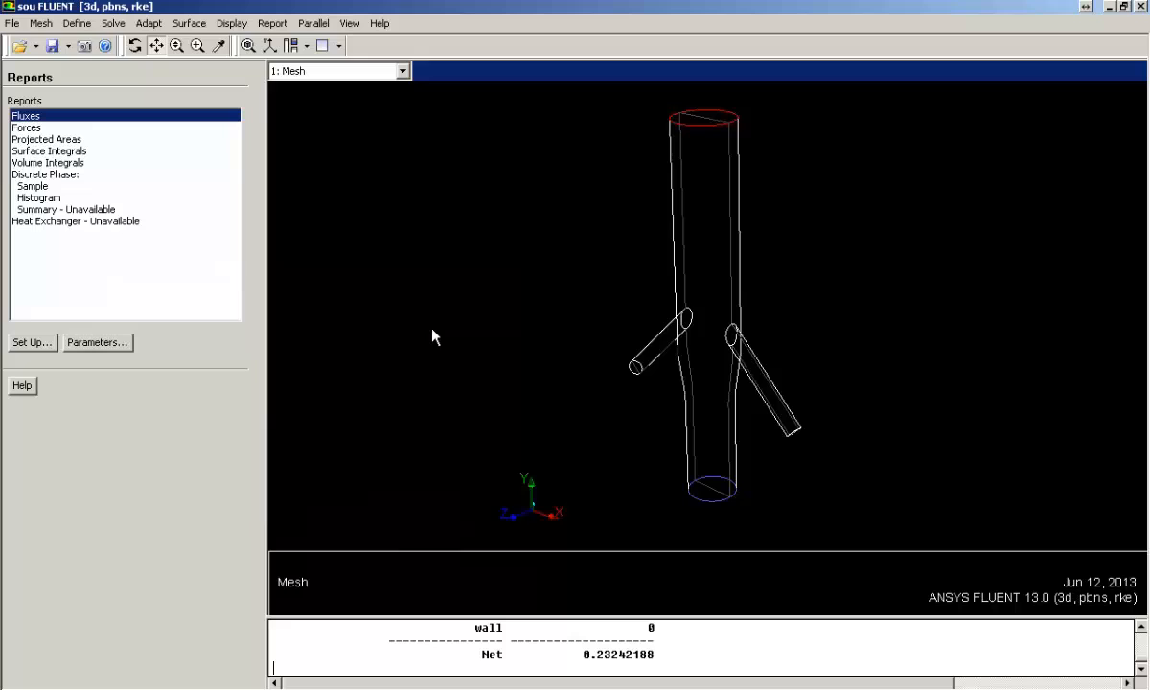
pyautogui.click(231, 23)
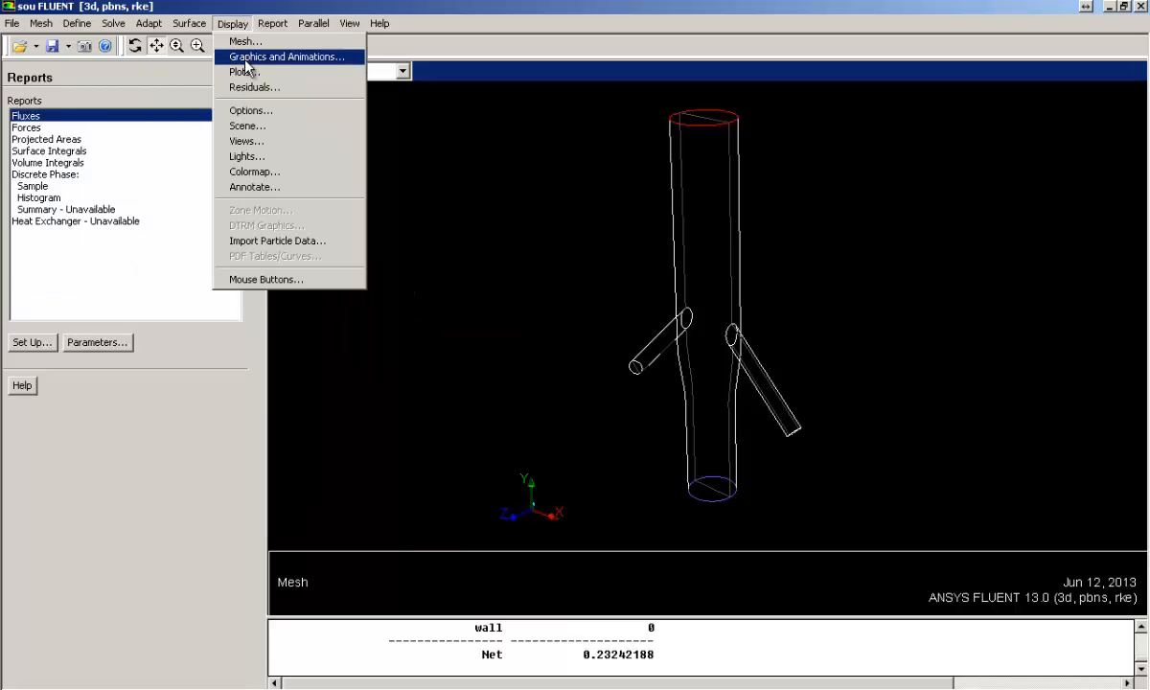
pyautogui.click(288, 57)
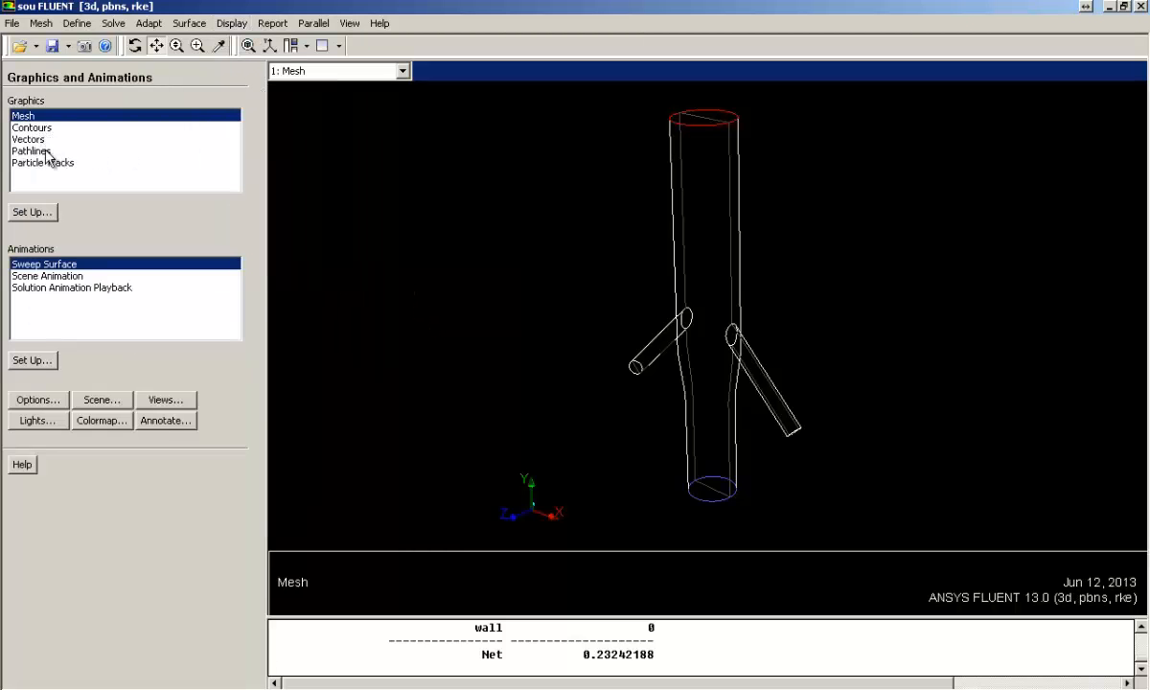
pyautogui.click(28, 138)
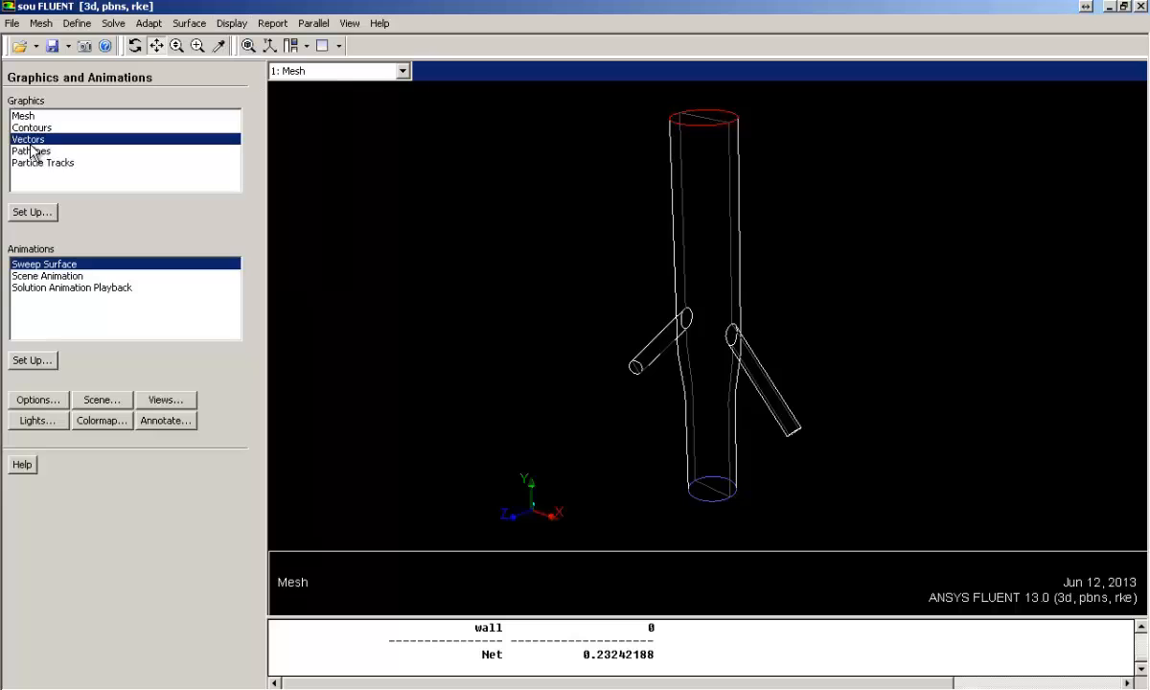
pyautogui.click(33, 211)
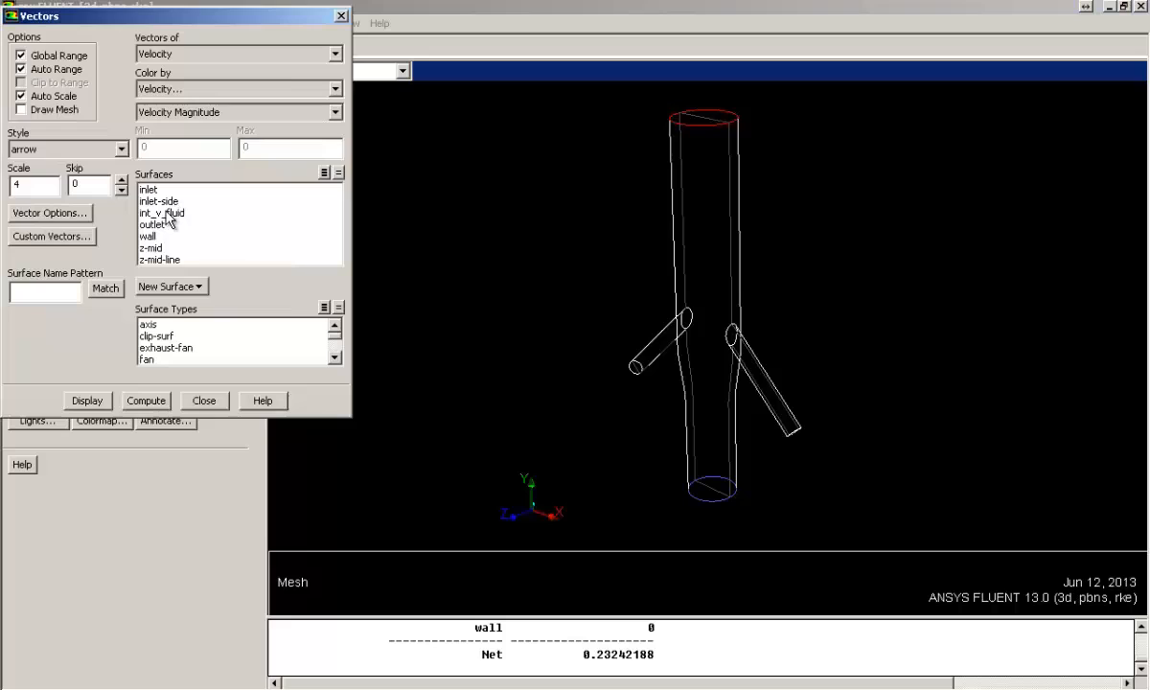
pyautogui.click(153, 247)
pyautogui.write('7')
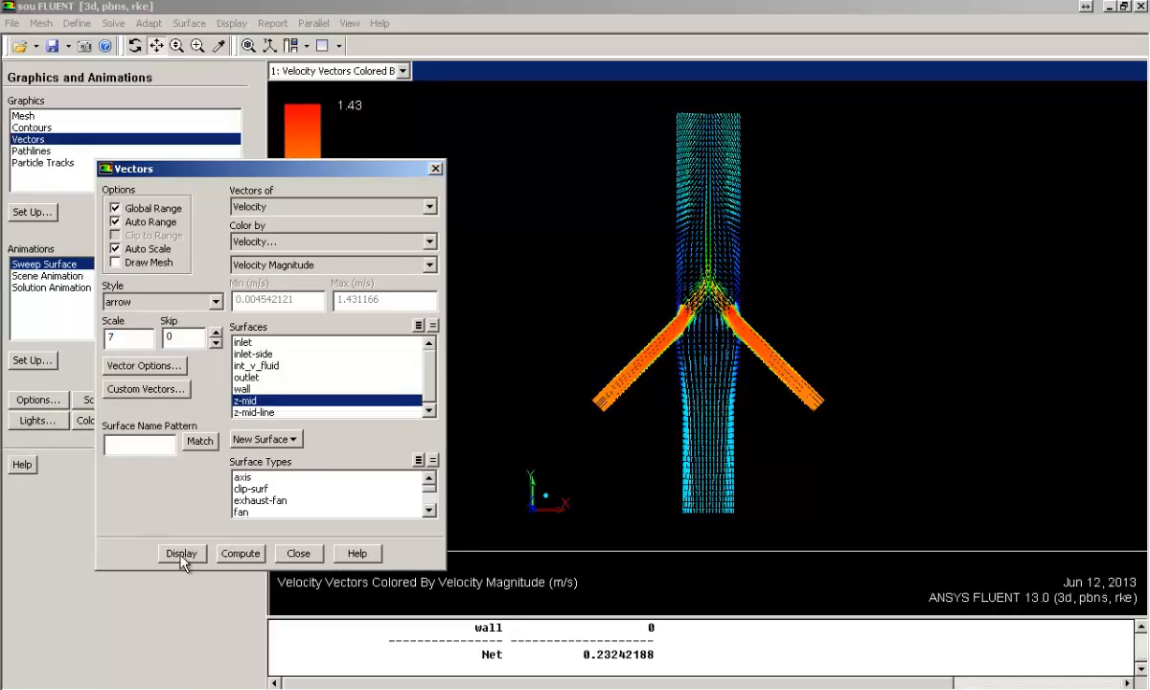
# - Display velocity vectors on z-mid coloured by velocity magnitude at scale 7 and close
pyautogui.click(180, 551)
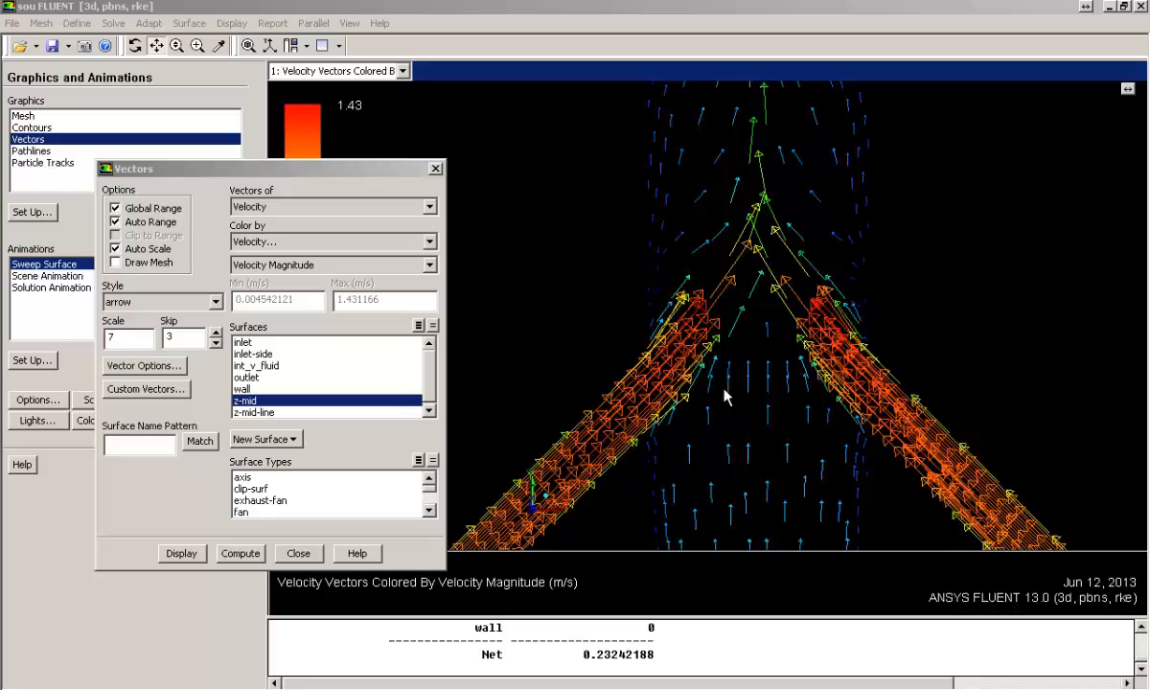
pyautogui.moveTo(559, 370)
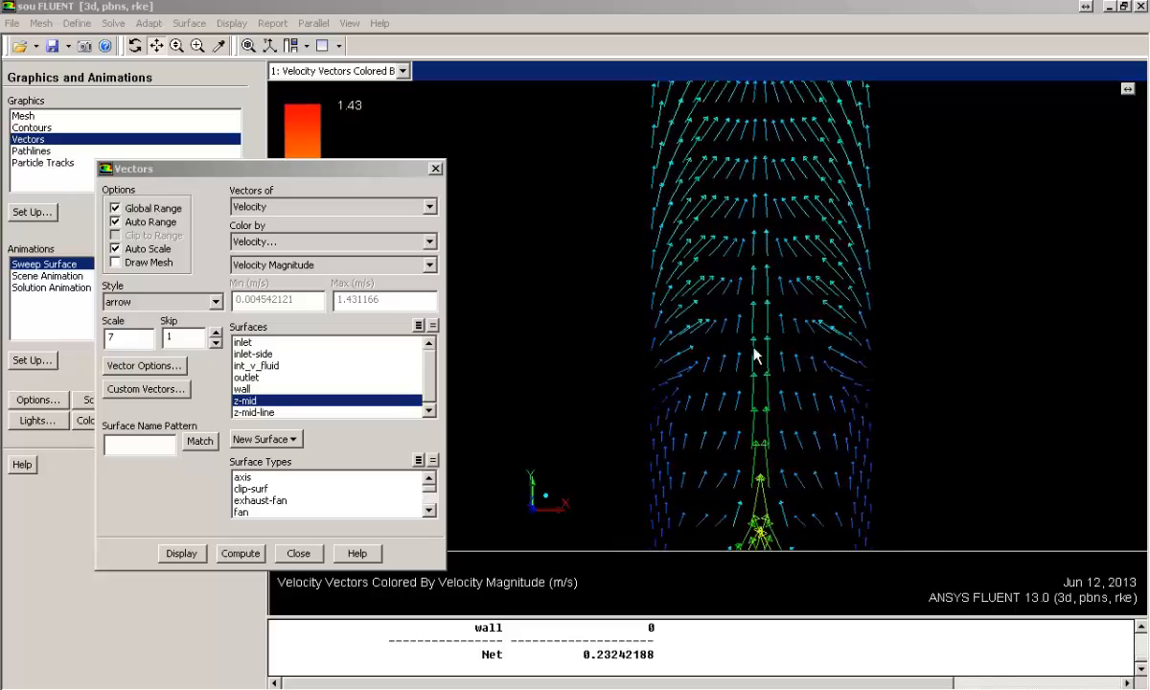
pyautogui.click(180, 552)
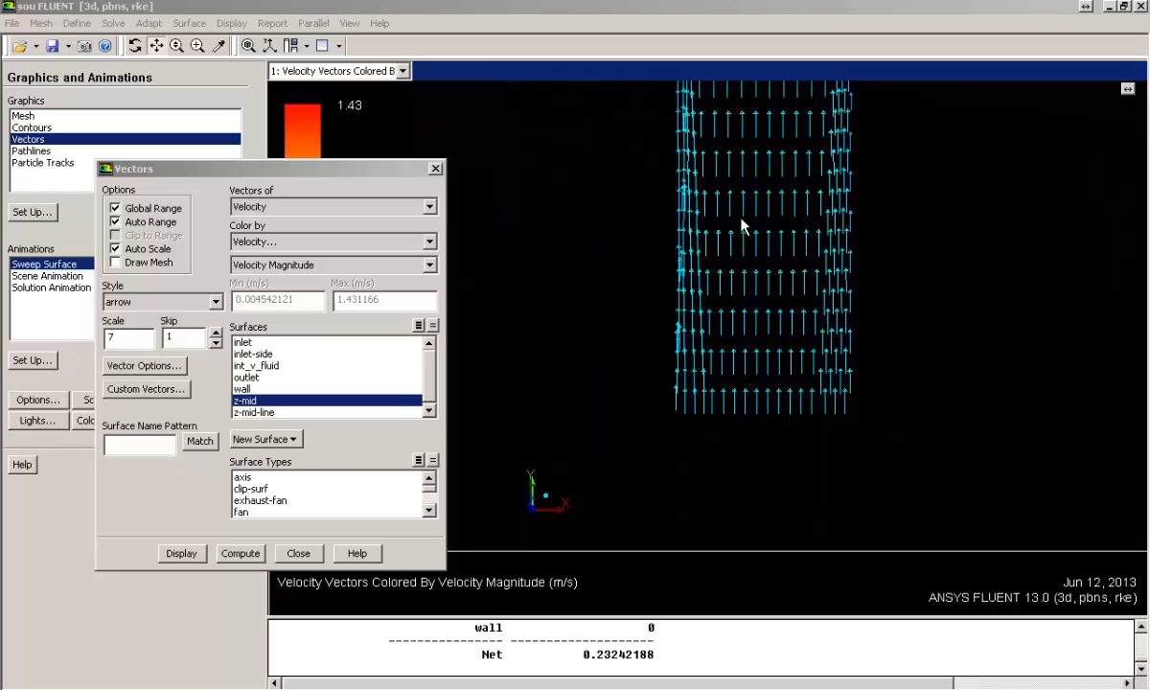
pyautogui.click(180, 552)
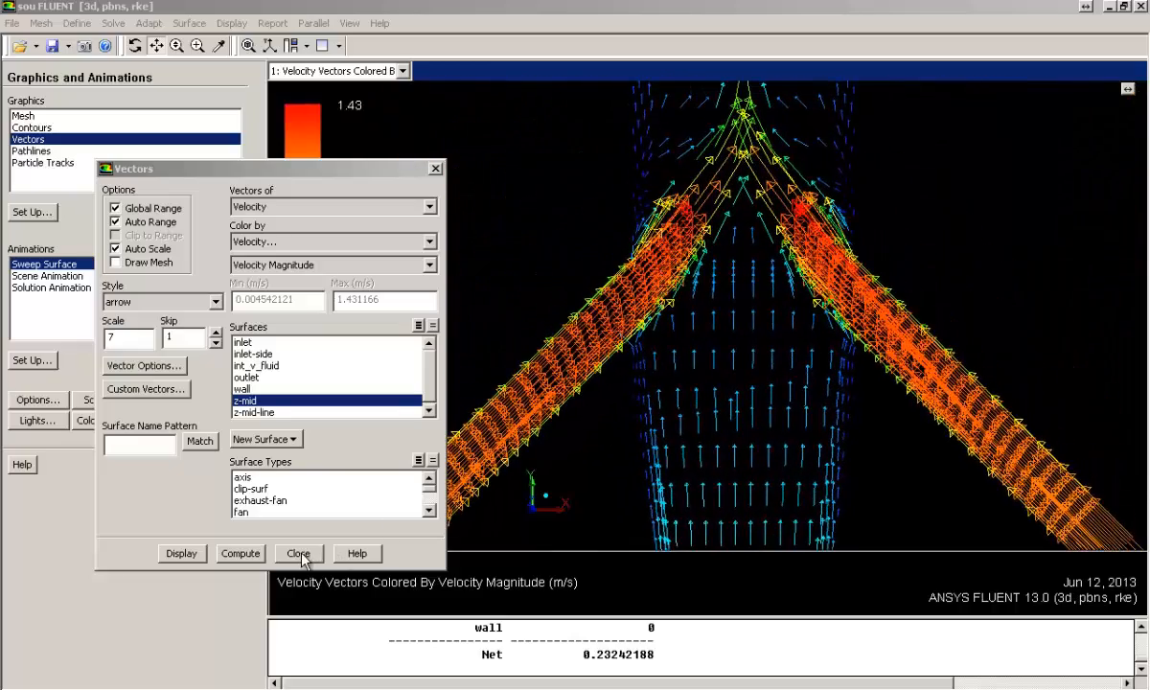
pyautogui.click(299, 552)
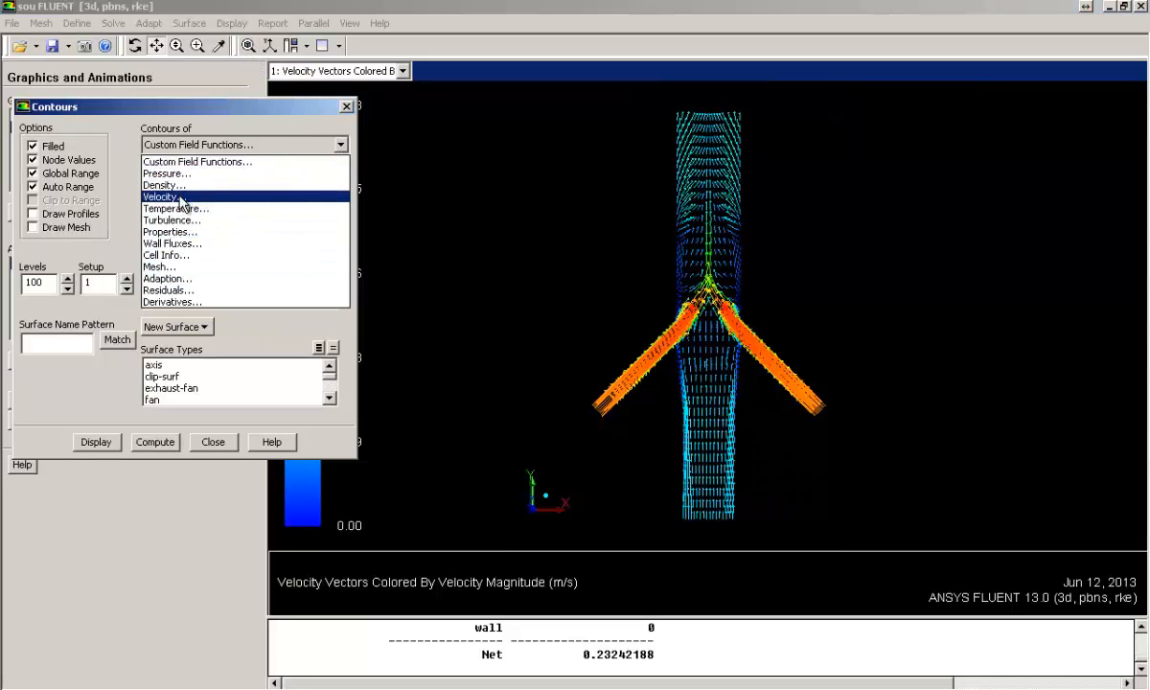
# - Display filled Velocity Magnitude contours on z-mid and zoom into the pipe, then restore the full view
pyautogui.click(161, 196)
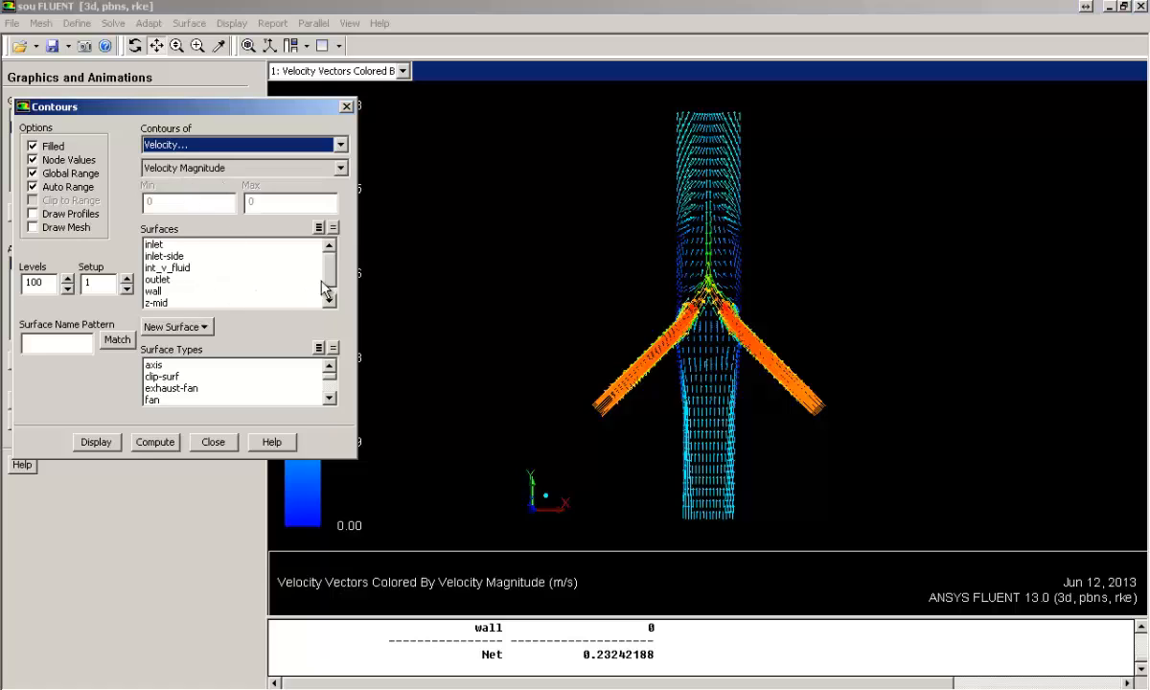
pyautogui.click(173, 291)
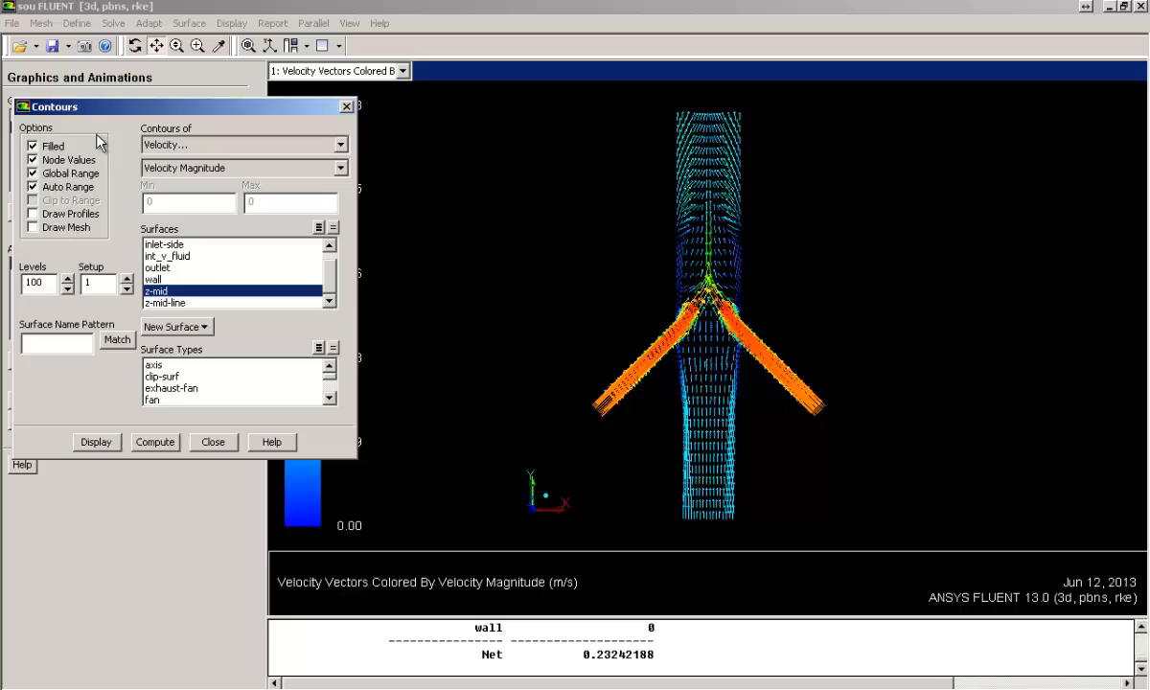
pyautogui.moveTo(94, 213)
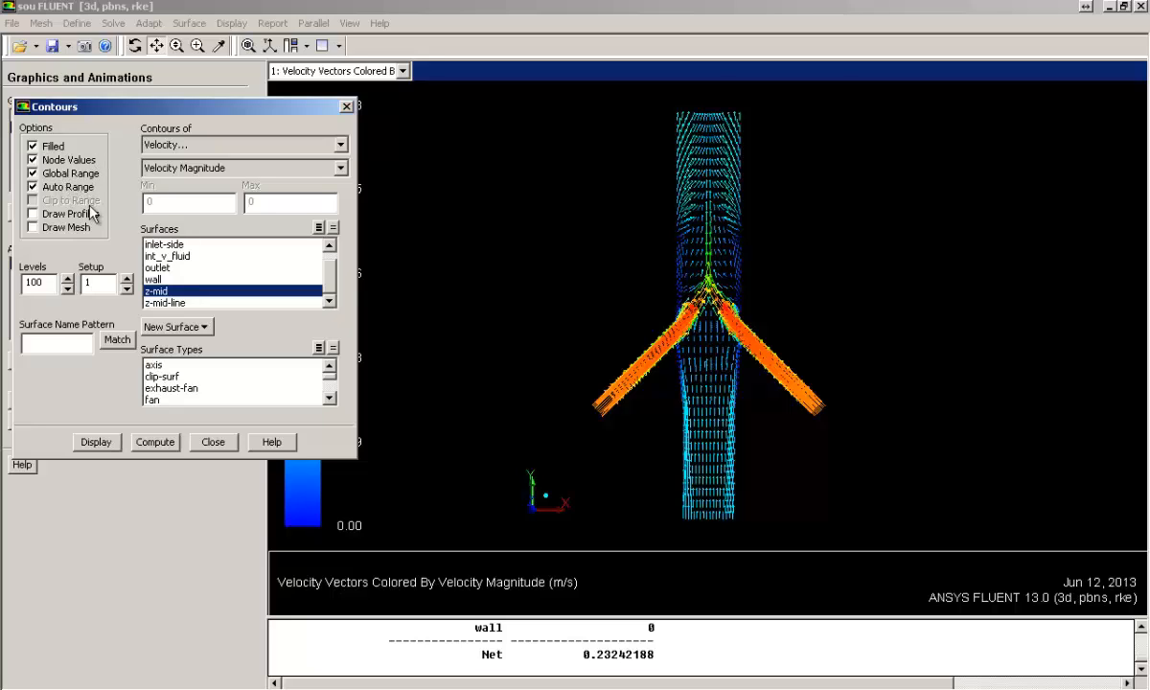
pyautogui.click(96, 441)
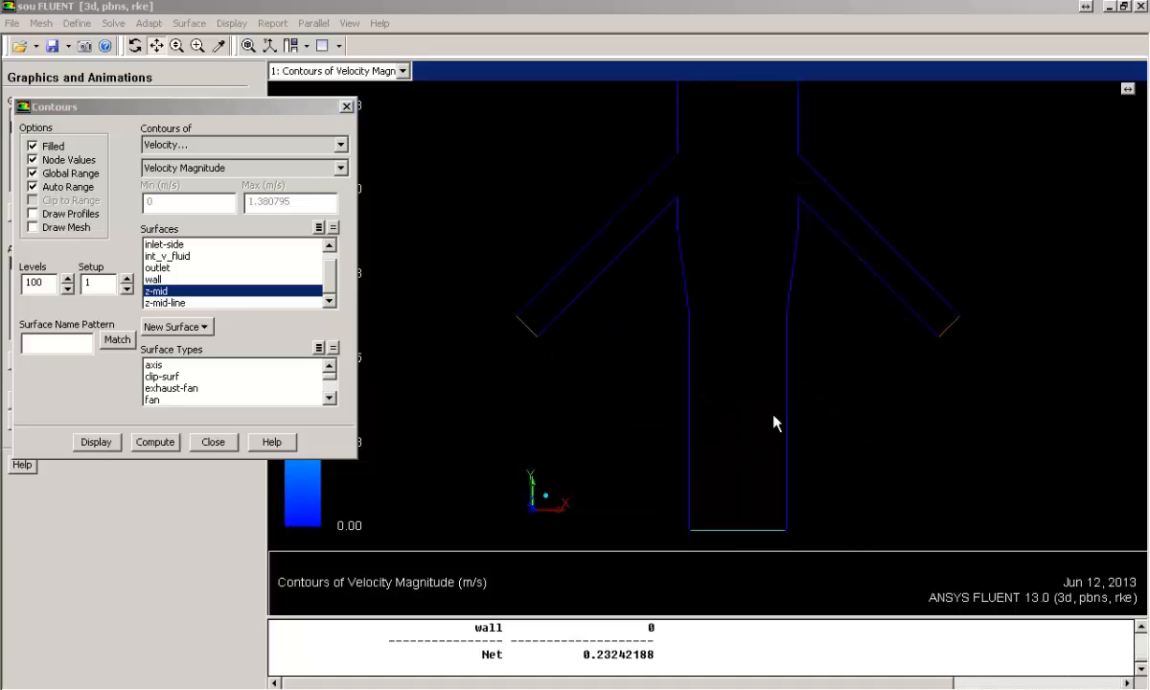
pyautogui.click(96, 441)
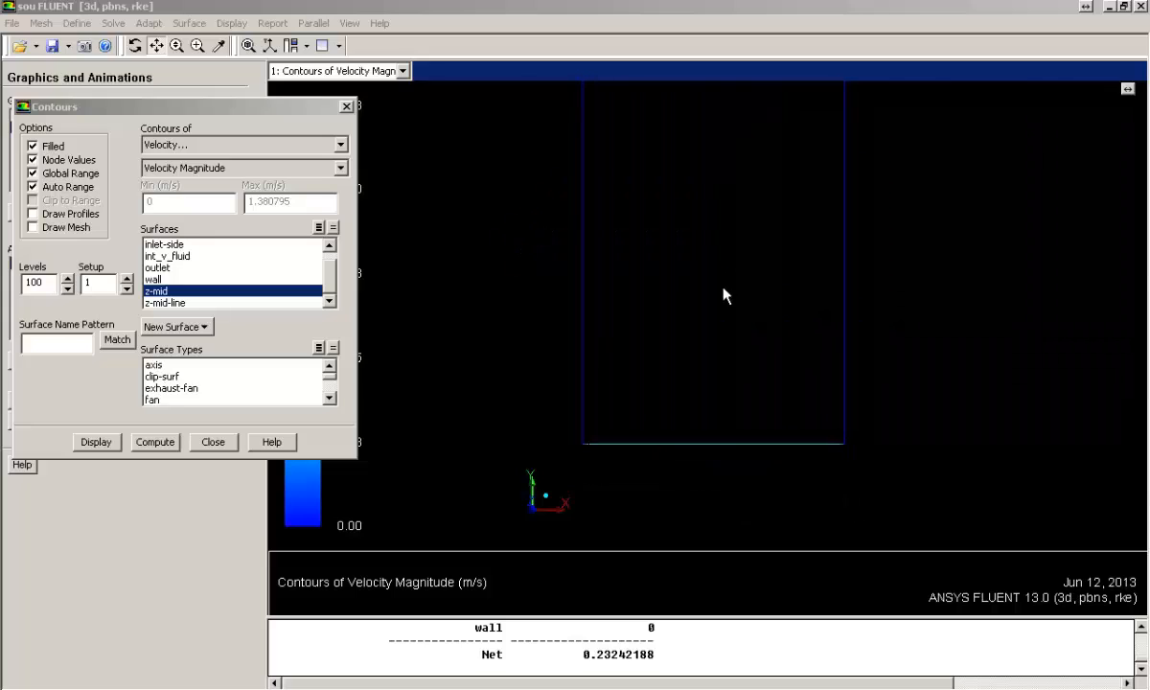
pyautogui.click(96, 440)
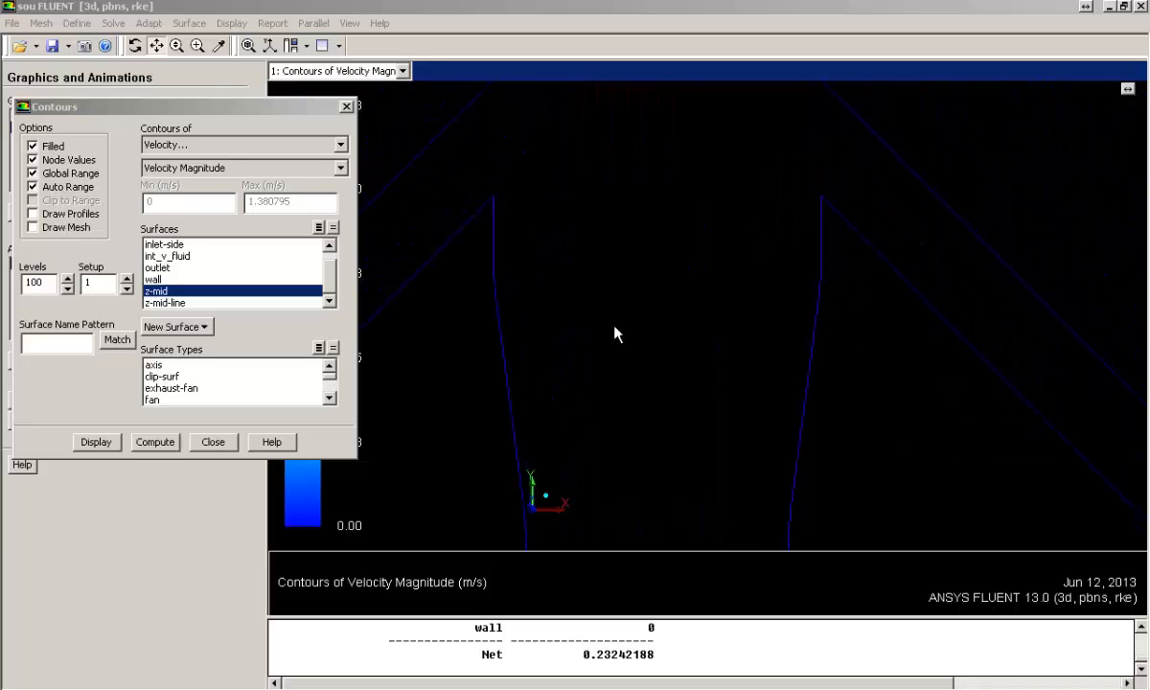
pyautogui.click(96, 441)
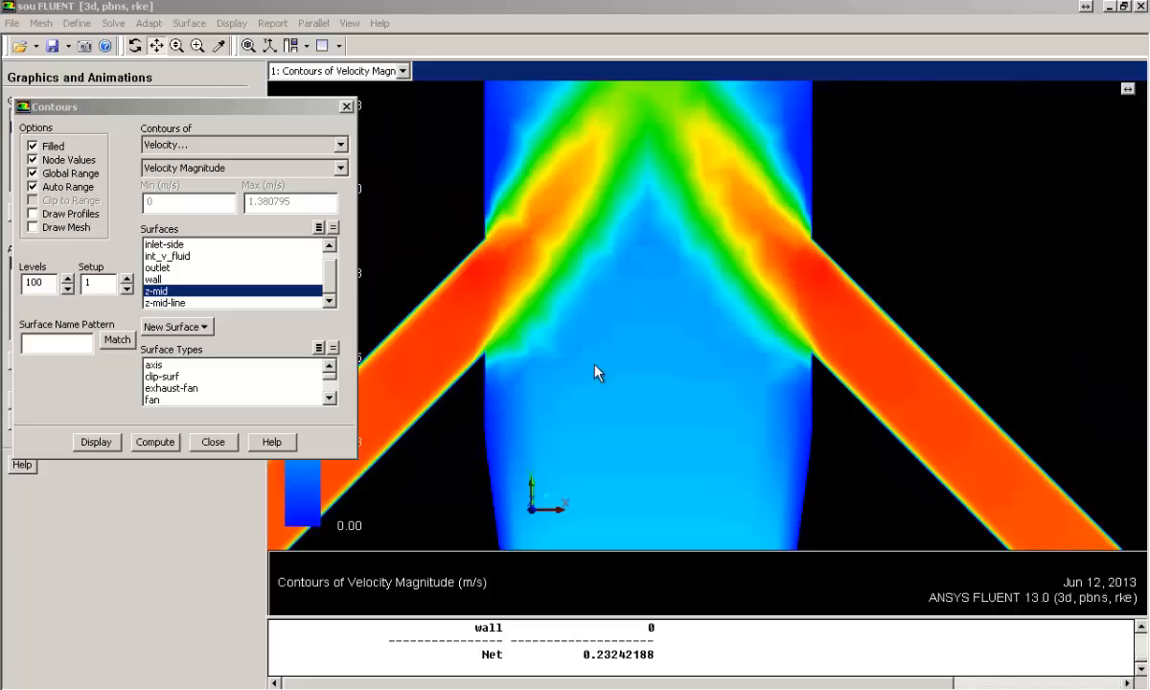
pyautogui.click(96, 441)
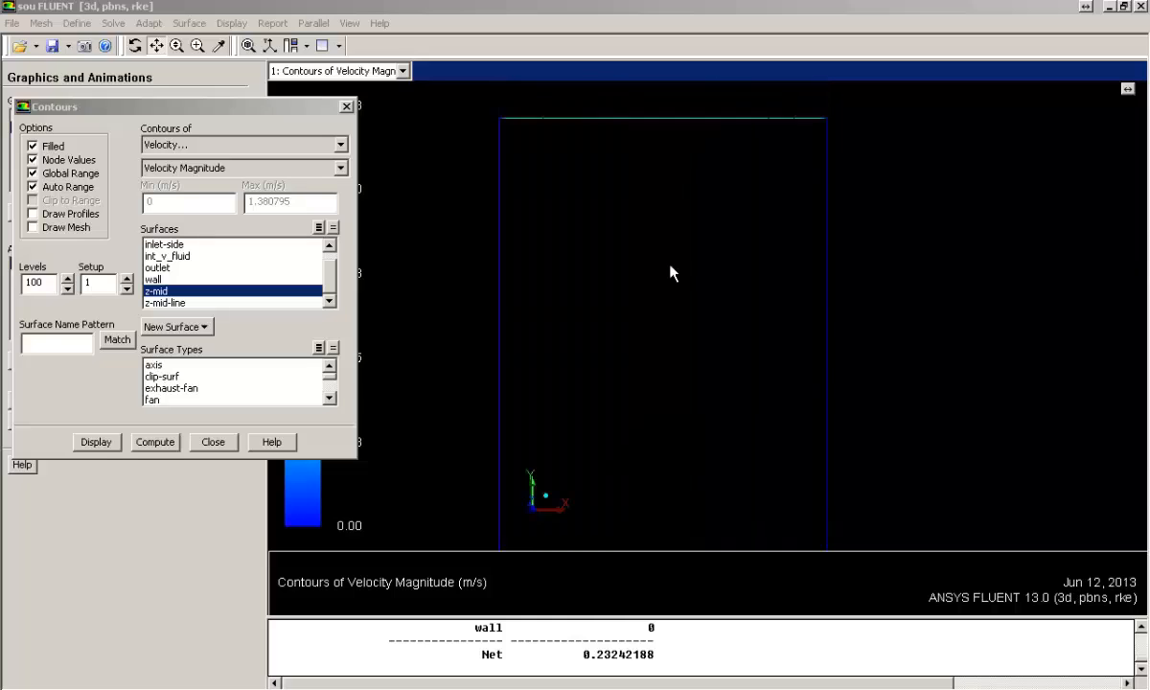
pyautogui.click(96, 441)
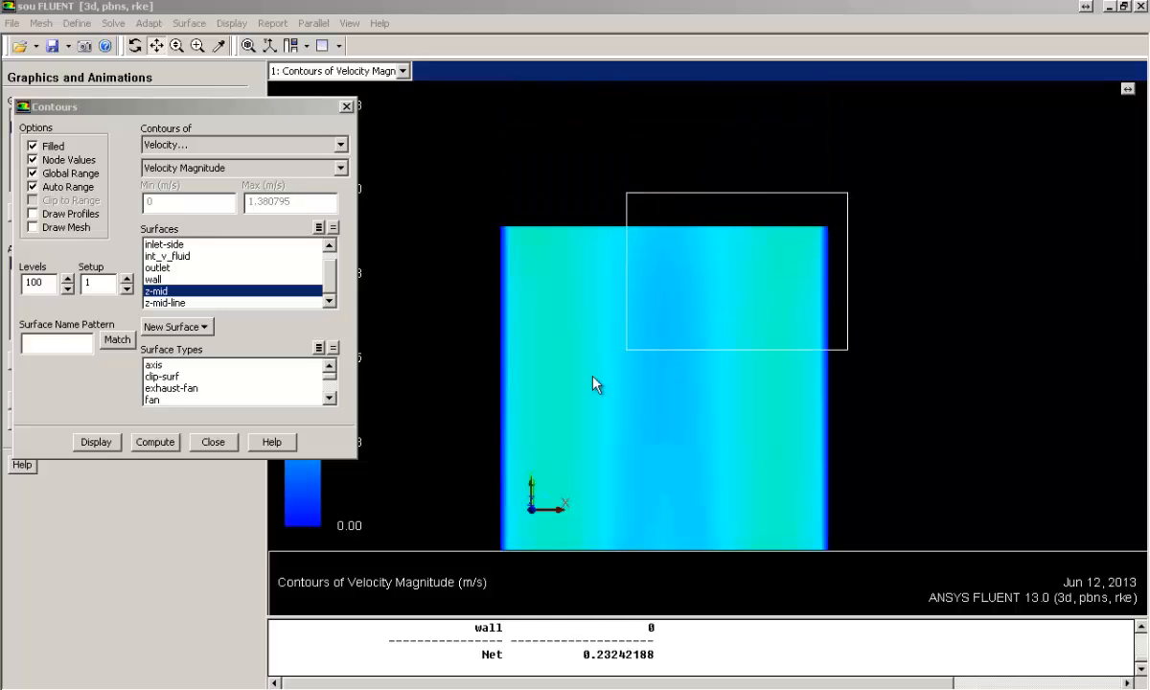
pyautogui.click(96, 440)
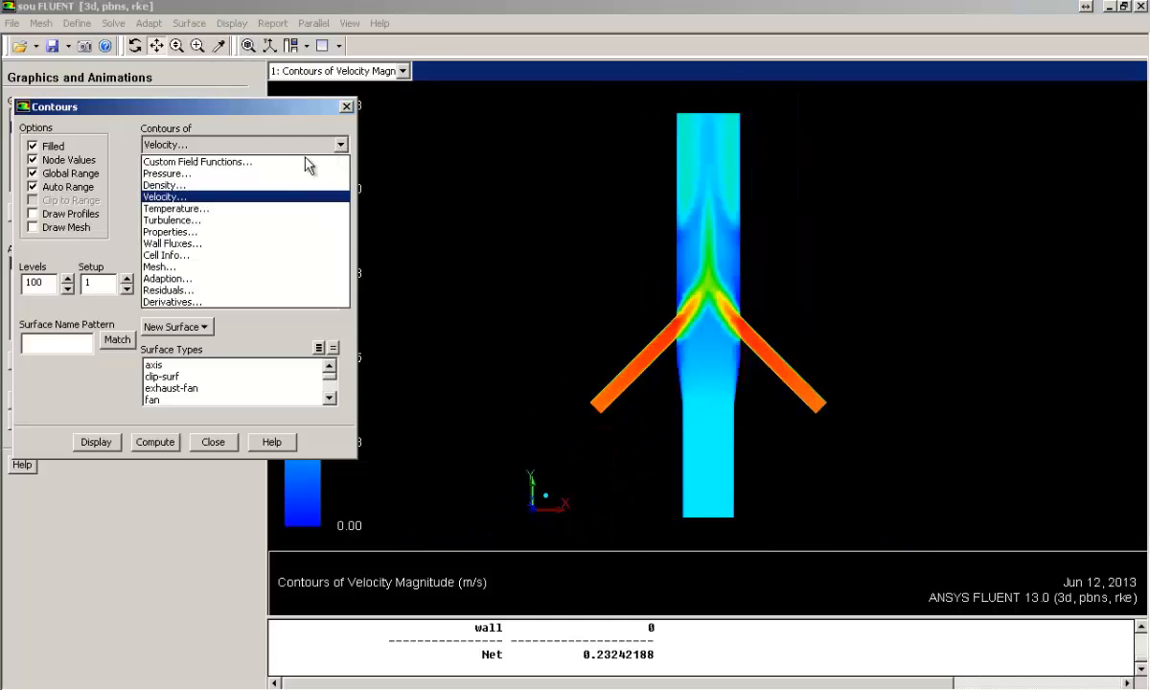
# - Display Static Temperature contours on z-mid, zoom into the mixing junction and close Contours
pyautogui.click(173, 207)
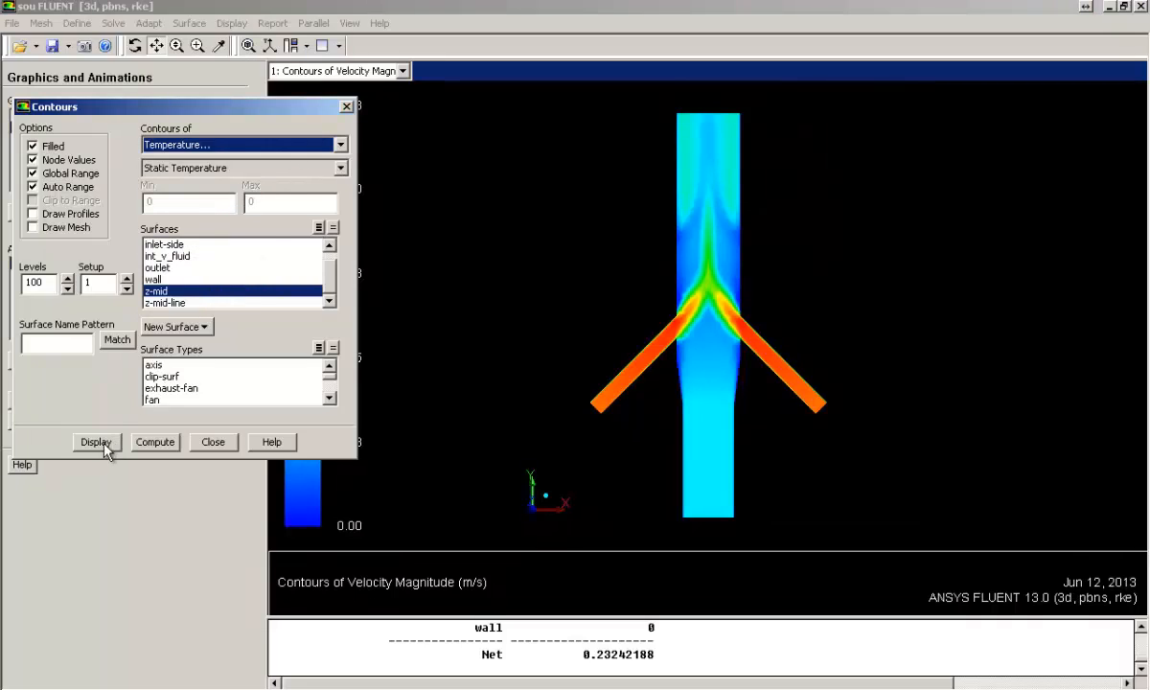
pyautogui.click(96, 441)
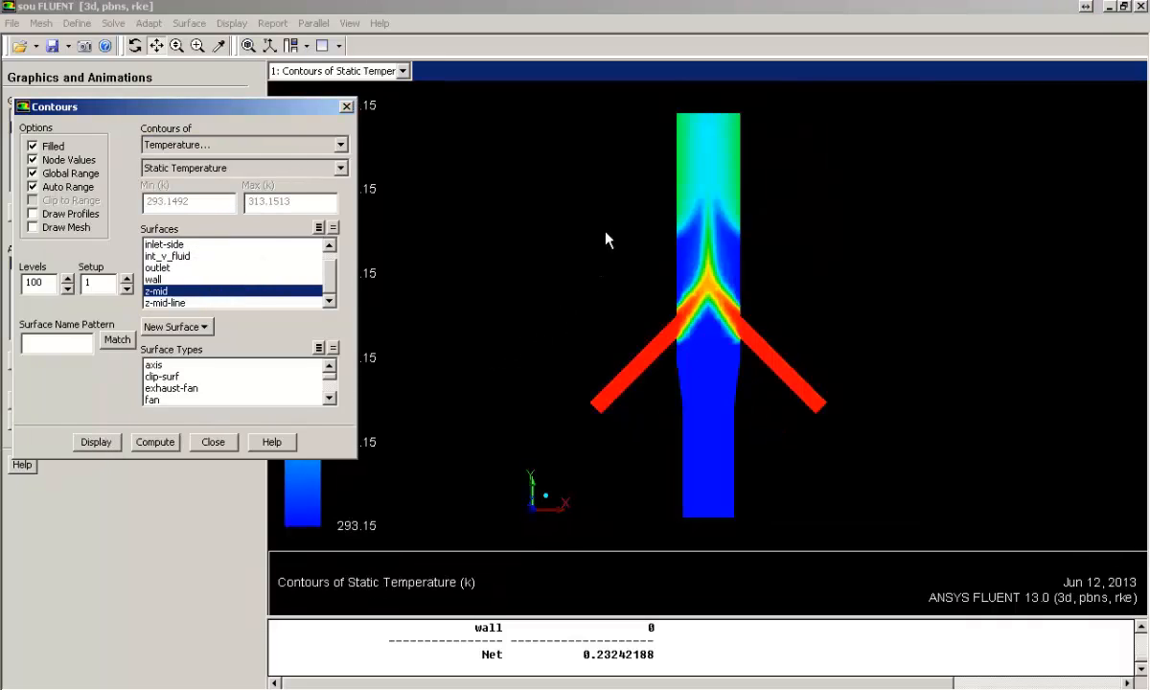
pyautogui.moveTo(604, 163); pyautogui.dragTo(782, 373)
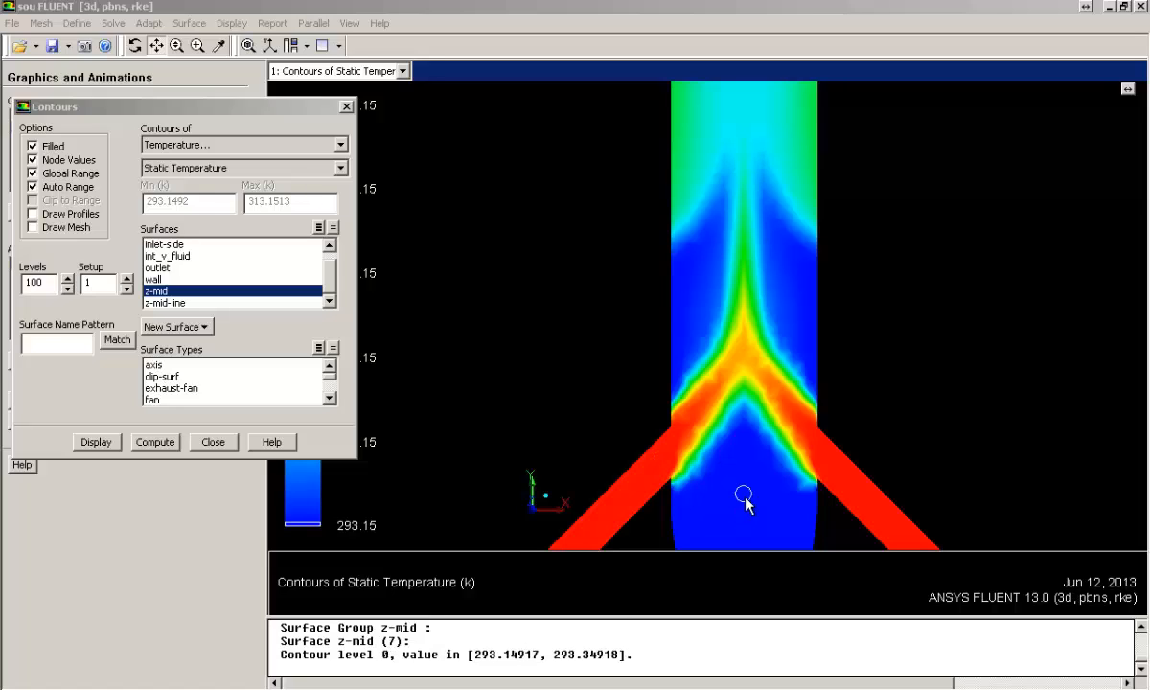
pyautogui.moveTo(731, 354)
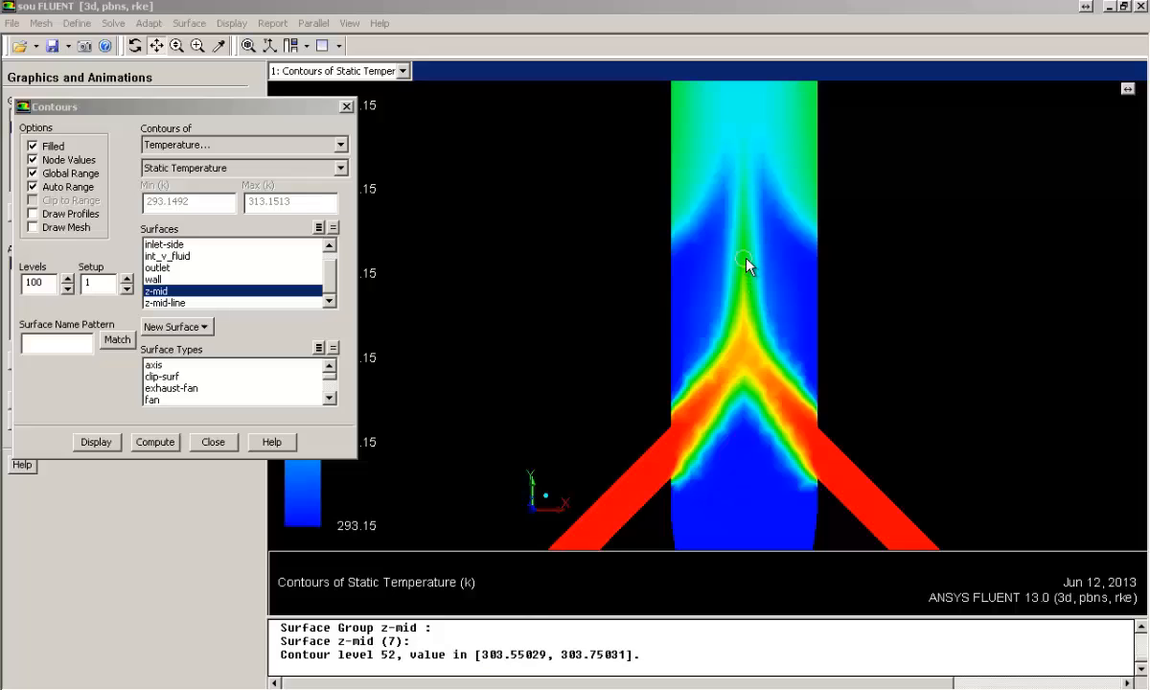
pyautogui.moveTo(728, 191)
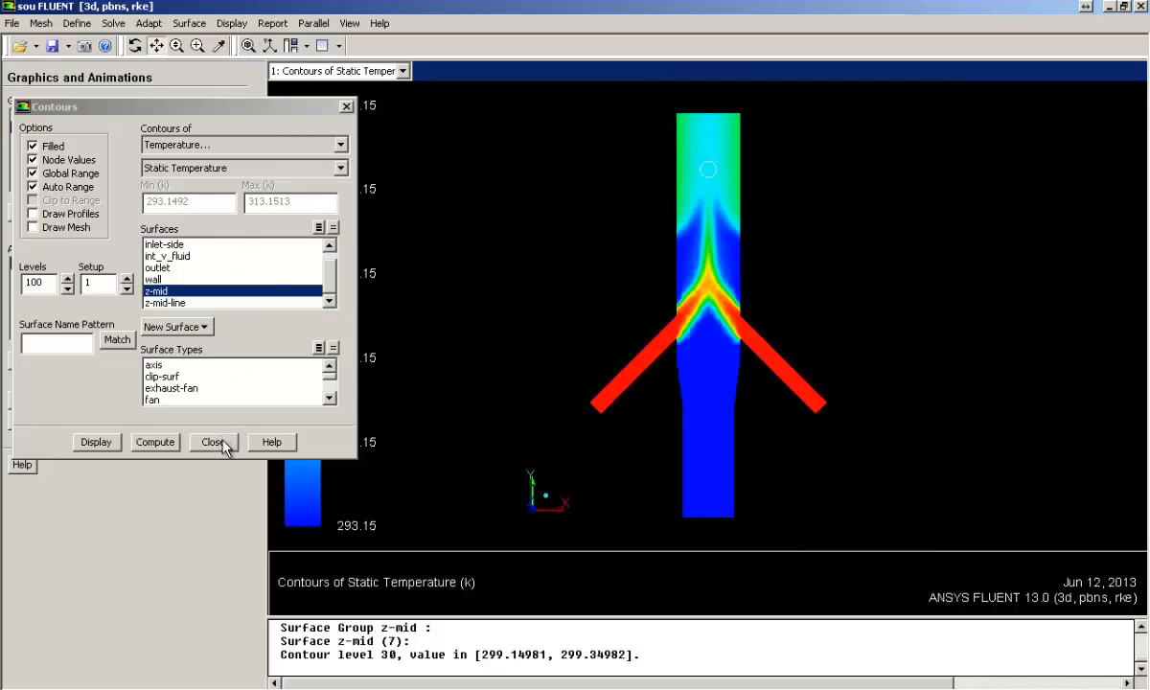
pyautogui.click(212, 441)
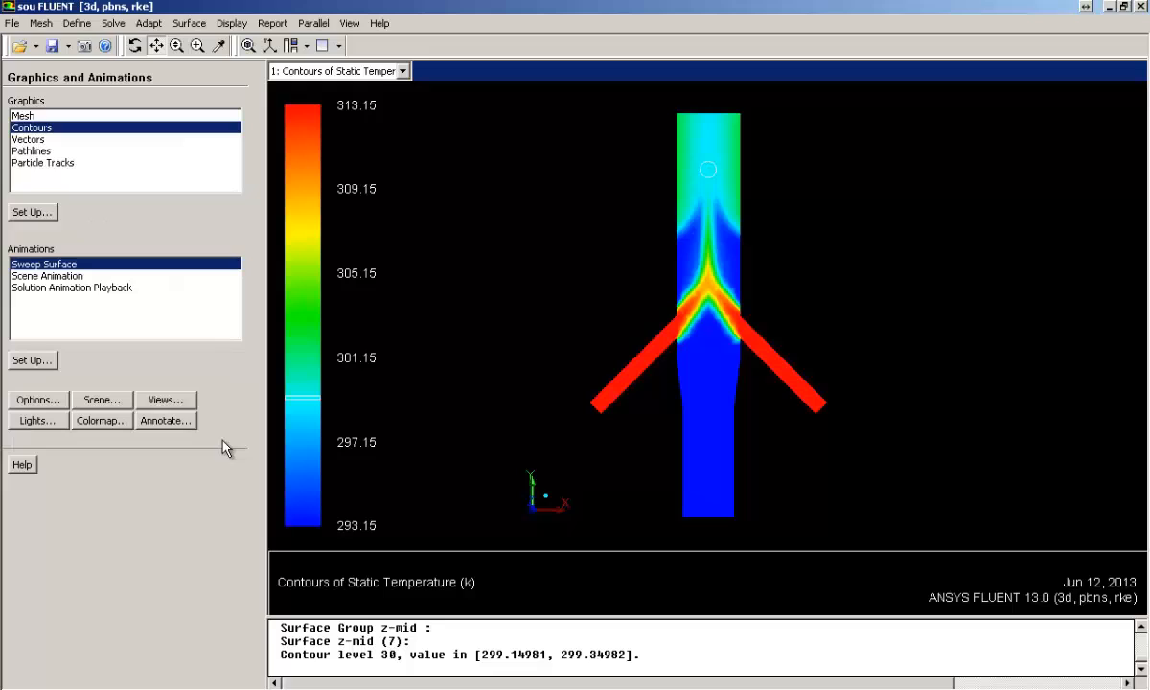
pyautogui.moveTo(88, 230)
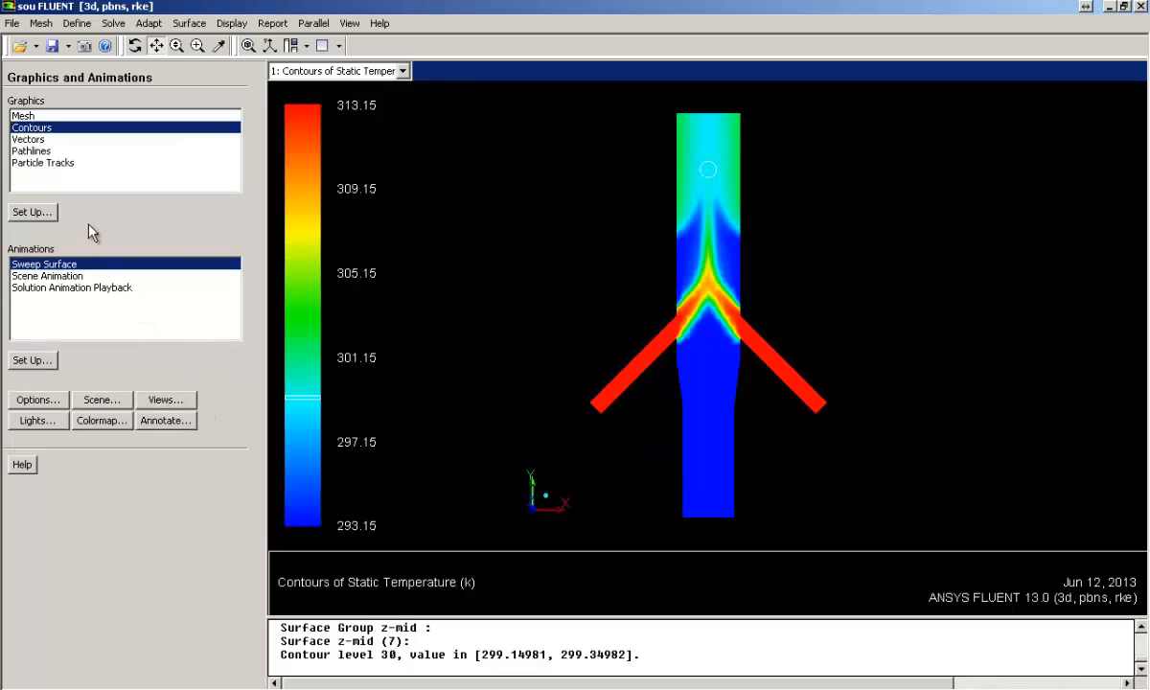
# - Display pathlines released from inlet and inlet-side coloured by Velocity Magnitude
pyautogui.click(30, 149)
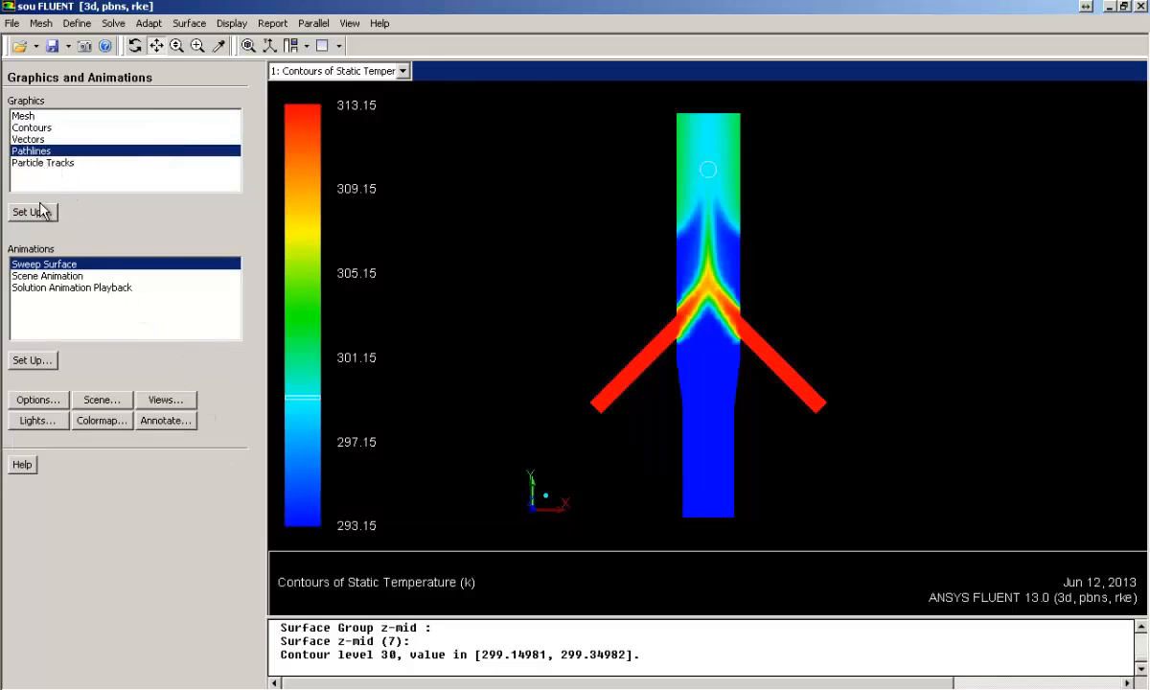
pyautogui.click(31, 211)
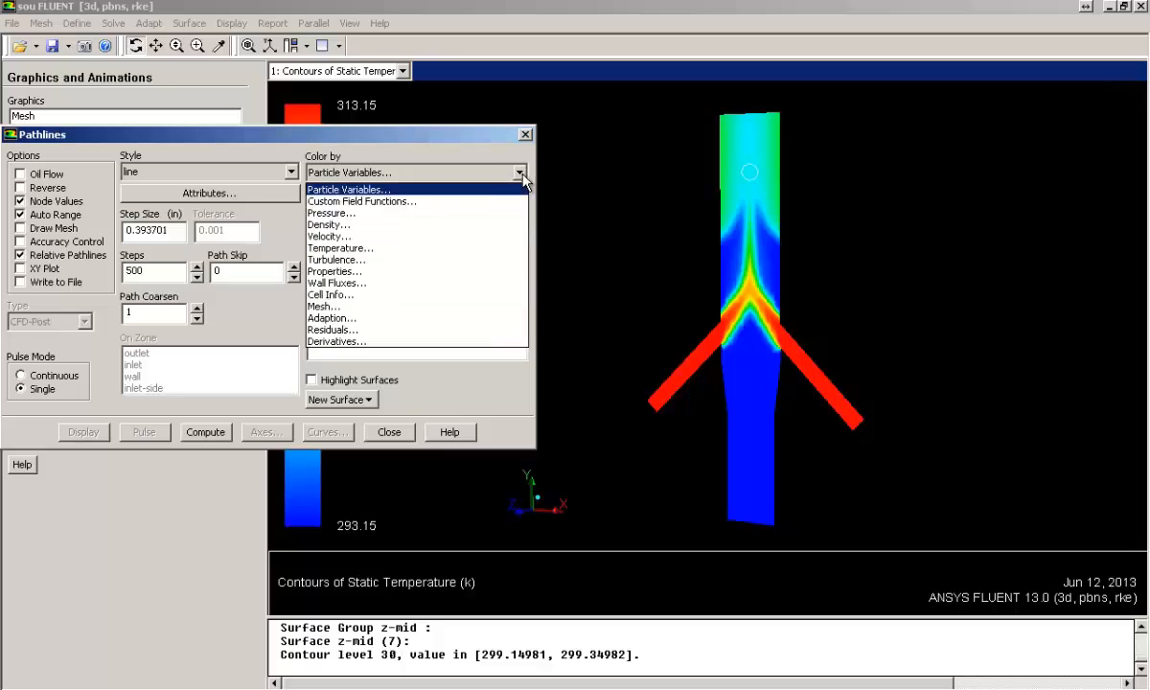
pyautogui.click(330, 236)
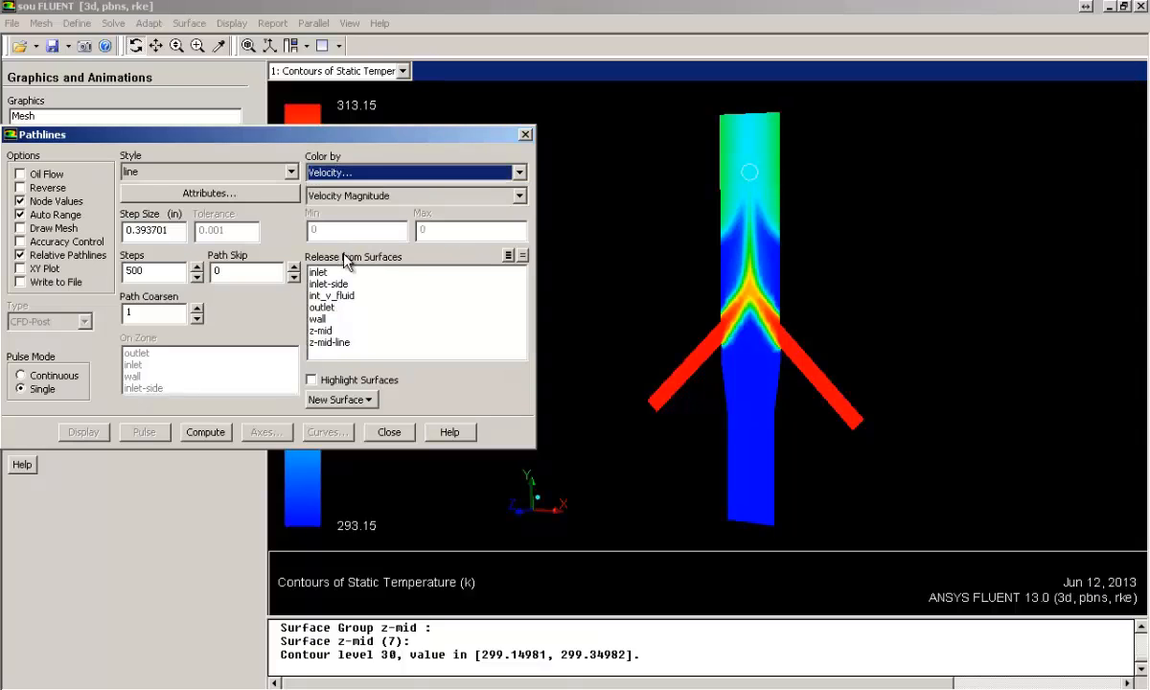
pyautogui.click(326, 278)
pyautogui.write('10')
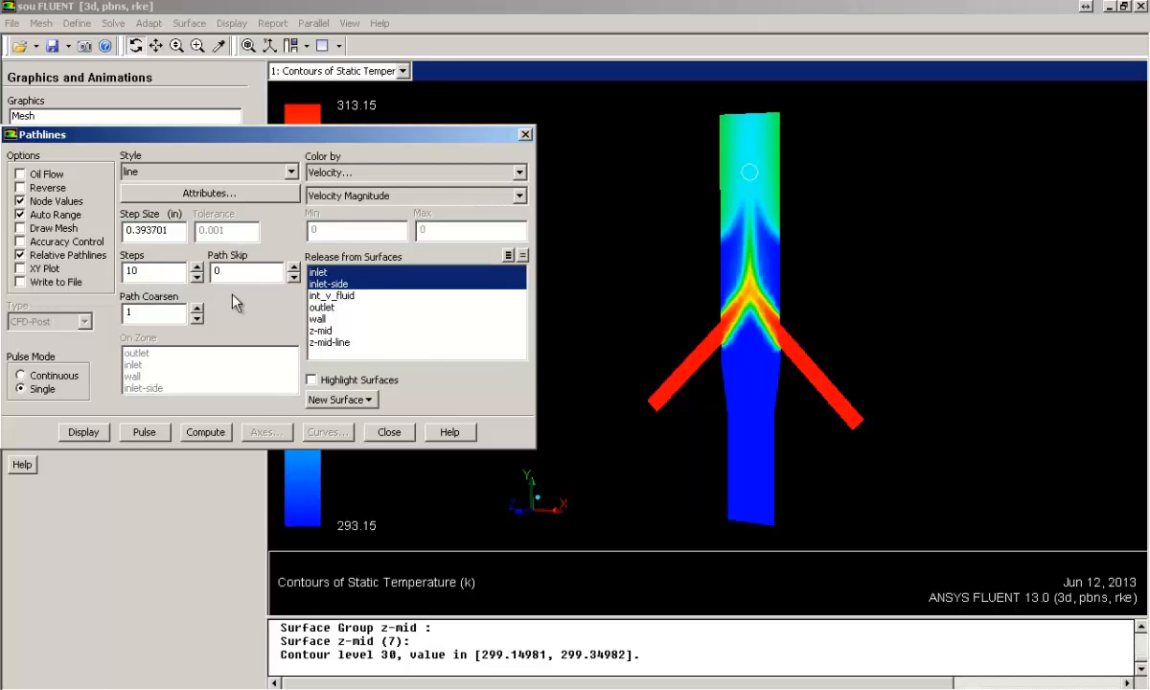
pyautogui.click(83, 433)
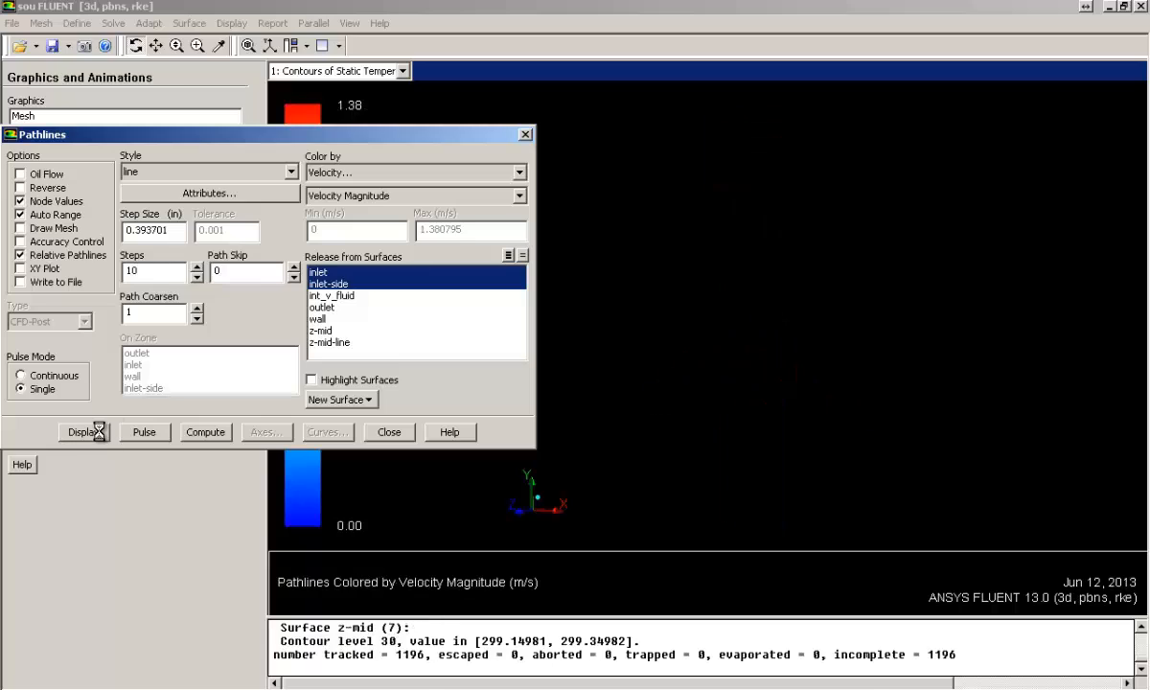
# - Increase Path Skip and Steps, and redraw the pathlines with the pipe outline
pyautogui.click(83, 431)
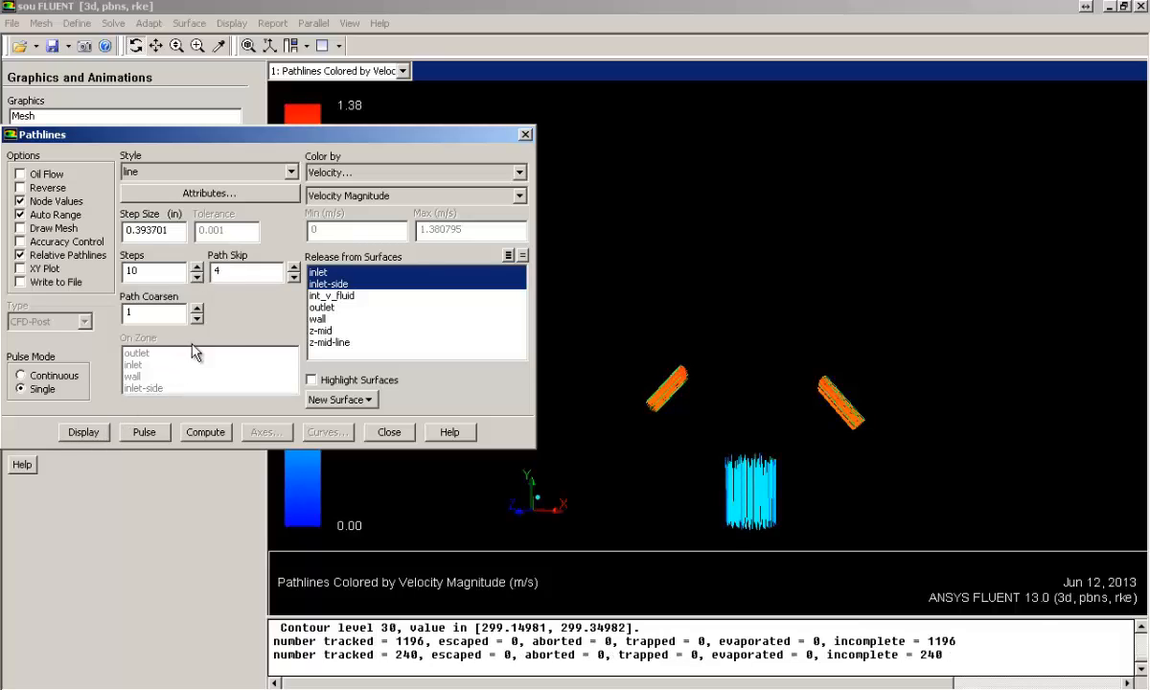
pyautogui.click(153, 272)
pyautogui.write('0')
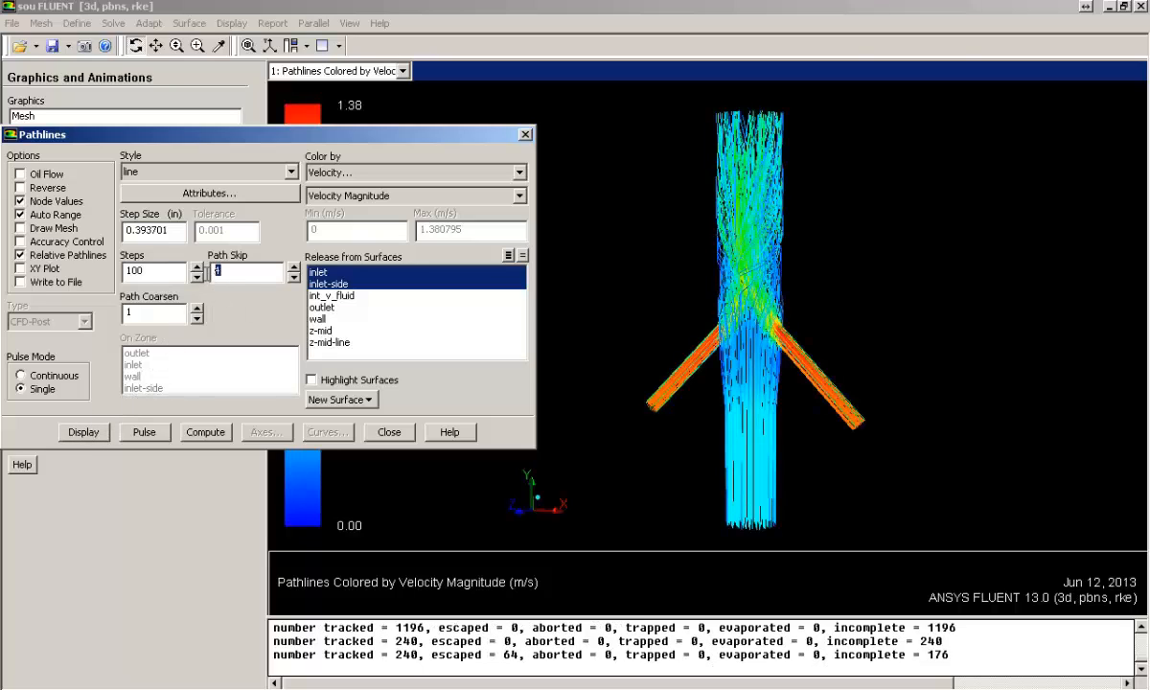
pyautogui.click(83, 431)
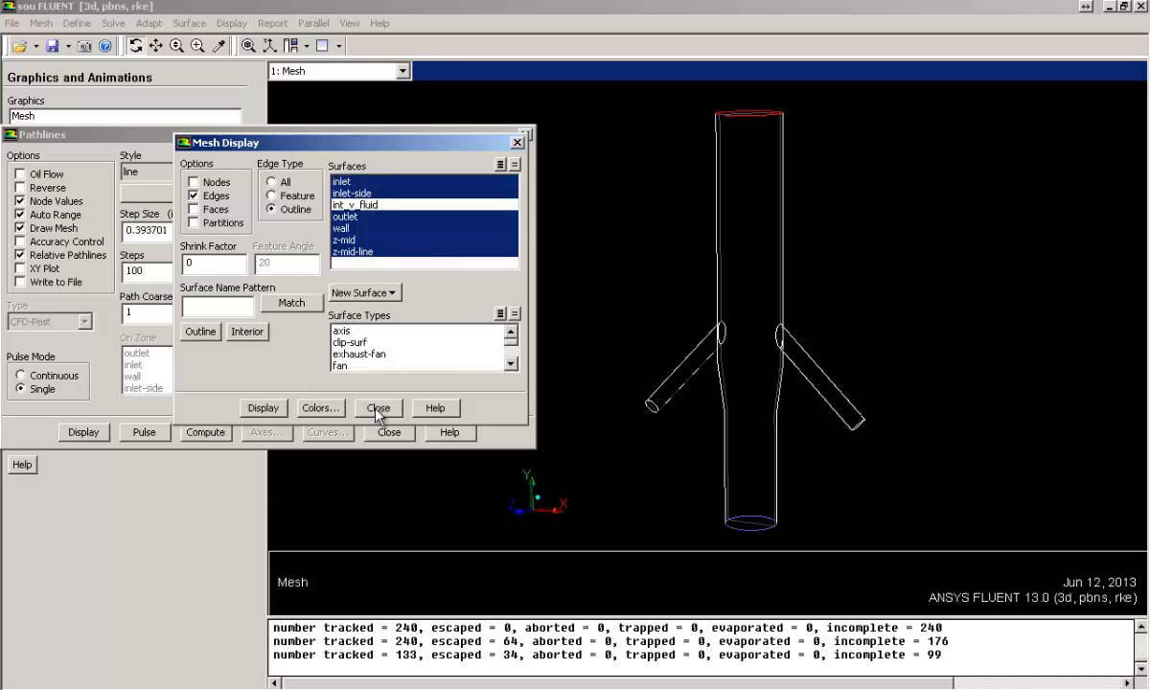
# - Redraw the pathlines inside the pipe outline with Path Skip 16 and zoom in on the mixing junction
pyautogui.click(375, 406)
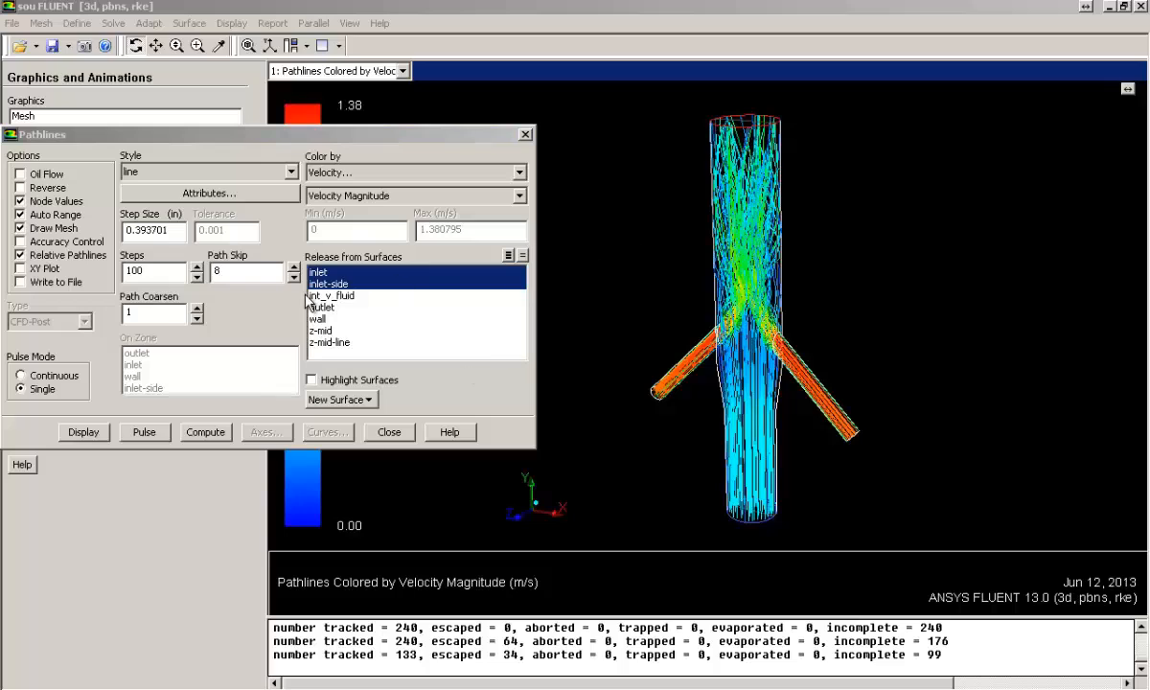
pyautogui.click(197, 276)
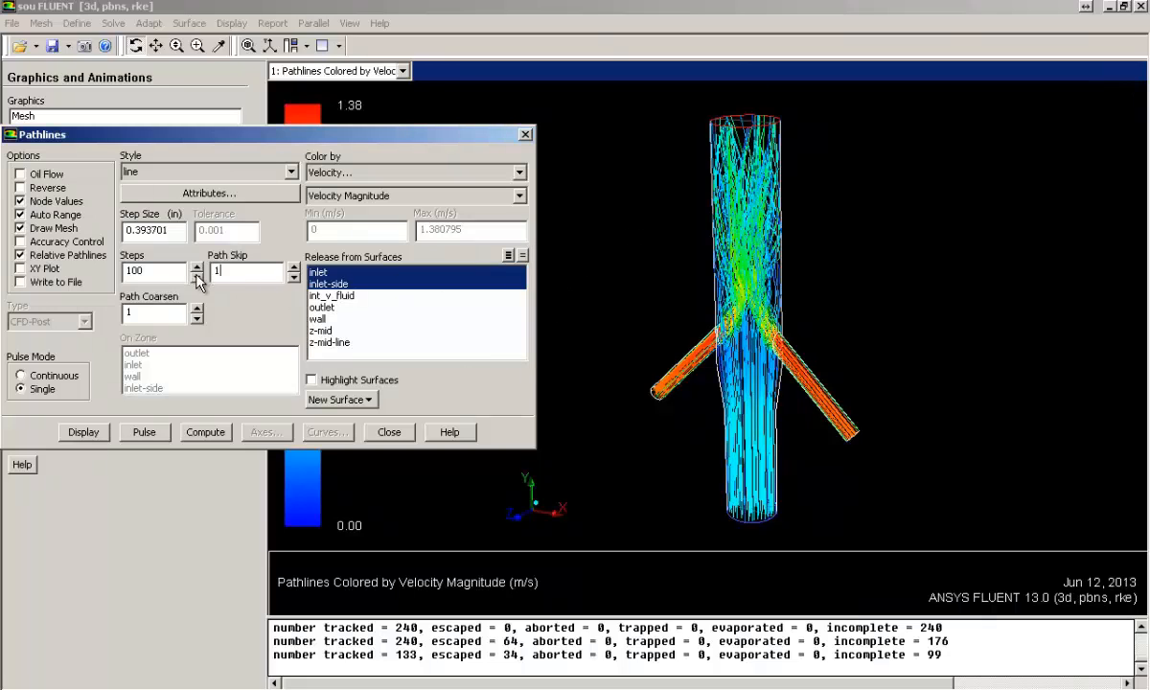
pyautogui.click(85, 433)
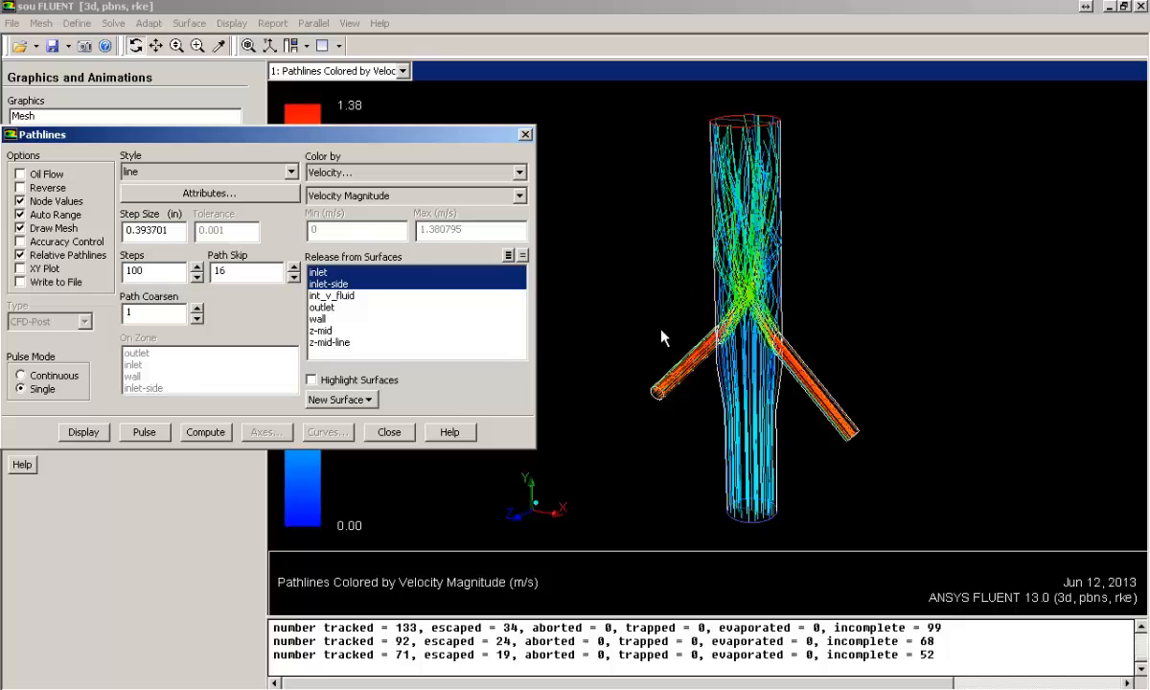
pyautogui.moveTo(692, 436); pyautogui.dragTo(811, 525)
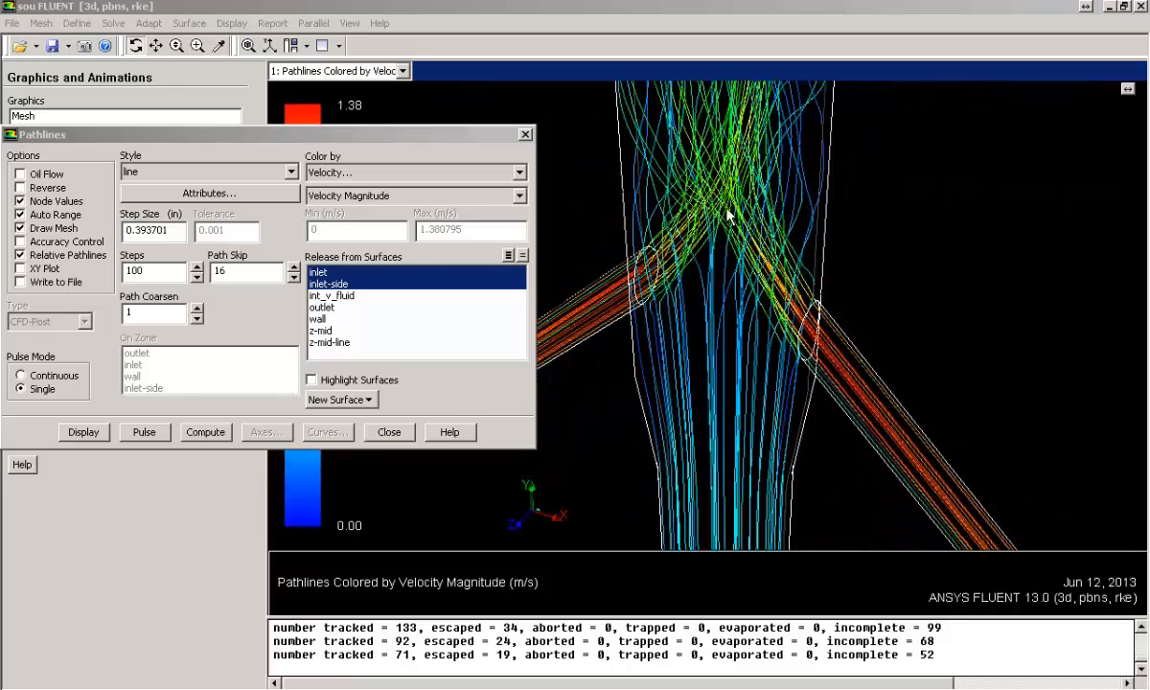
pyautogui.moveTo(757, 176)
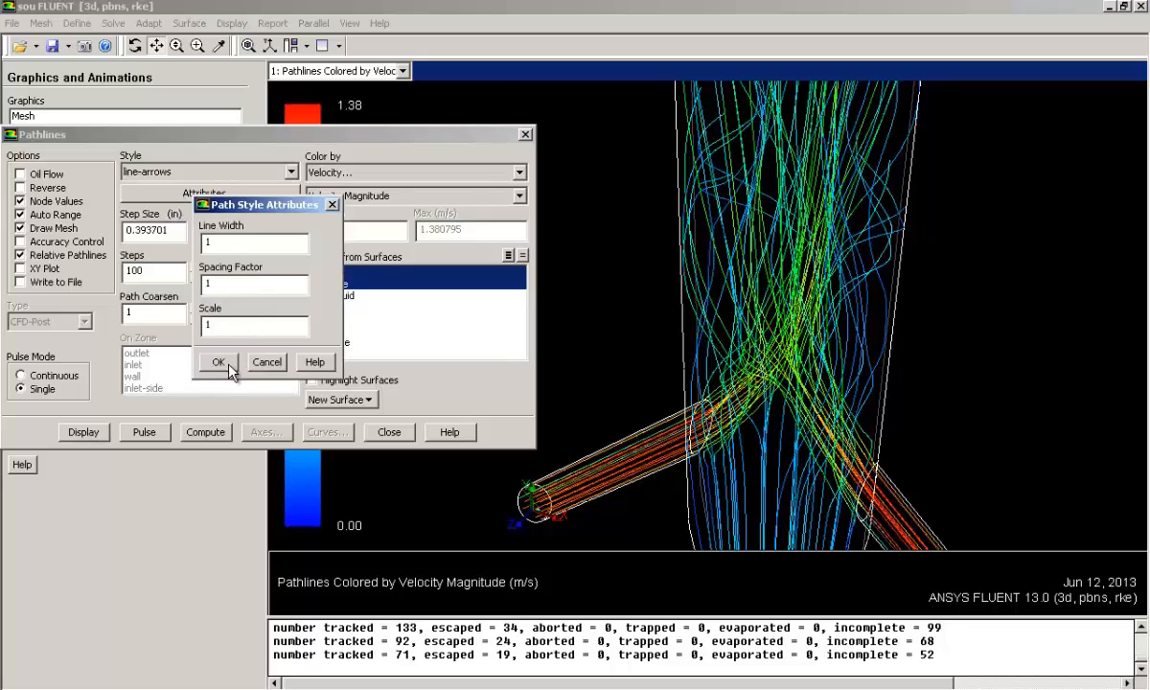
# - Draw the pathlines as line-arrows with arrow scale 0.1 and spacing factor 0.5
pyautogui.click(218, 362)
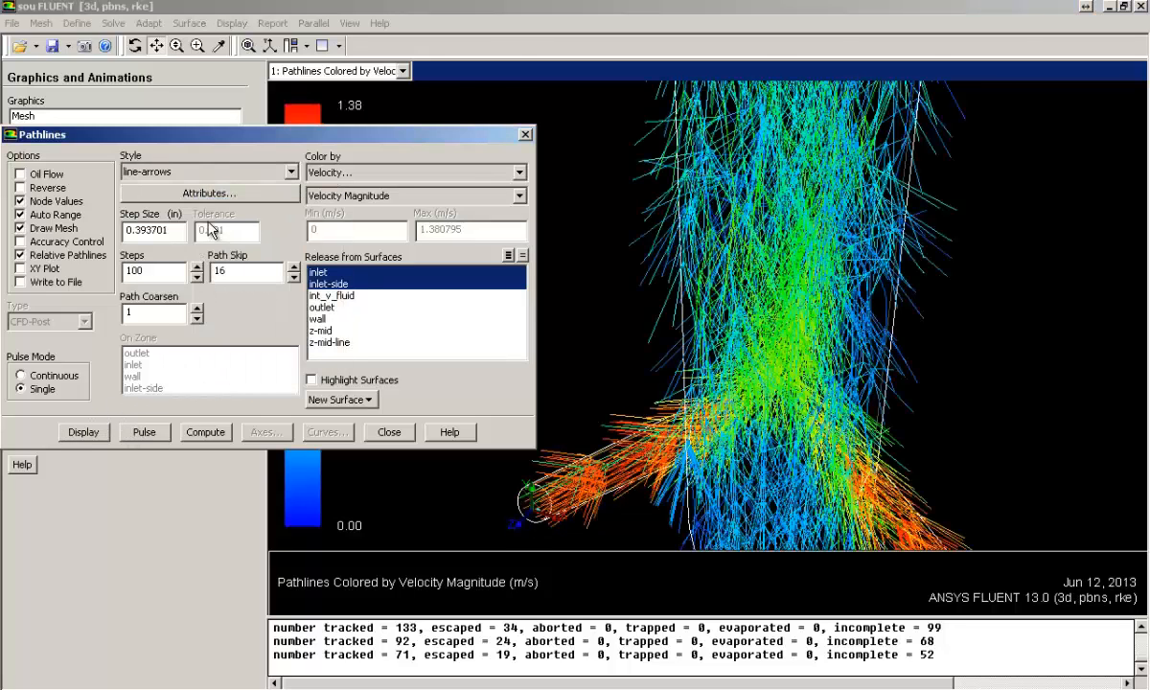
pyautogui.click(209, 191)
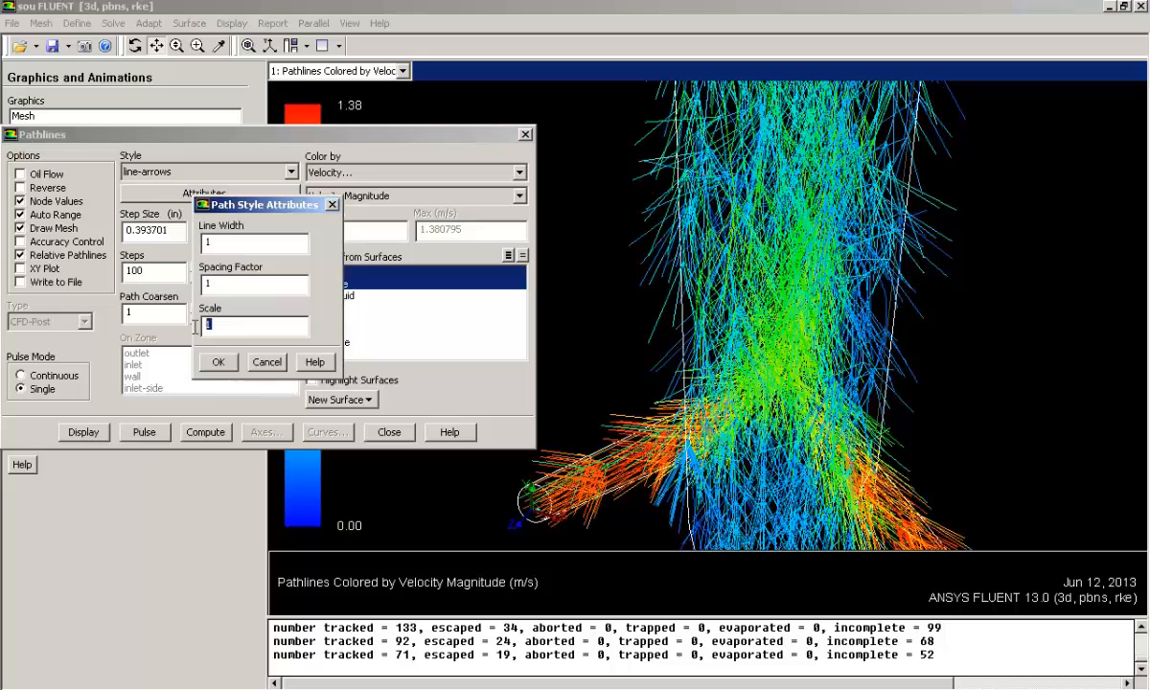
pyautogui.write('0.1')
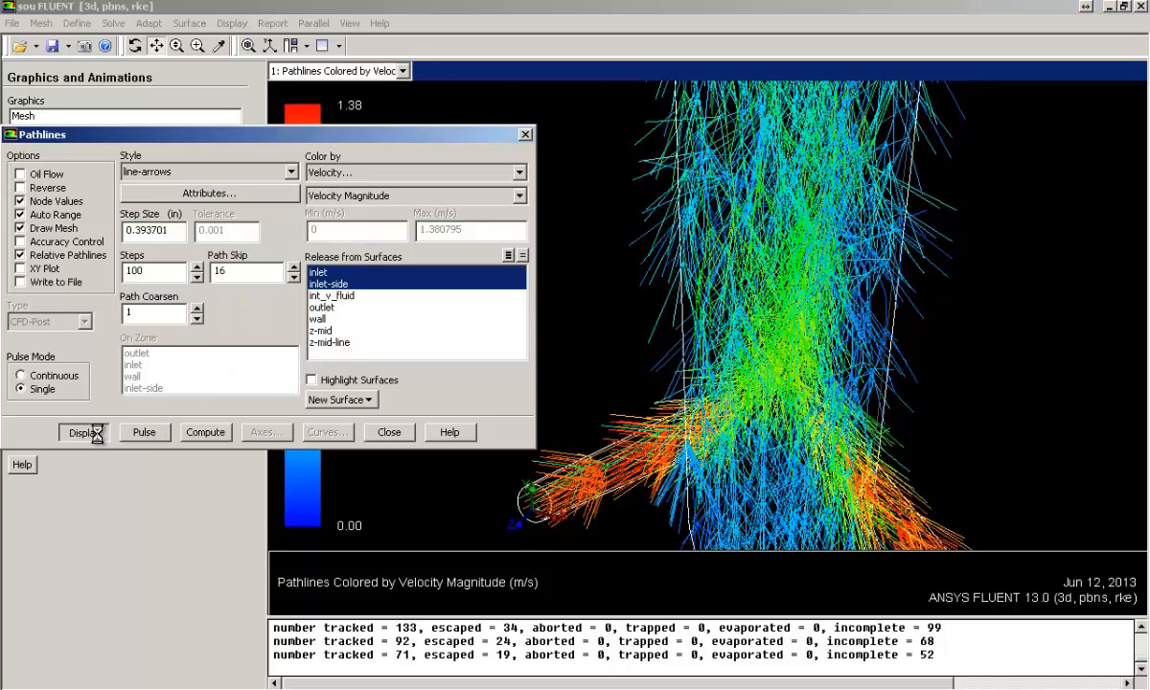
pyautogui.click(84, 433)
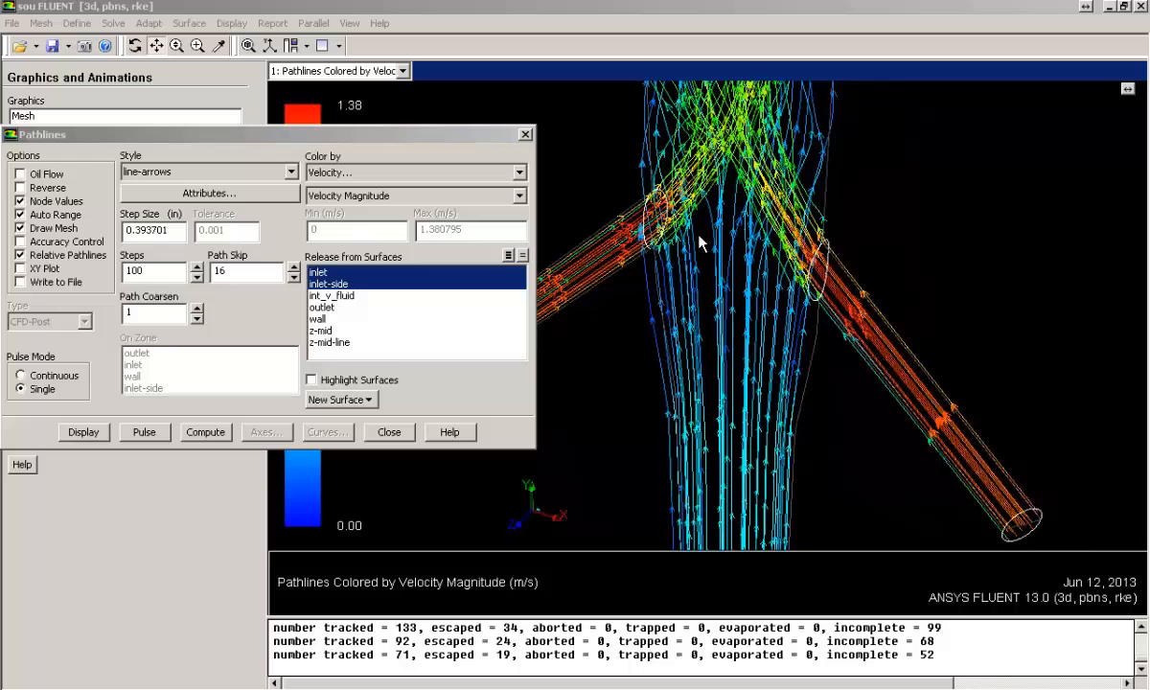
pyautogui.click(209, 191)
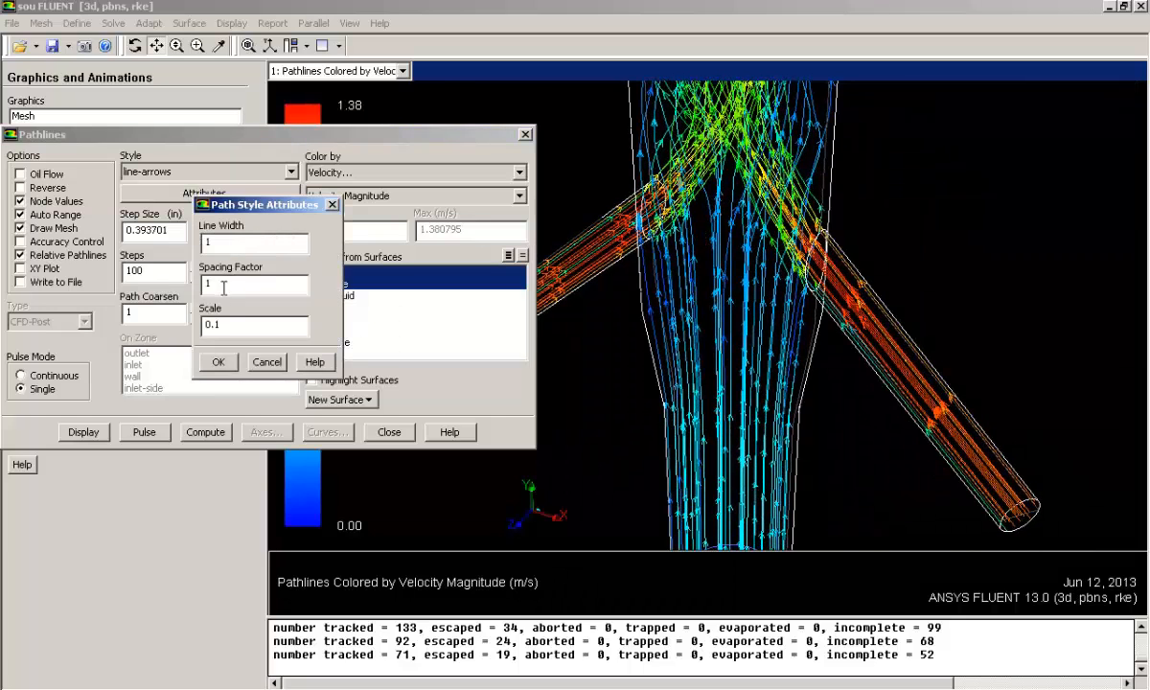
pyautogui.write('0.5')
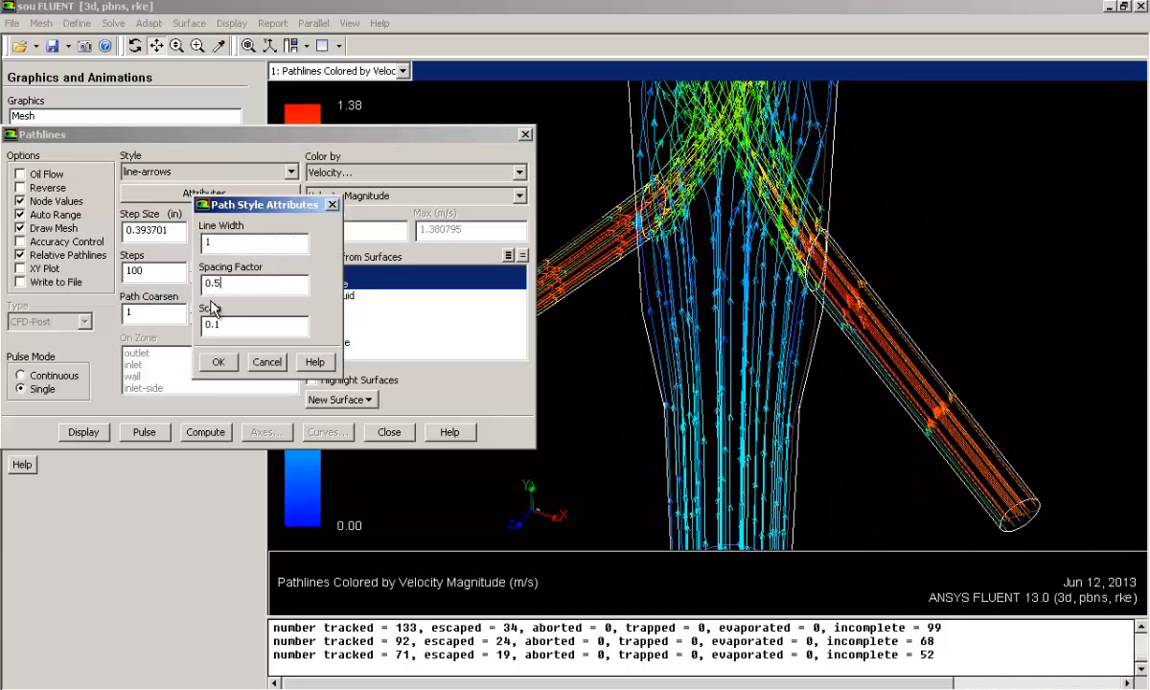
pyautogui.click(218, 360)
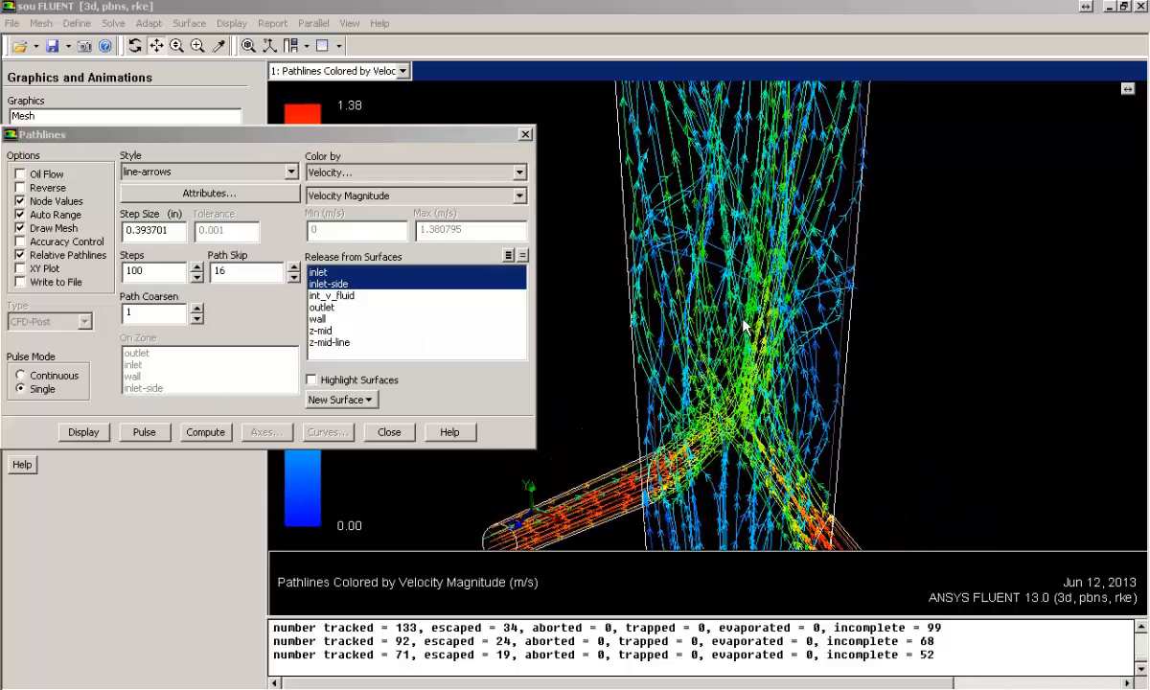
# - Redraw the arrowed pathlines with Path Skip 20, then 25, and close the Pathlines dialog
pyautogui.write('2')
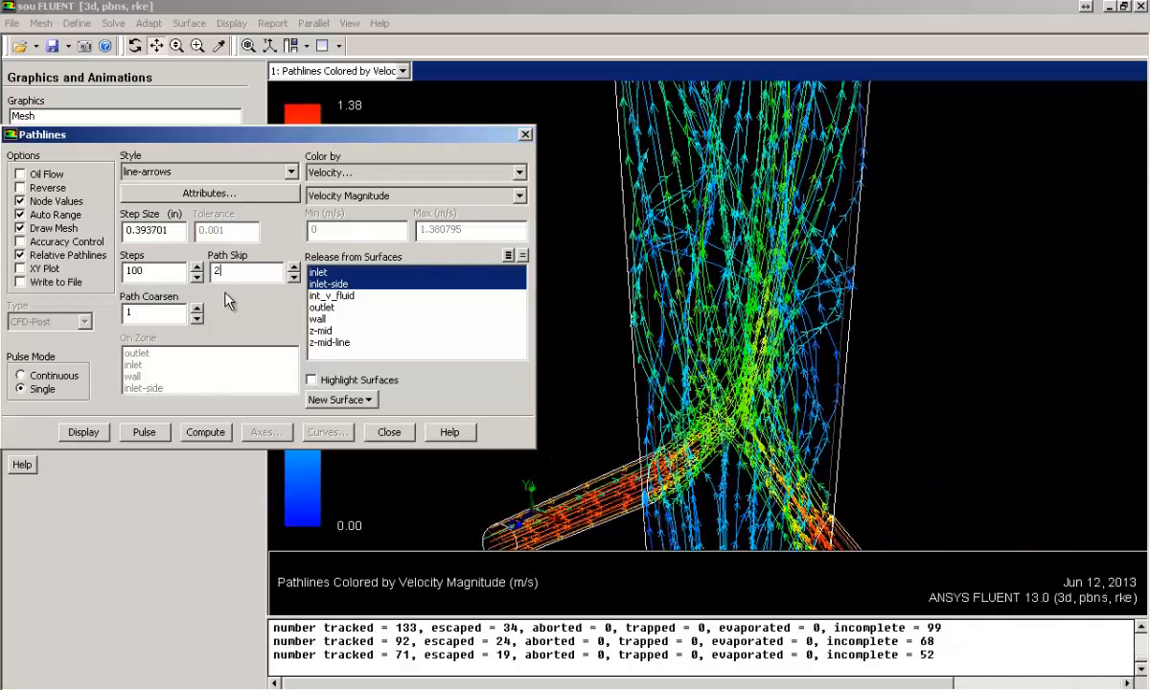
pyautogui.write('20')
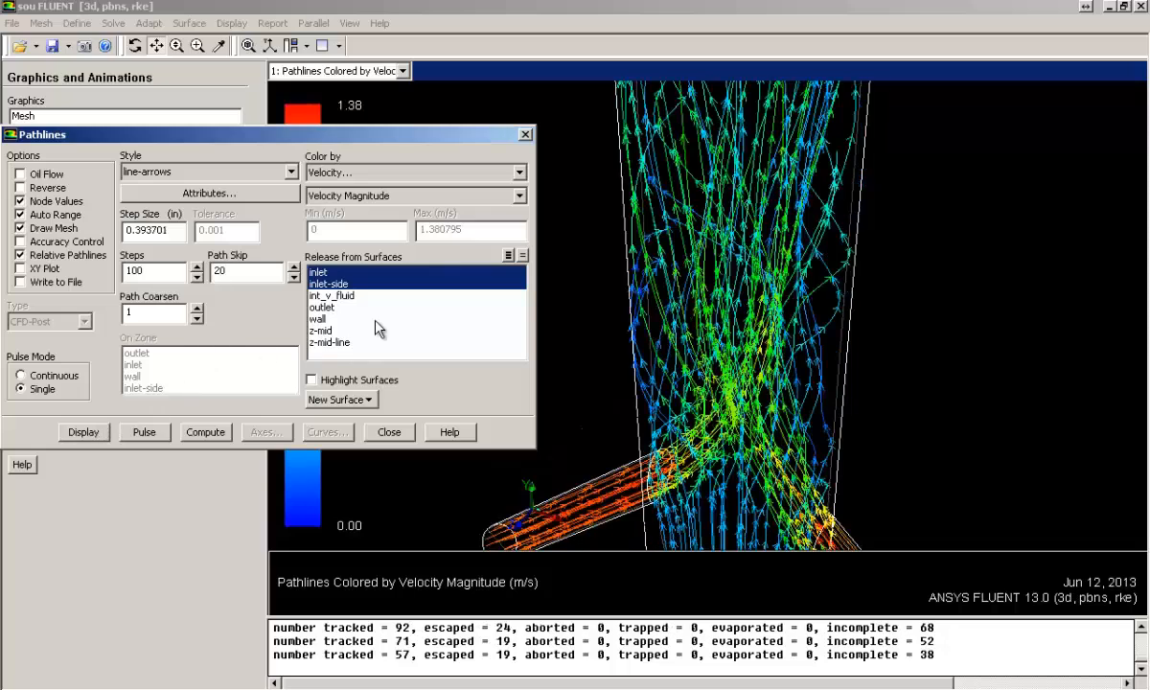
pyautogui.click(245, 272)
pyautogui.write('25')
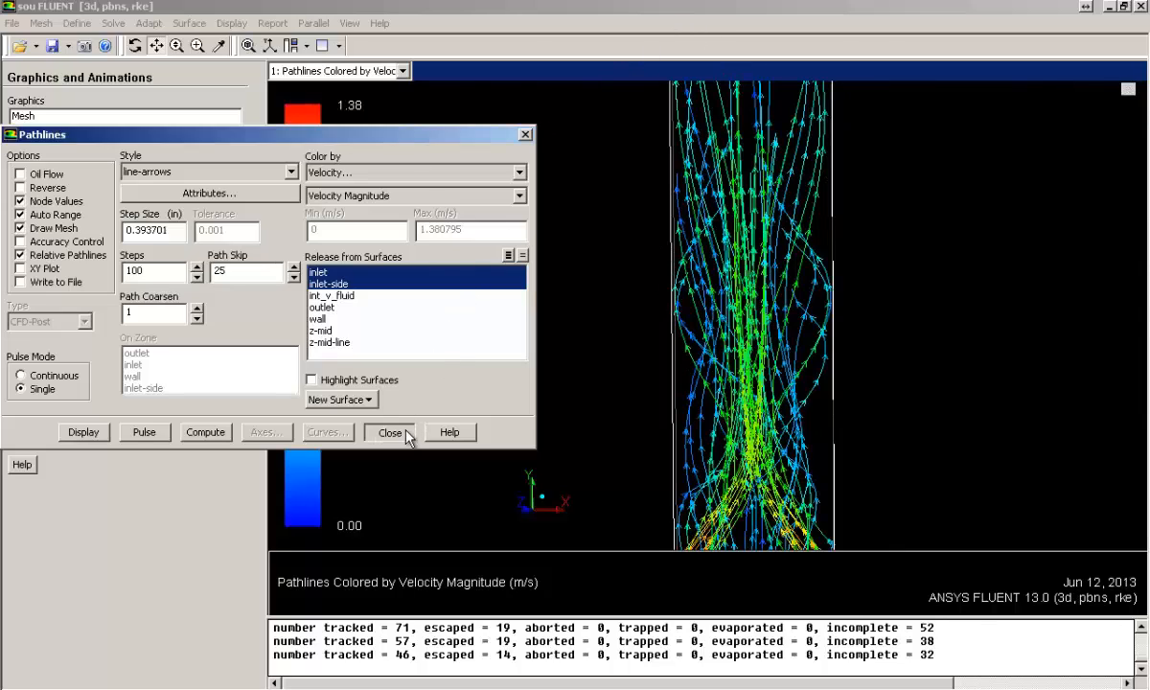
pyautogui.click(389, 433)
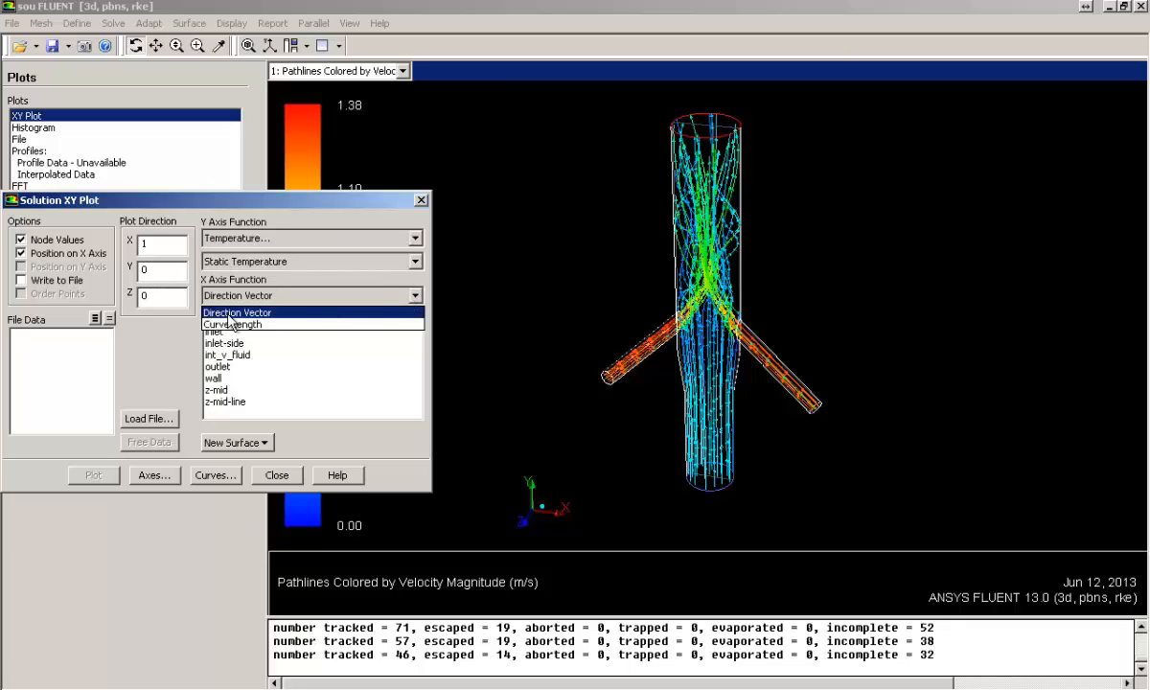
# - Plot static temperature against position along the direction vector on the z-mid-line surface
pyautogui.click(237, 295)
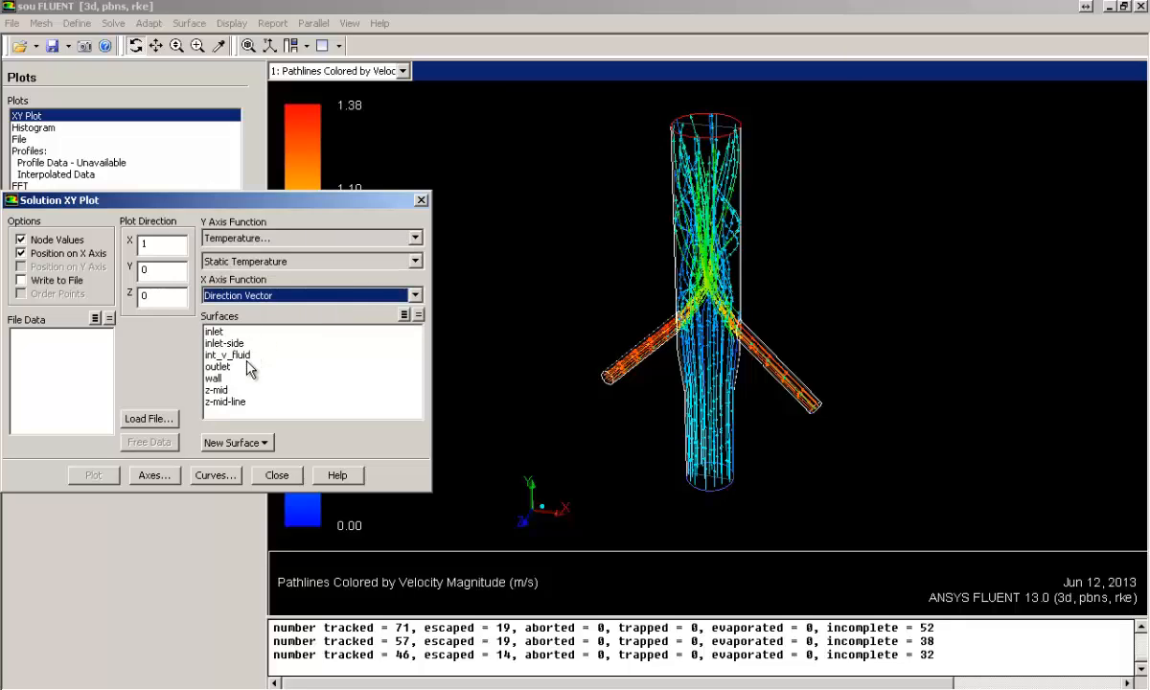
pyautogui.click(226, 403)
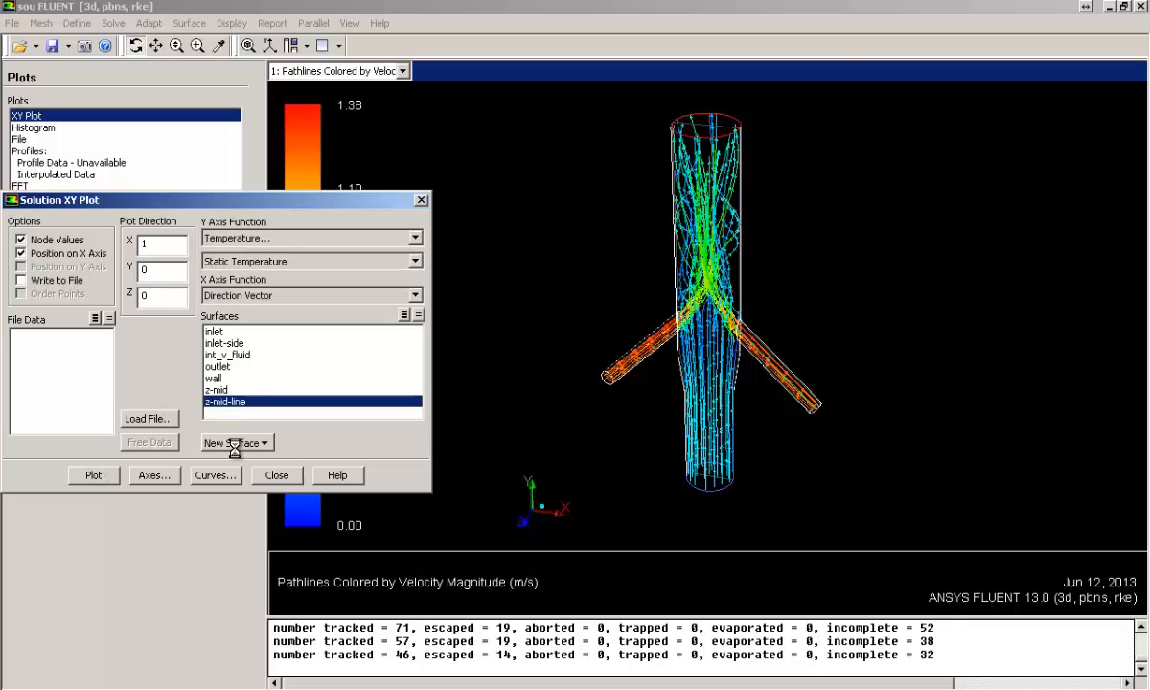
pyautogui.click(92, 475)
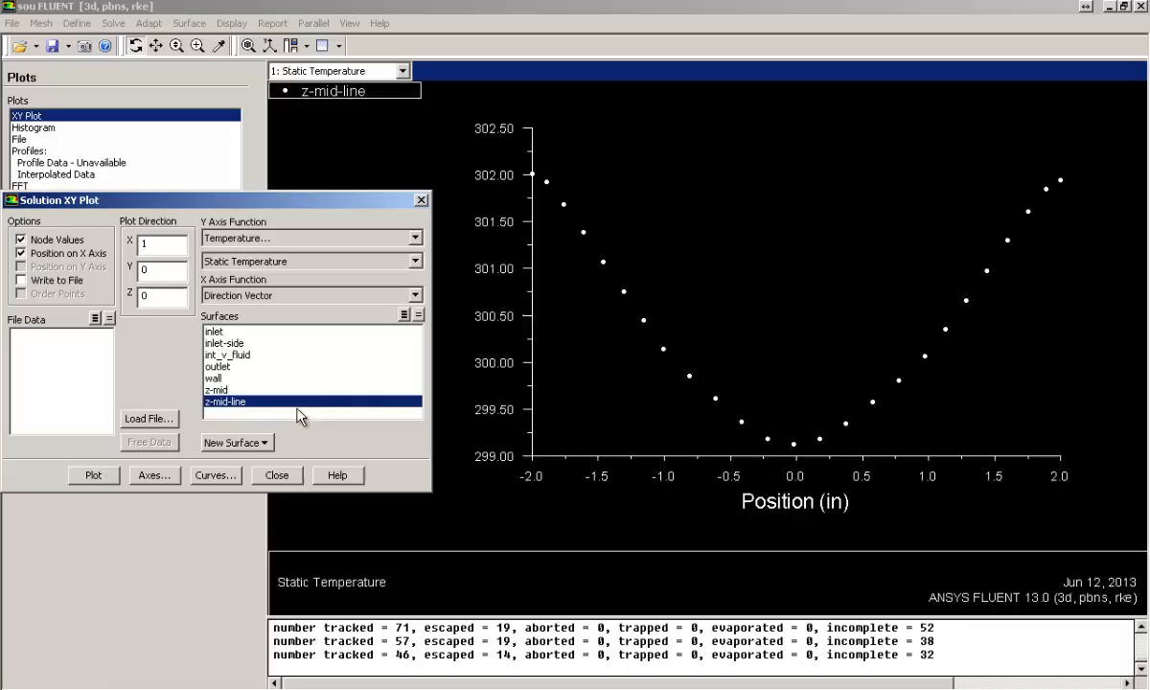
# - Give the temperature curve a solid connected line style instead of markers alone
pyautogui.click(214, 476)
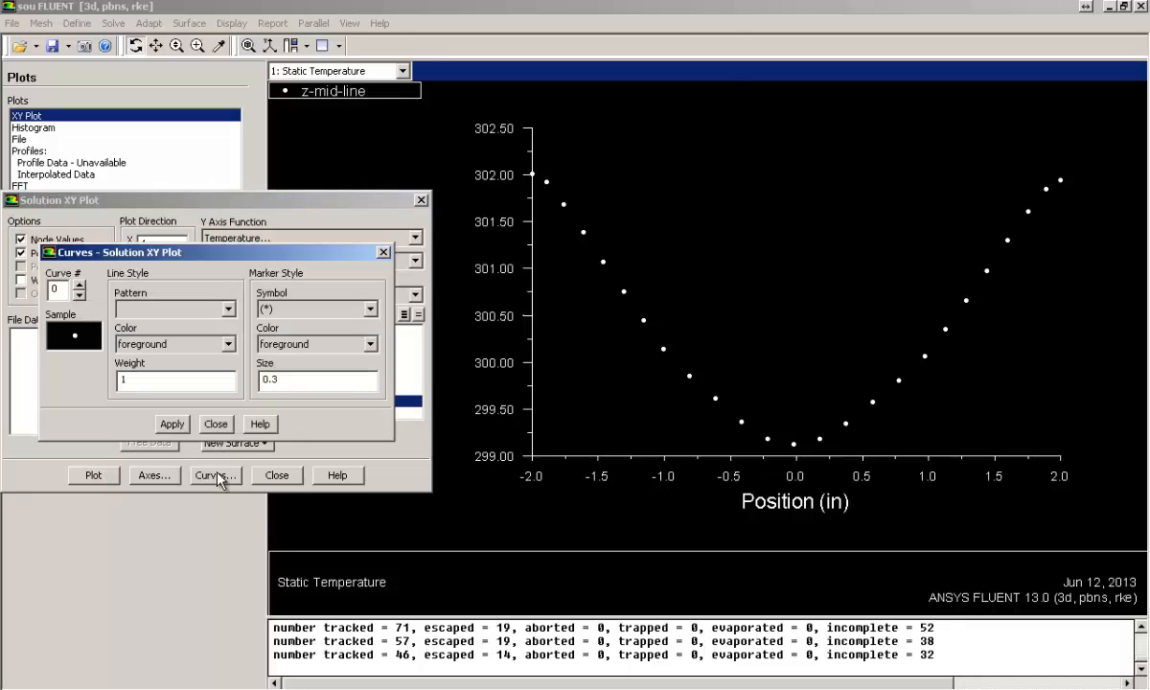
pyautogui.click(226, 308)
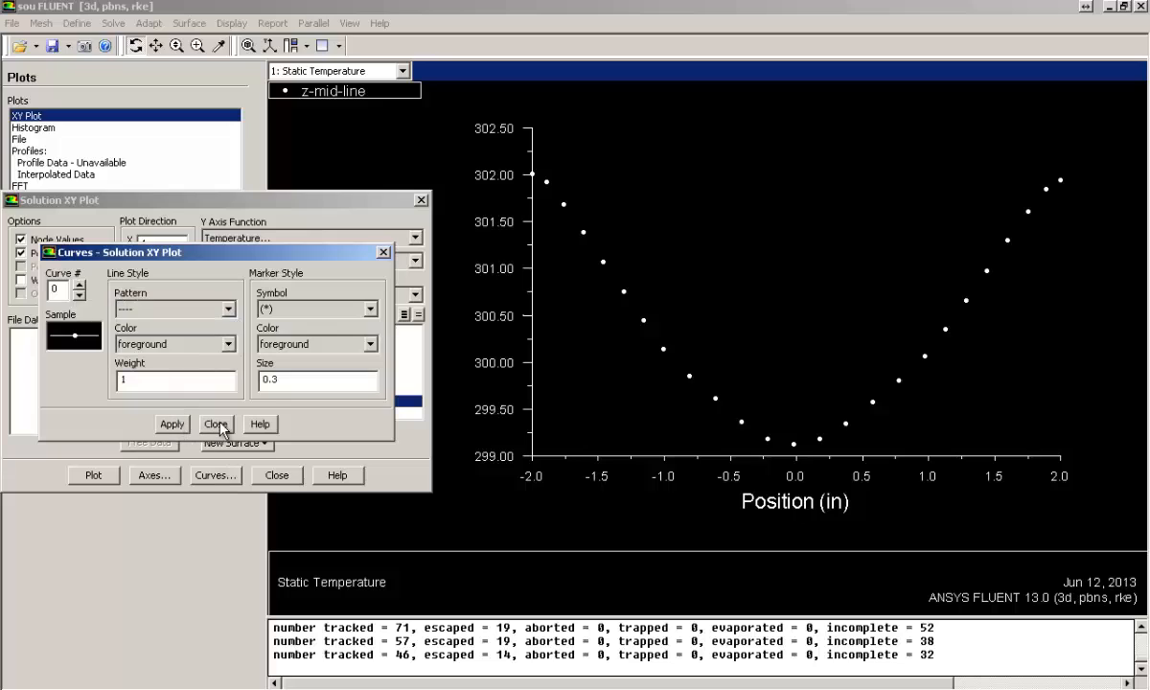
pyautogui.click(214, 424)
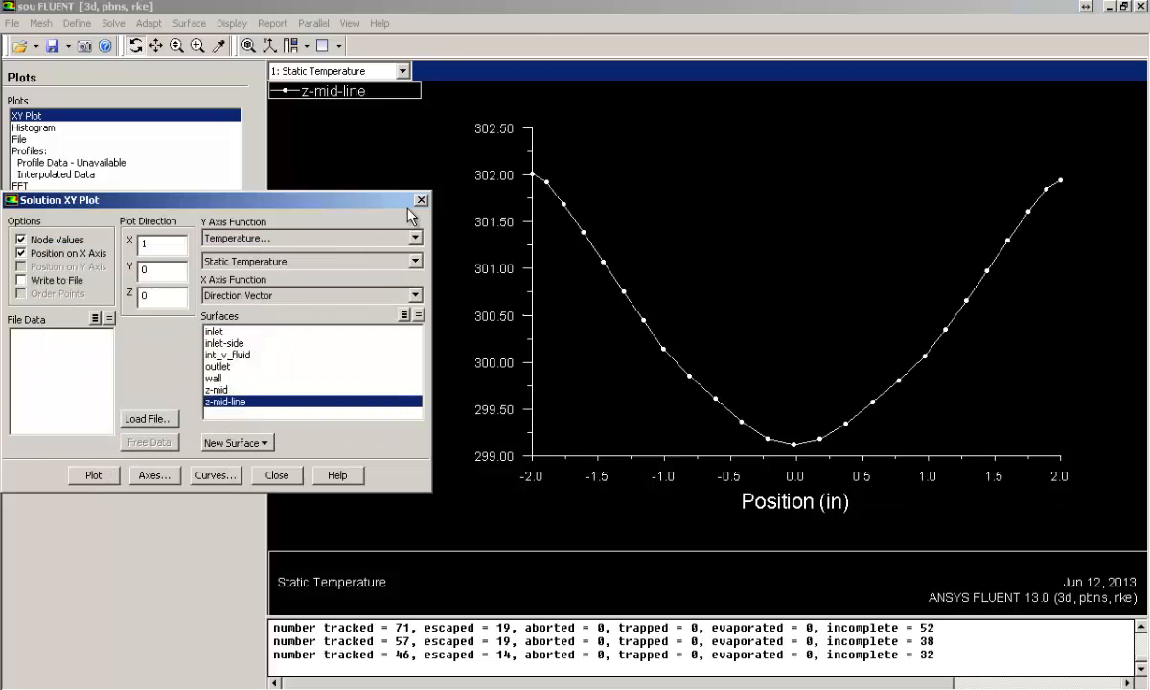
pyautogui.moveTo(1012, 192)
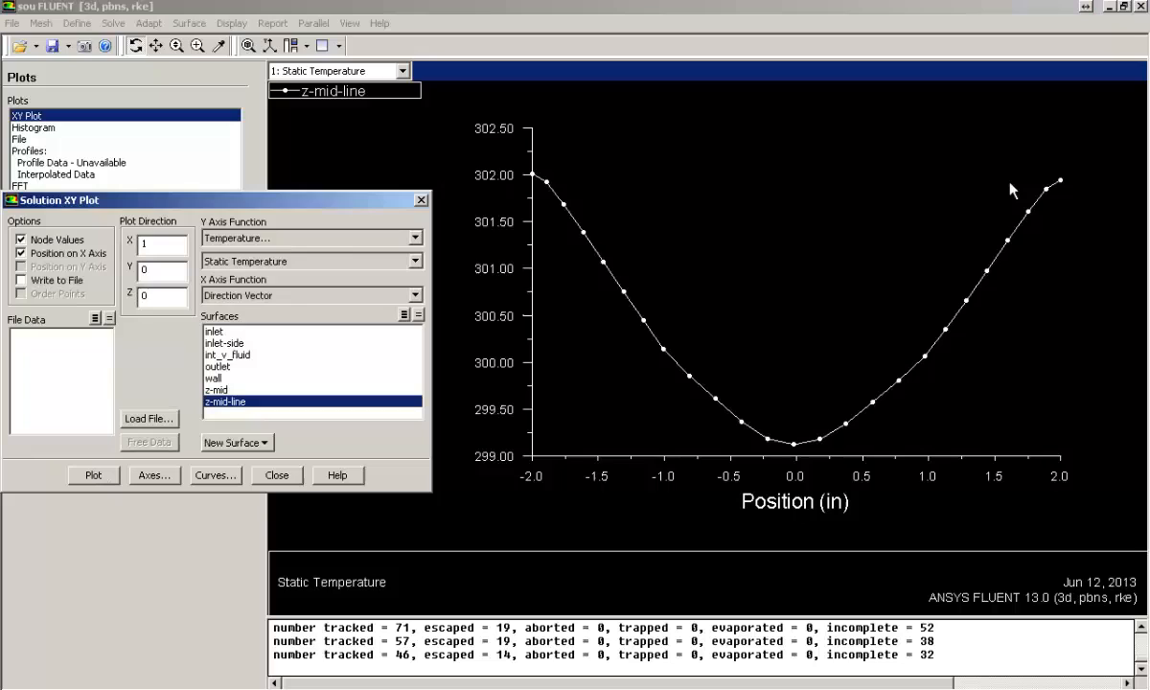
pyautogui.moveTo(491, 184)
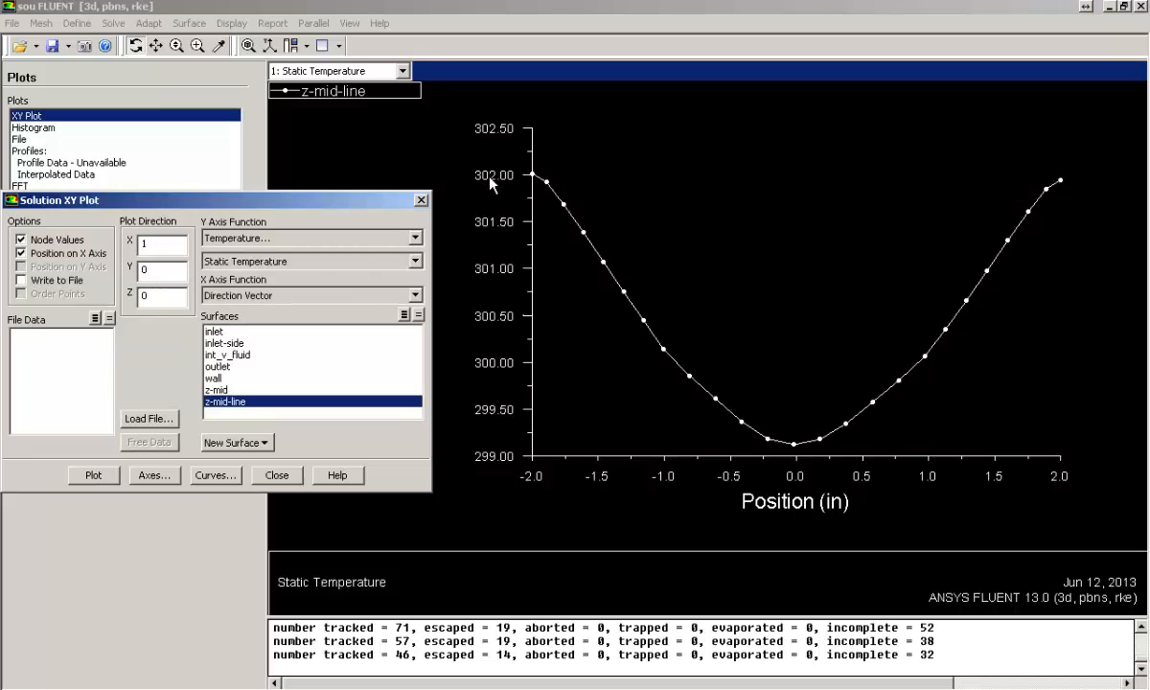
pyautogui.moveTo(487, 457)
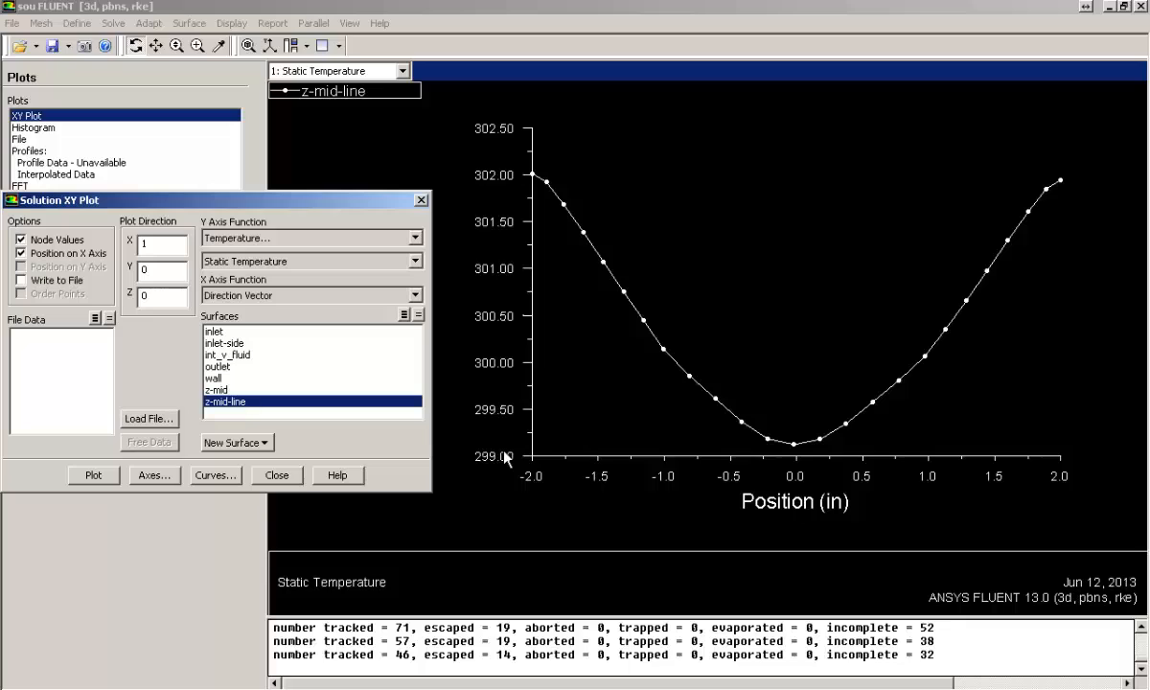
pyautogui.moveTo(878, 554)
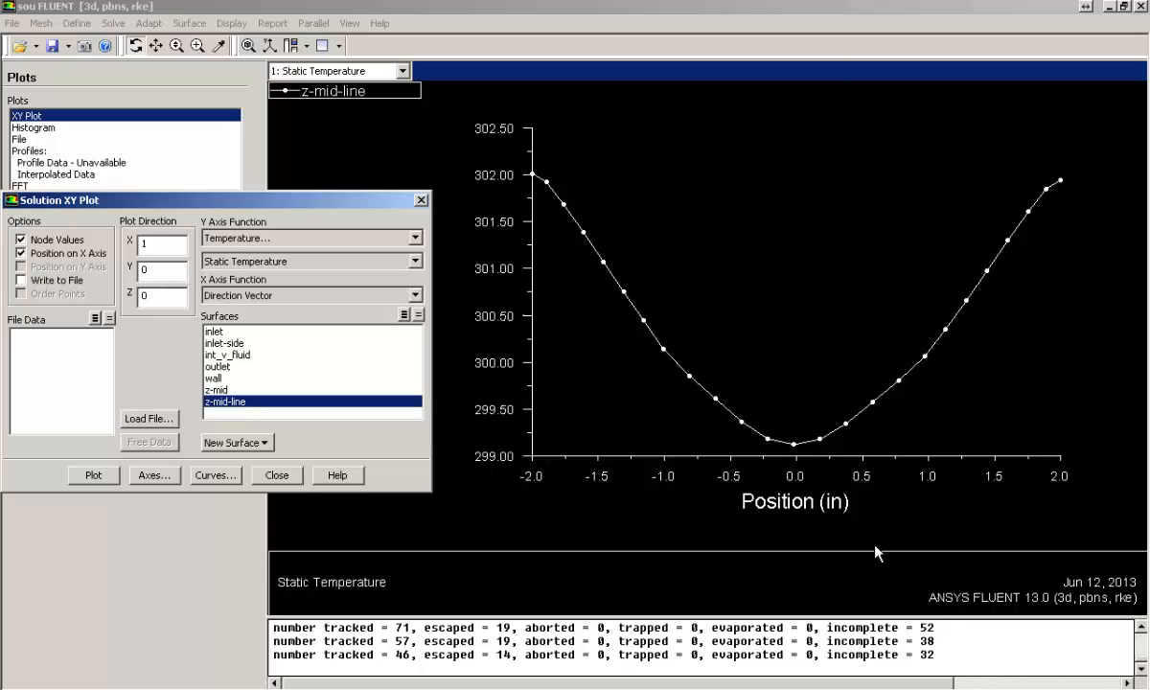
pyautogui.moveTo(801, 346)
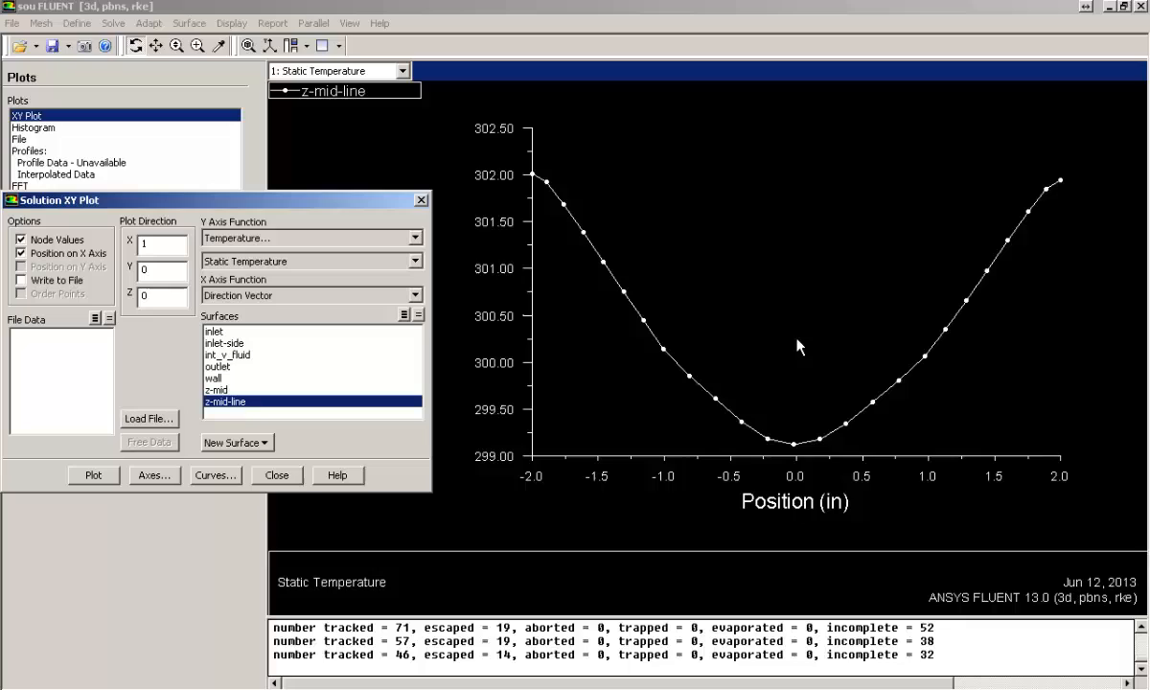
pyautogui.moveTo(943, 184)
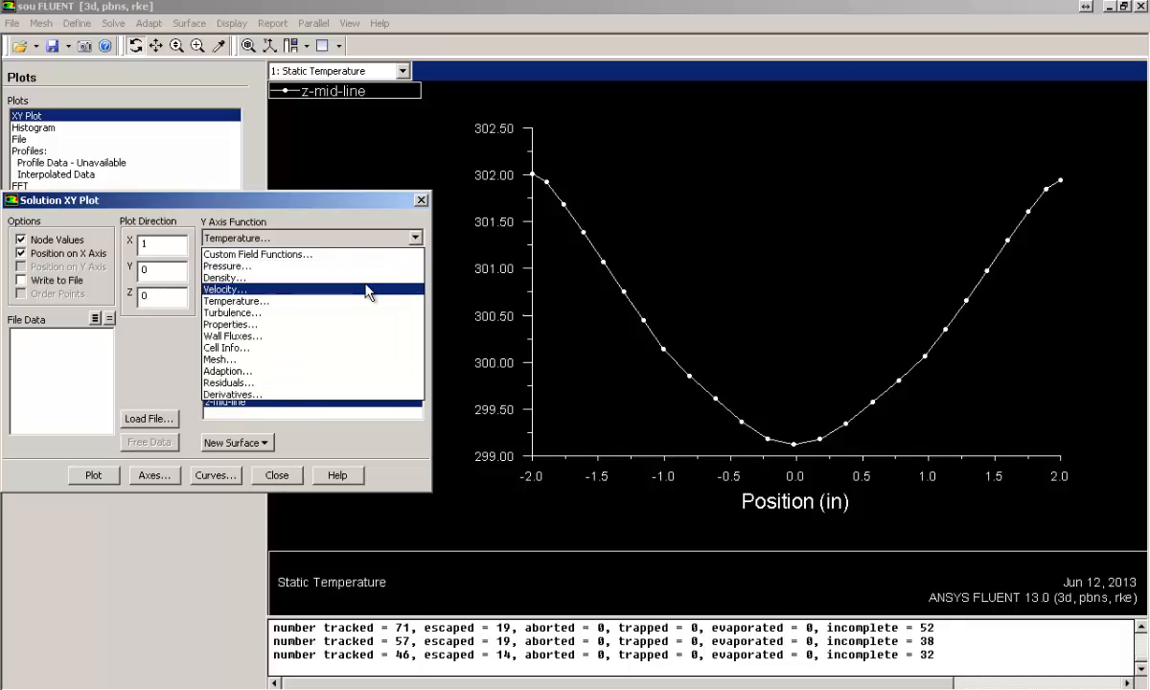
# - Switch the Y-axis quantity to Velocity Magnitude and replot along z-mid-line
pyautogui.click(224, 290)
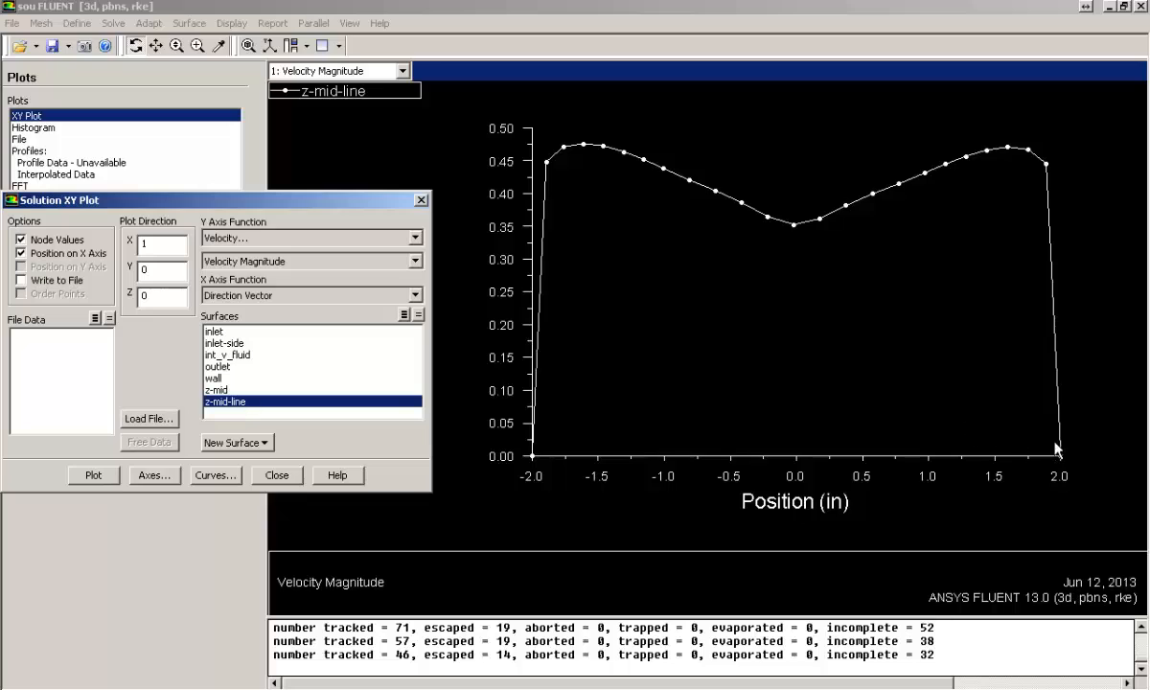
pyautogui.moveTo(1034, 163)
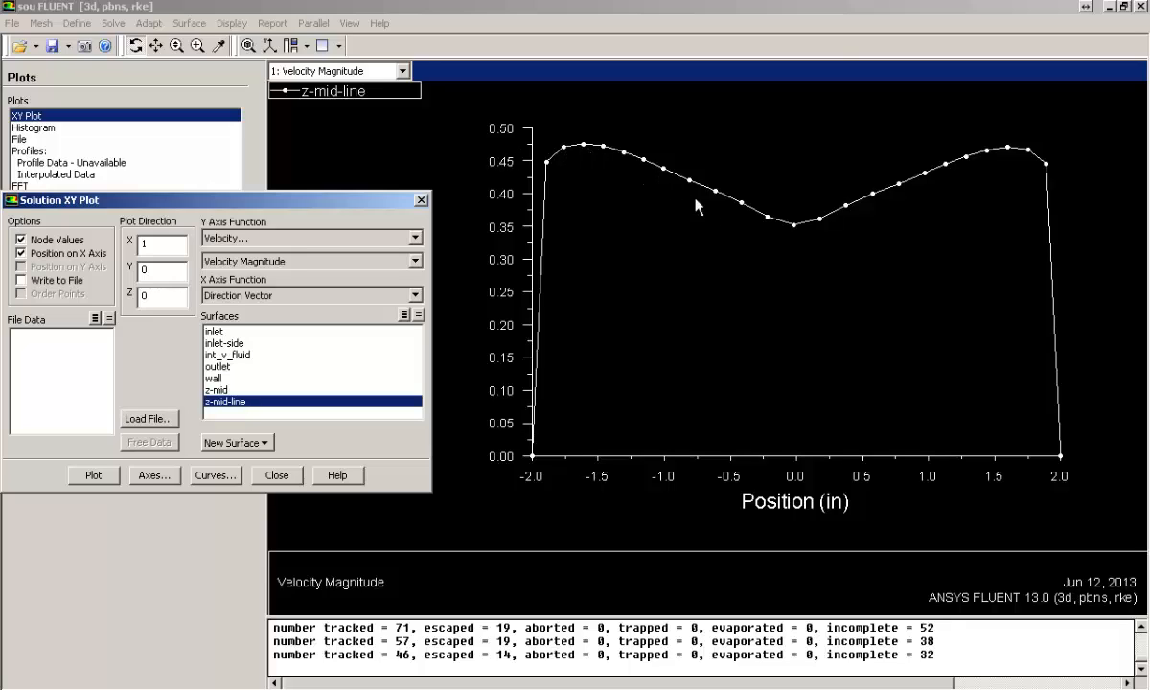
pyautogui.moveTo(822, 242)
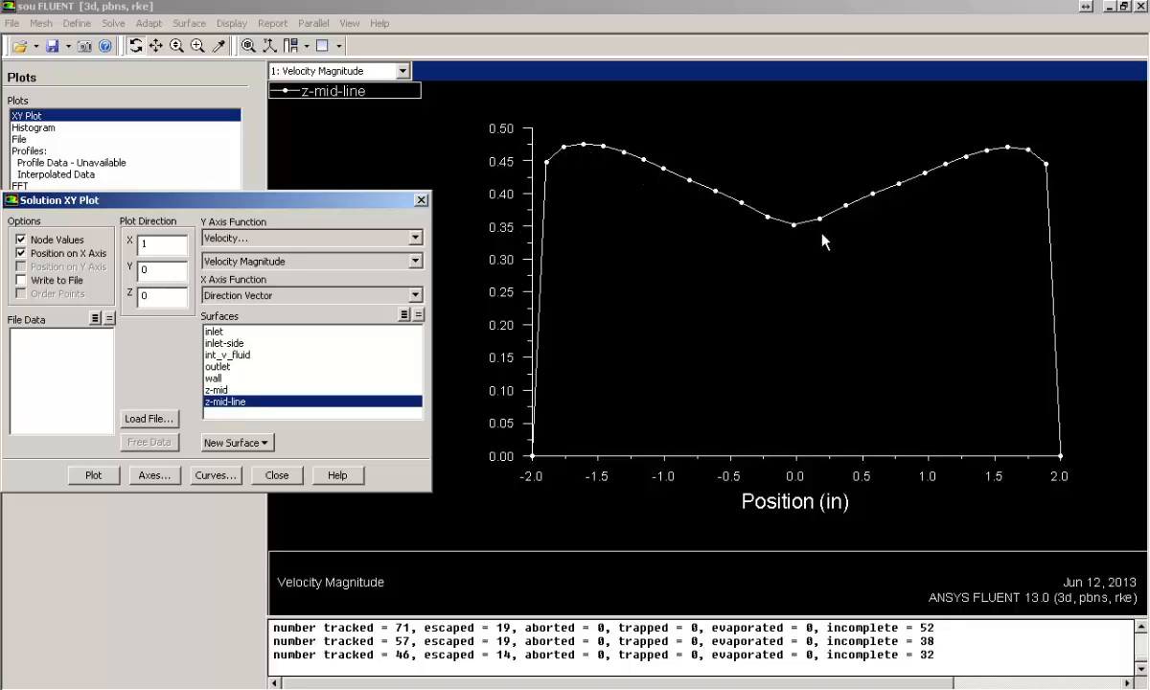
pyautogui.moveTo(795, 238)
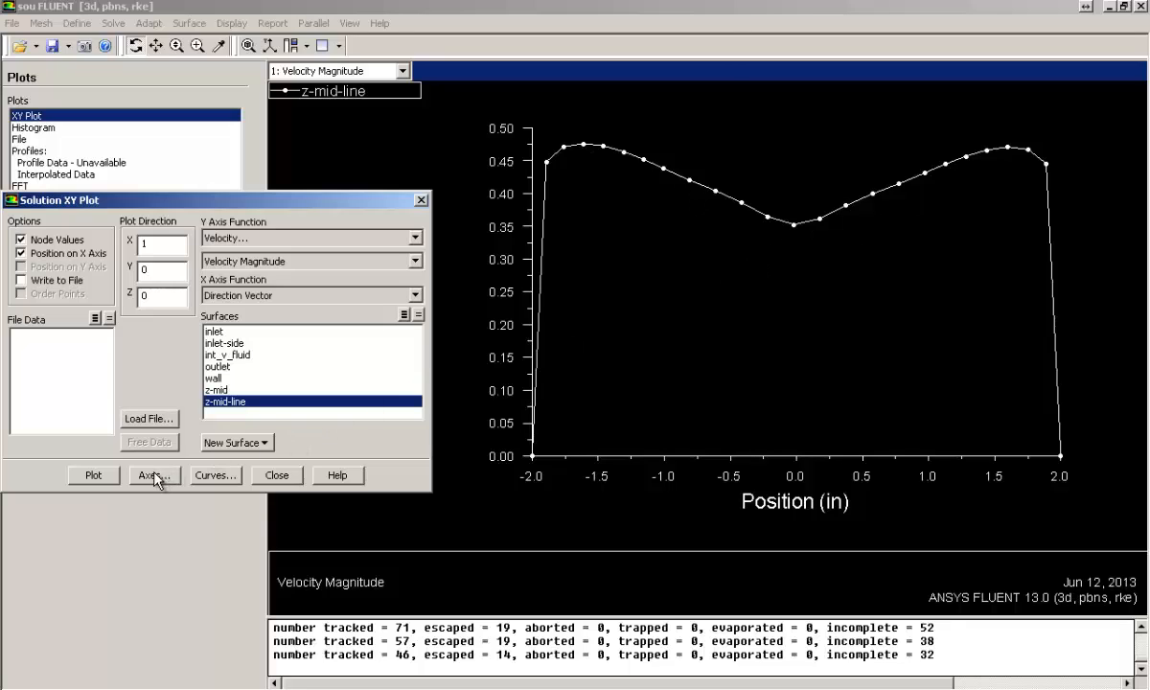
# - Enable major and minor grid rules on the y axis and redraw the velocity-magnitude plot
pyautogui.click(153, 475)
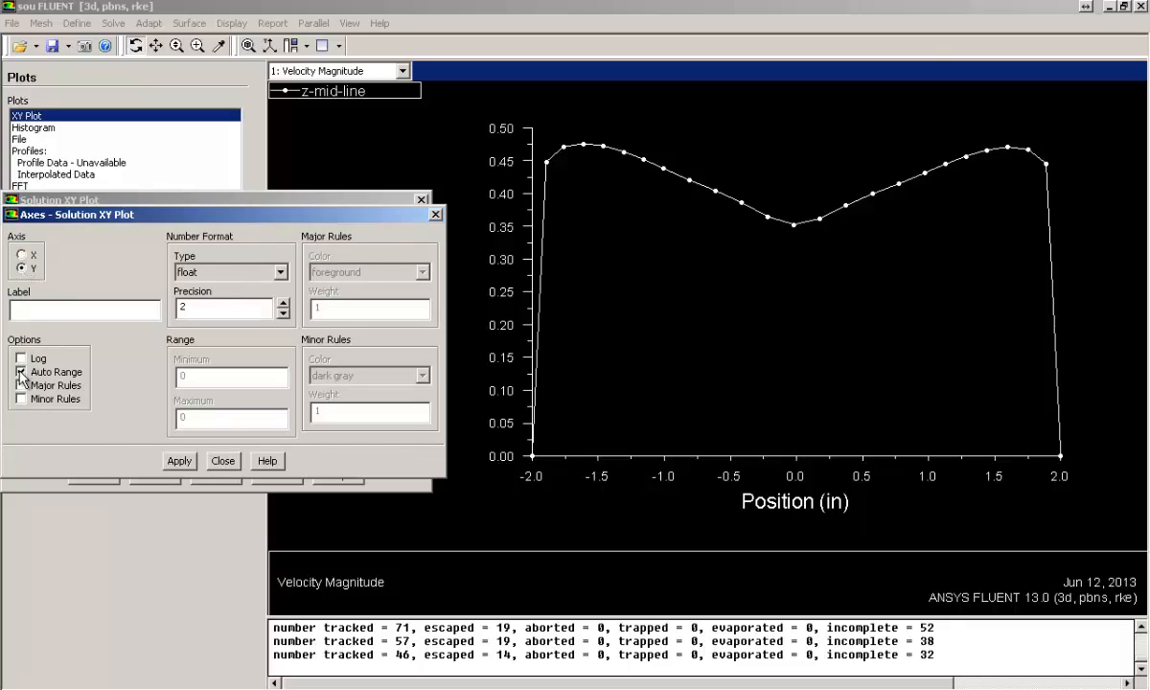
pyautogui.click(21, 398)
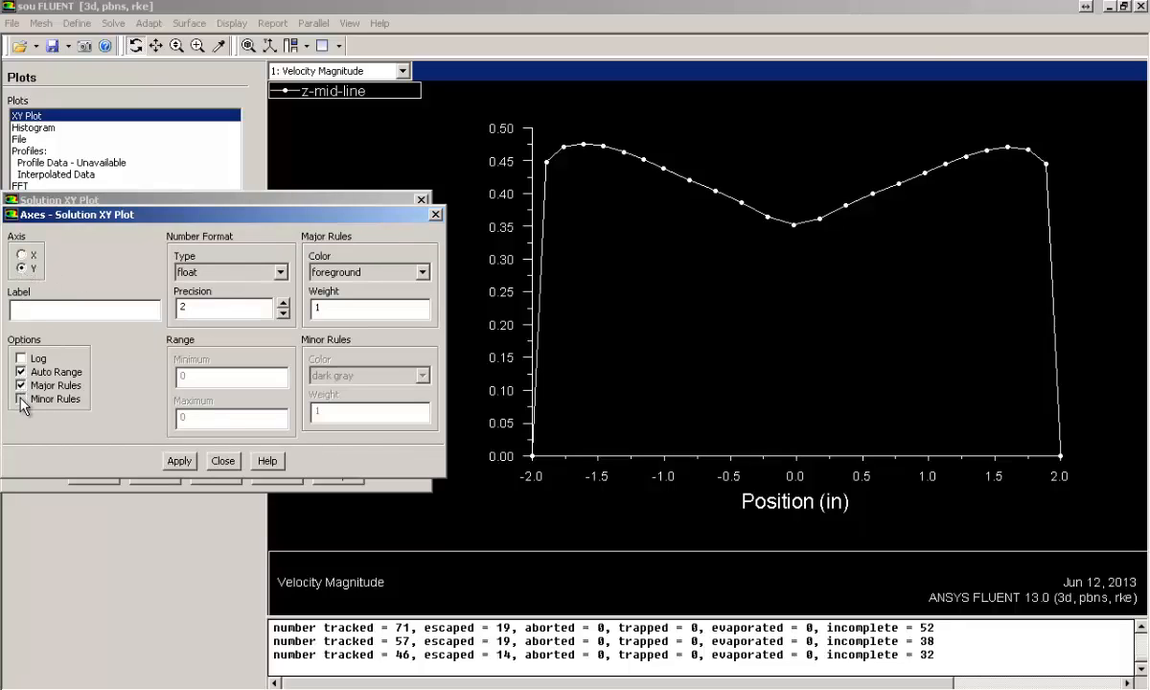
pyautogui.click(21, 398)
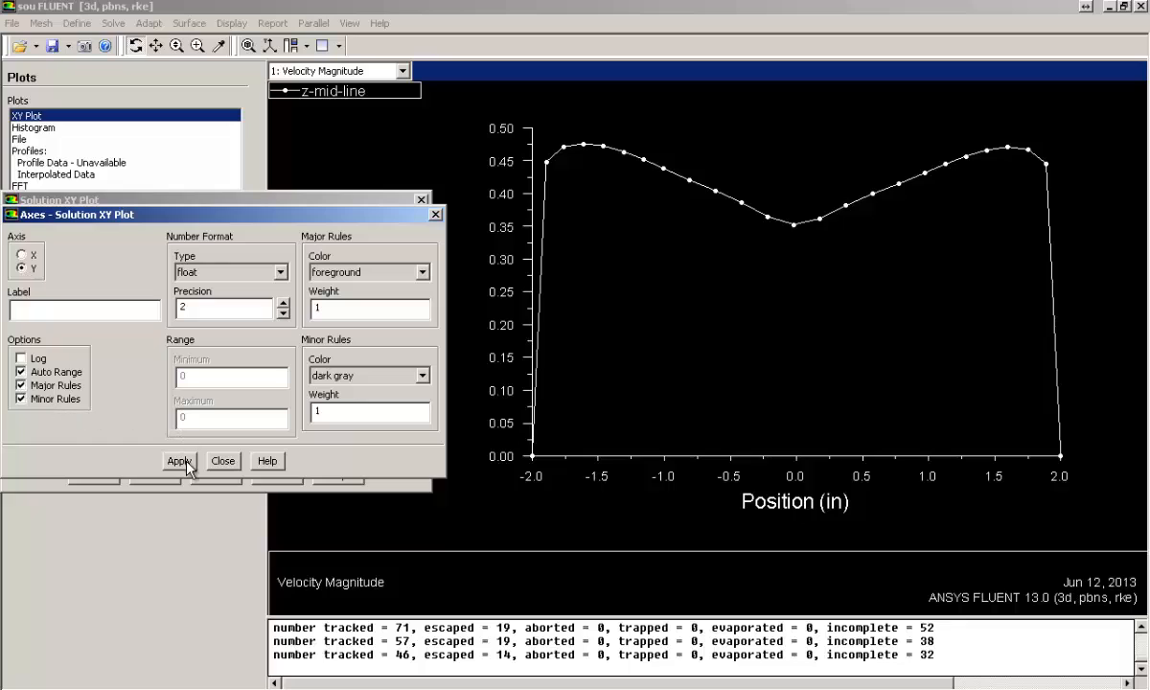
pyautogui.click(223, 460)
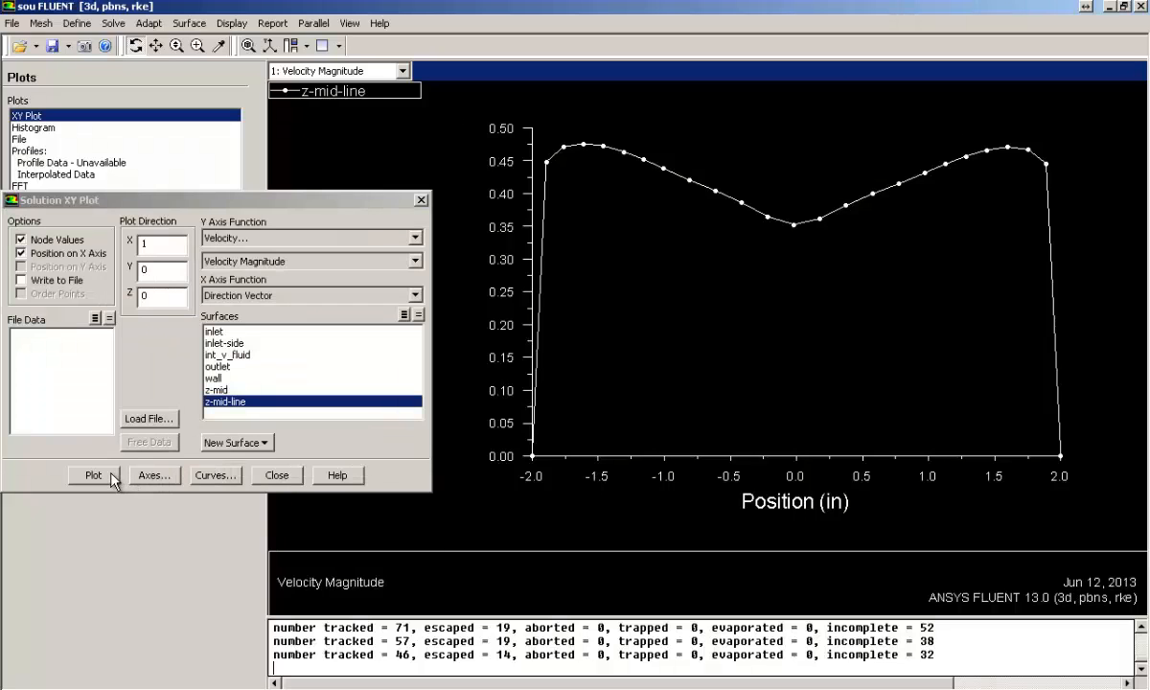
pyautogui.click(92, 475)
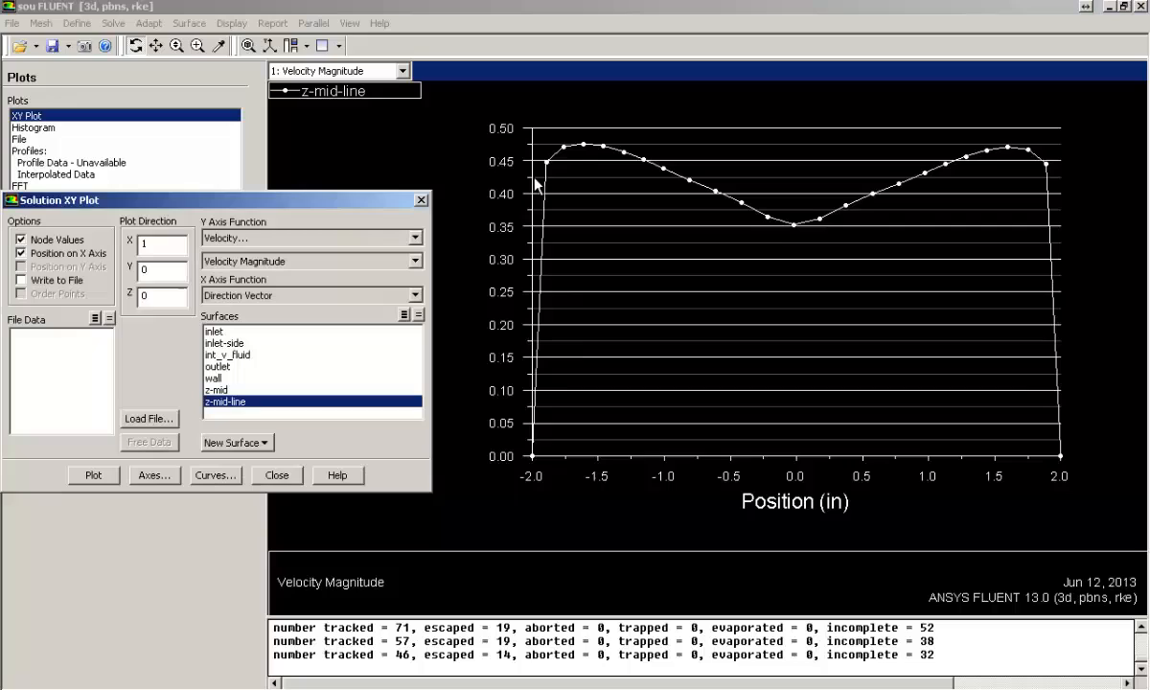
pyautogui.moveTo(617, 150)
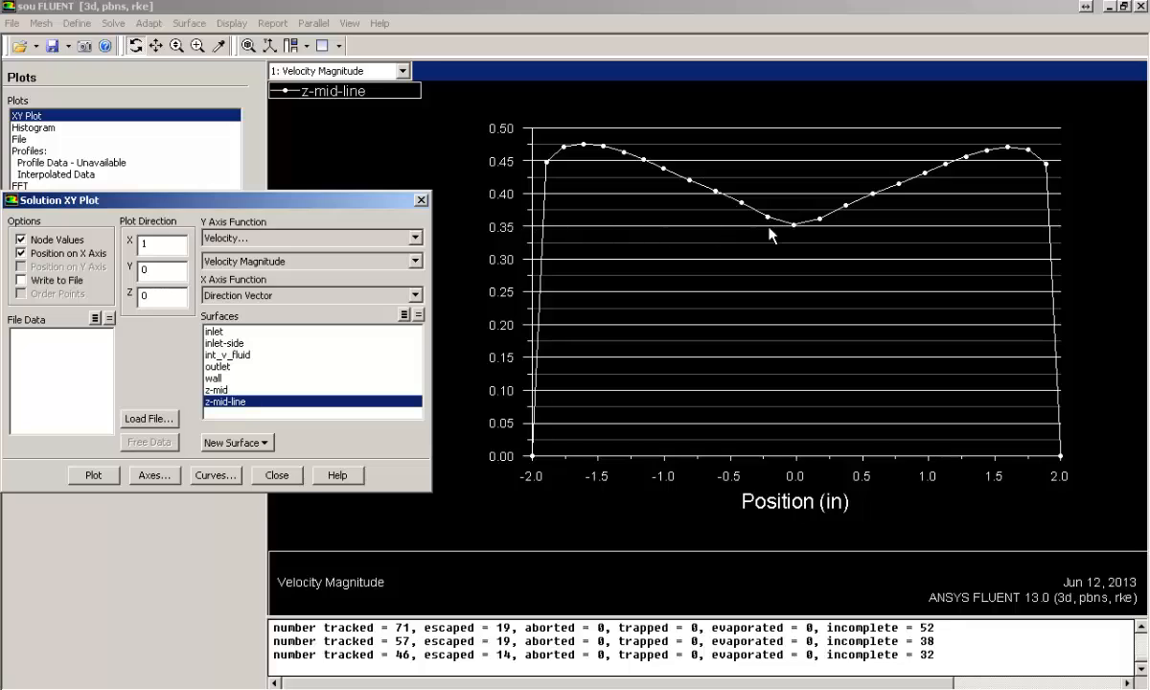
pyautogui.moveTo(1011, 154)
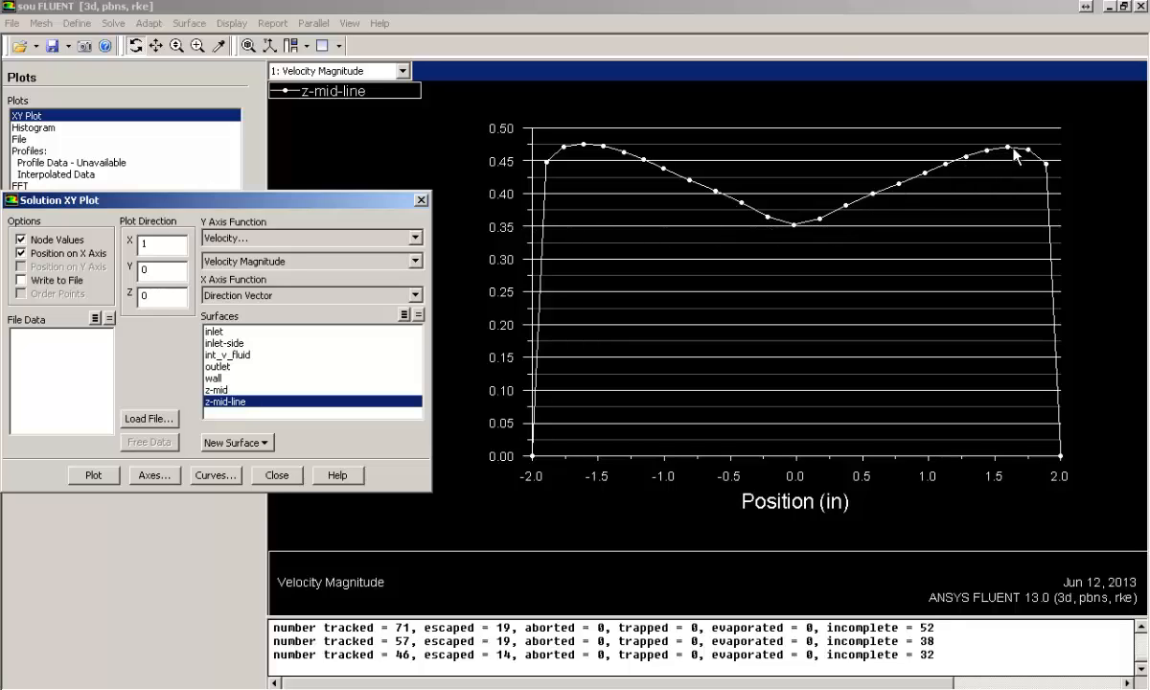
pyautogui.moveTo(693, 157)
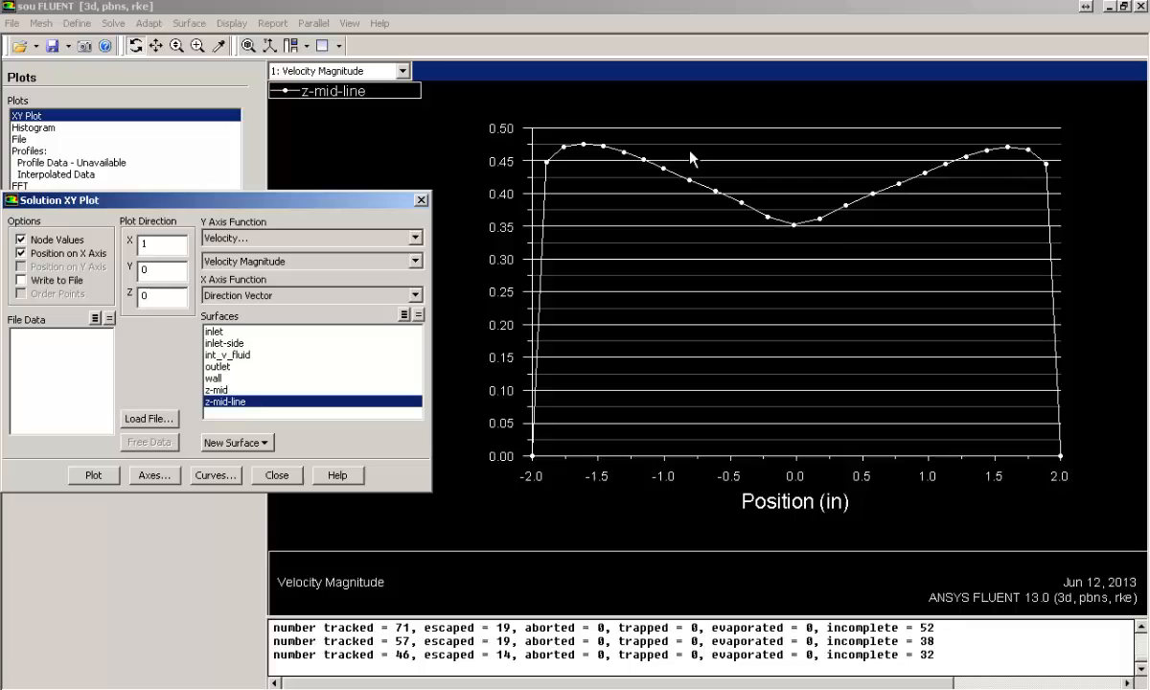
pyautogui.moveTo(1053, 459)
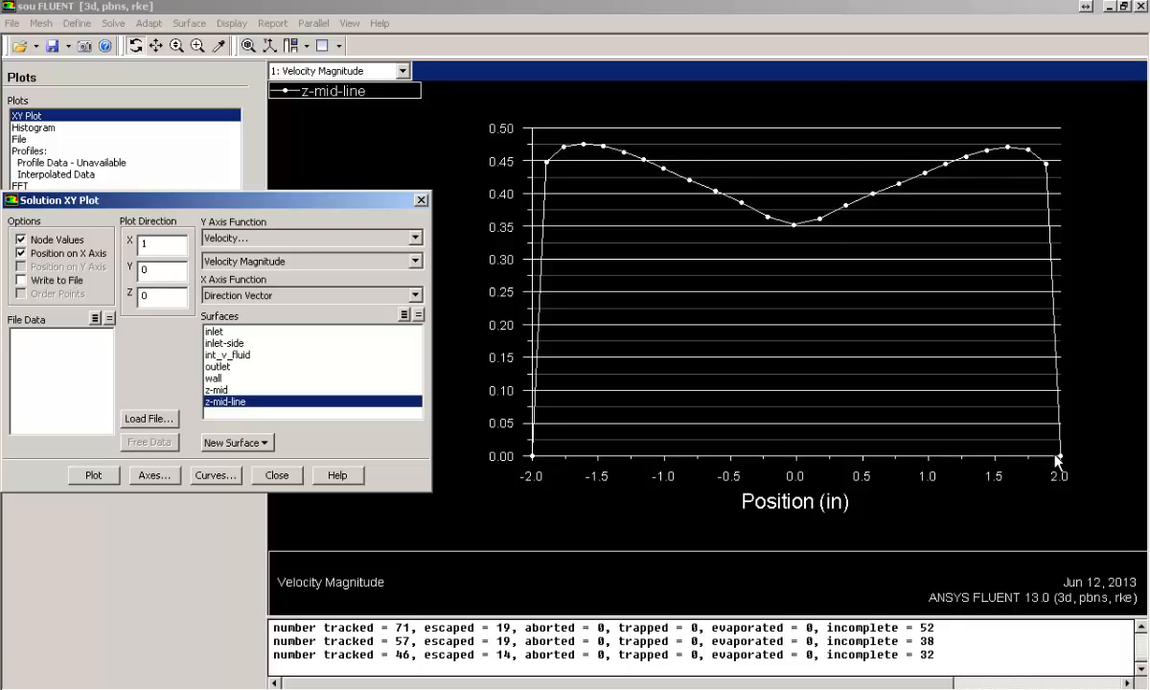
pyautogui.moveTo(751, 341)
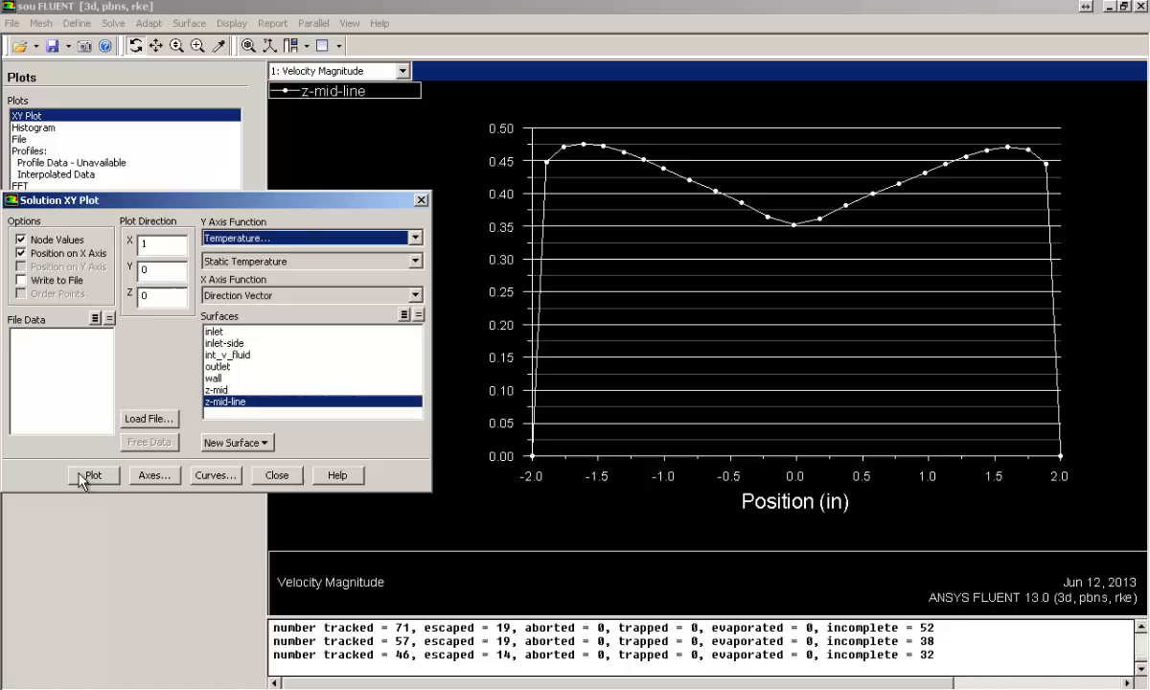
# - Replot static temperature along z-mid-line and close the Solution XY Plot dialog
pyautogui.click(92, 475)
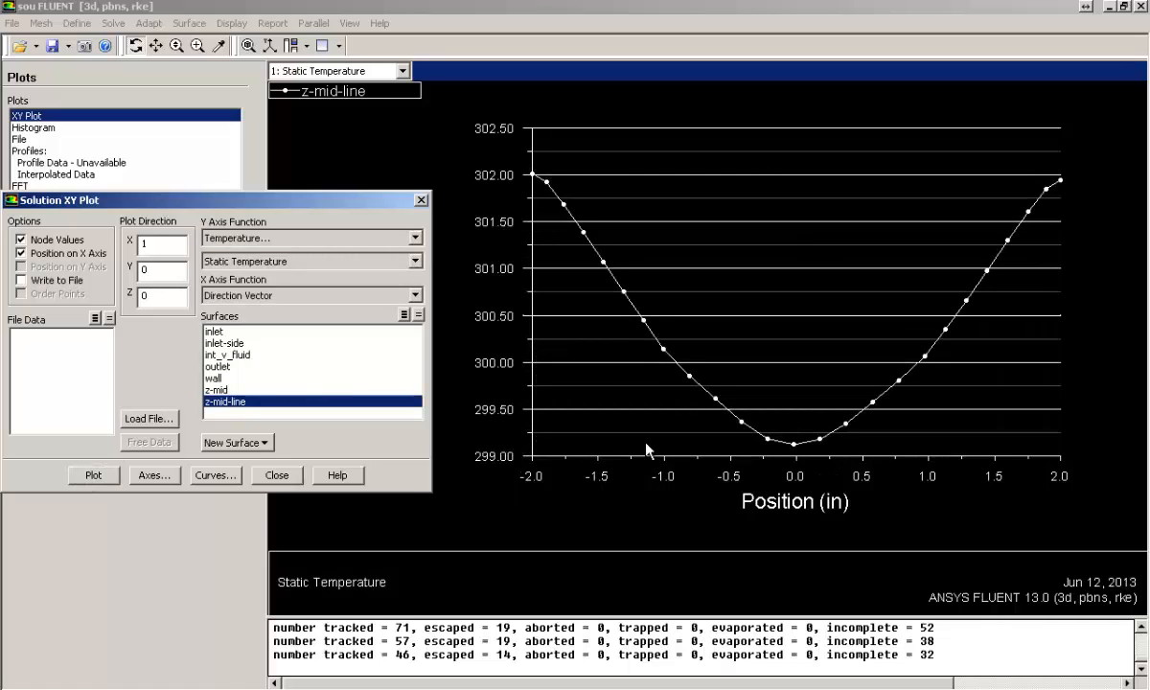
pyautogui.moveTo(697, 444)
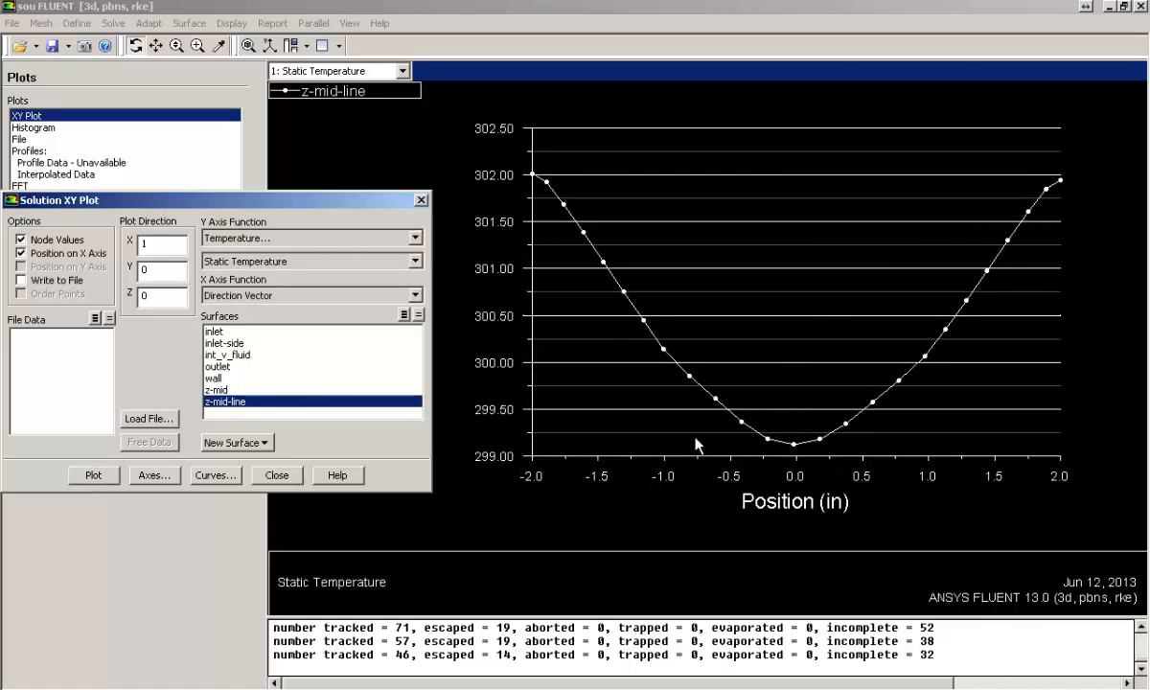
pyautogui.moveTo(1096, 487)
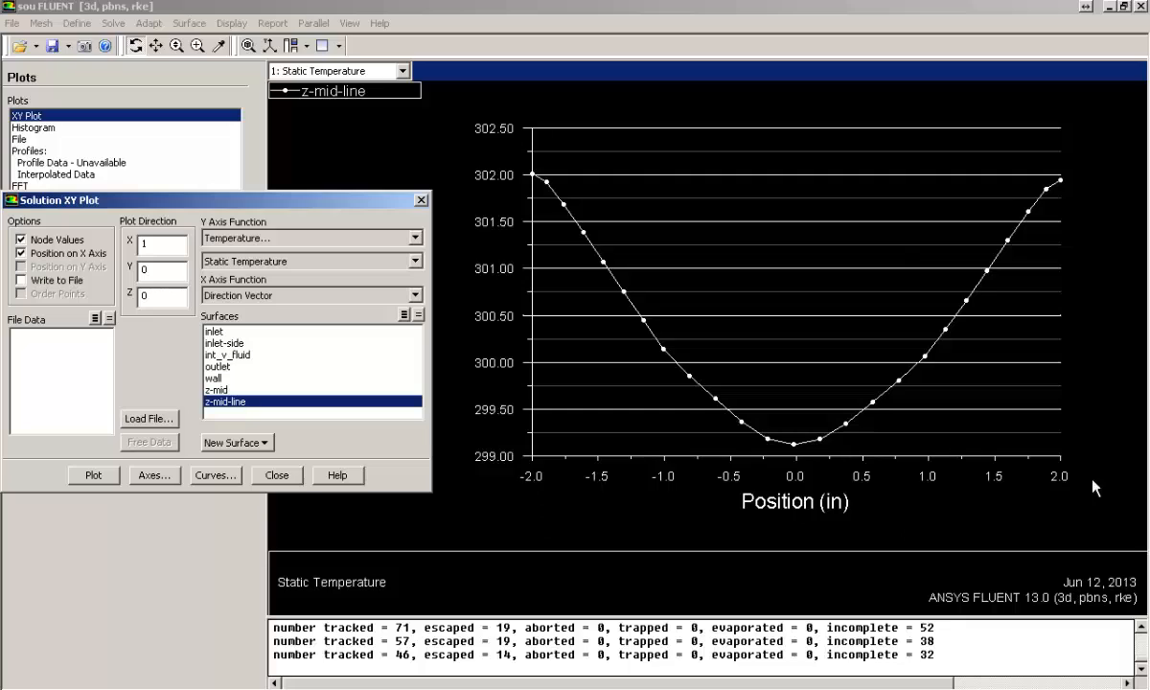
pyautogui.moveTo(647, 546)
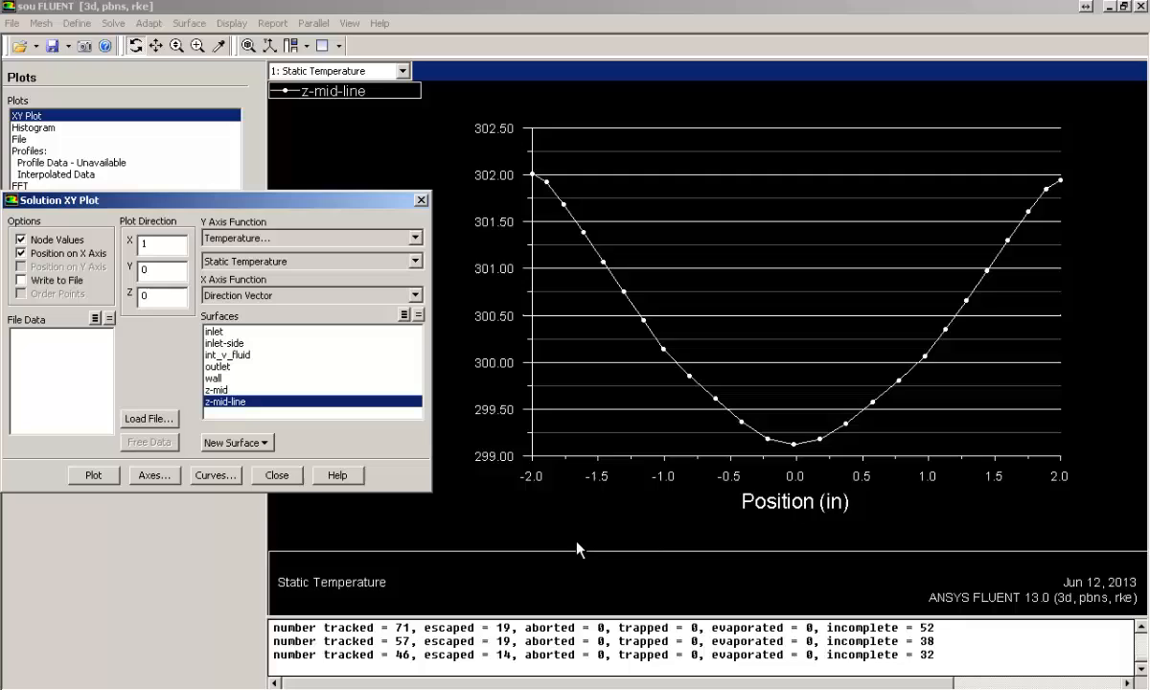
pyautogui.moveTo(403, 532)
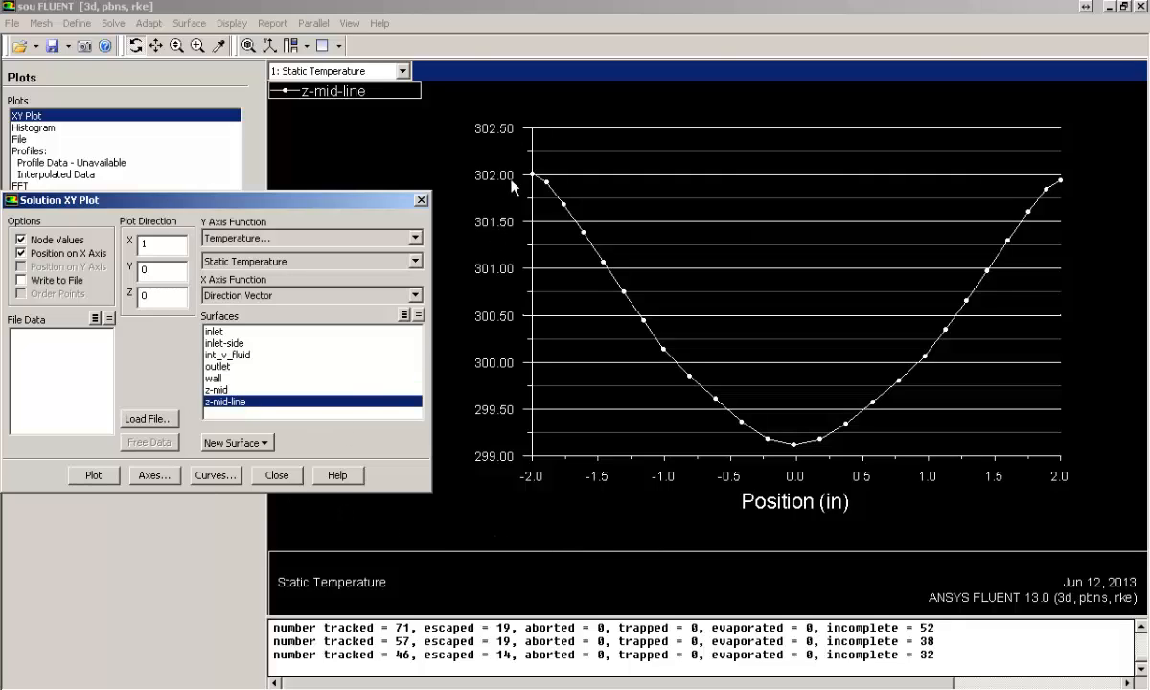
pyautogui.moveTo(771, 439)
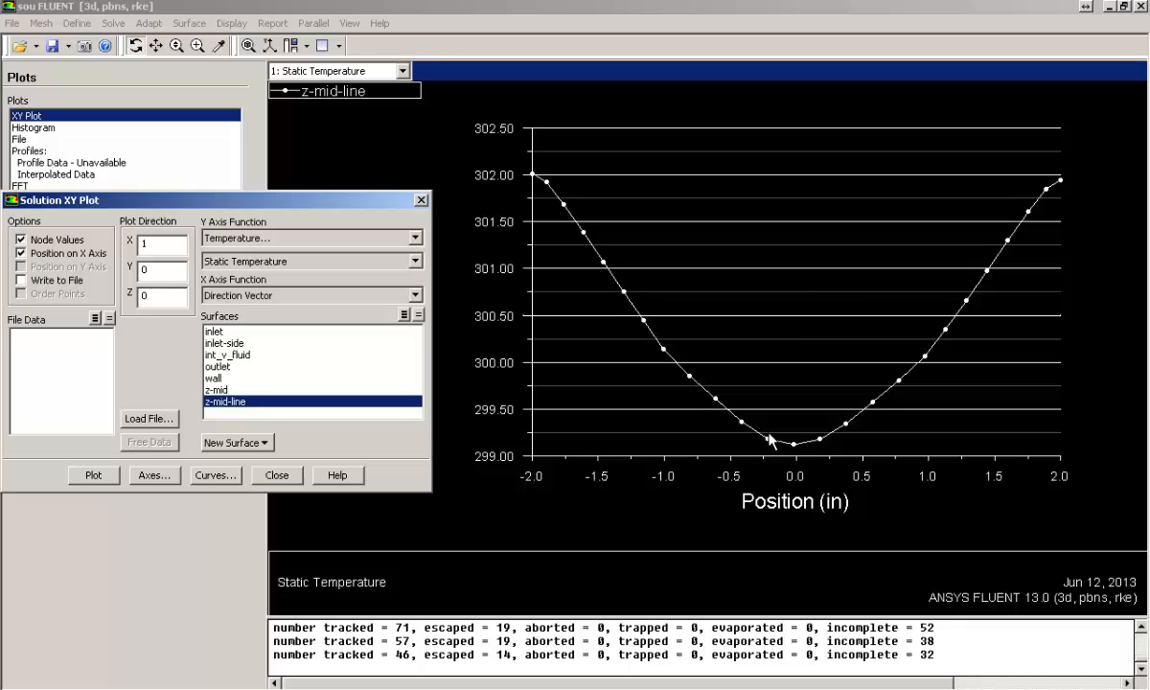
pyautogui.moveTo(533, 451)
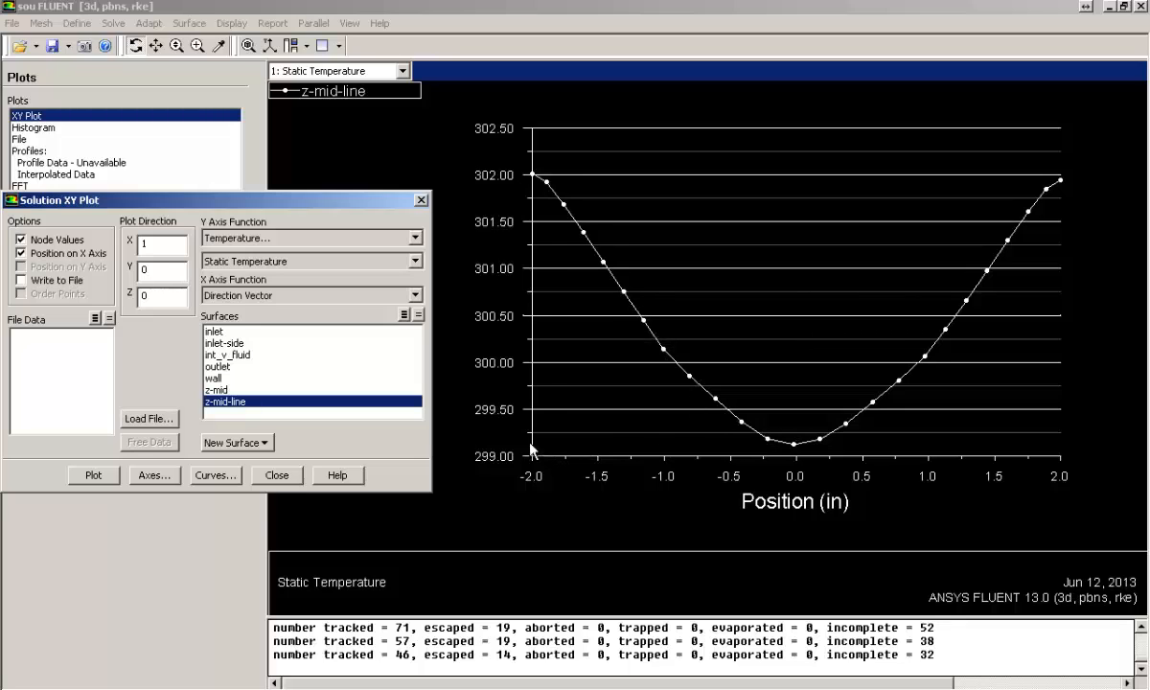
pyautogui.click(276, 475)
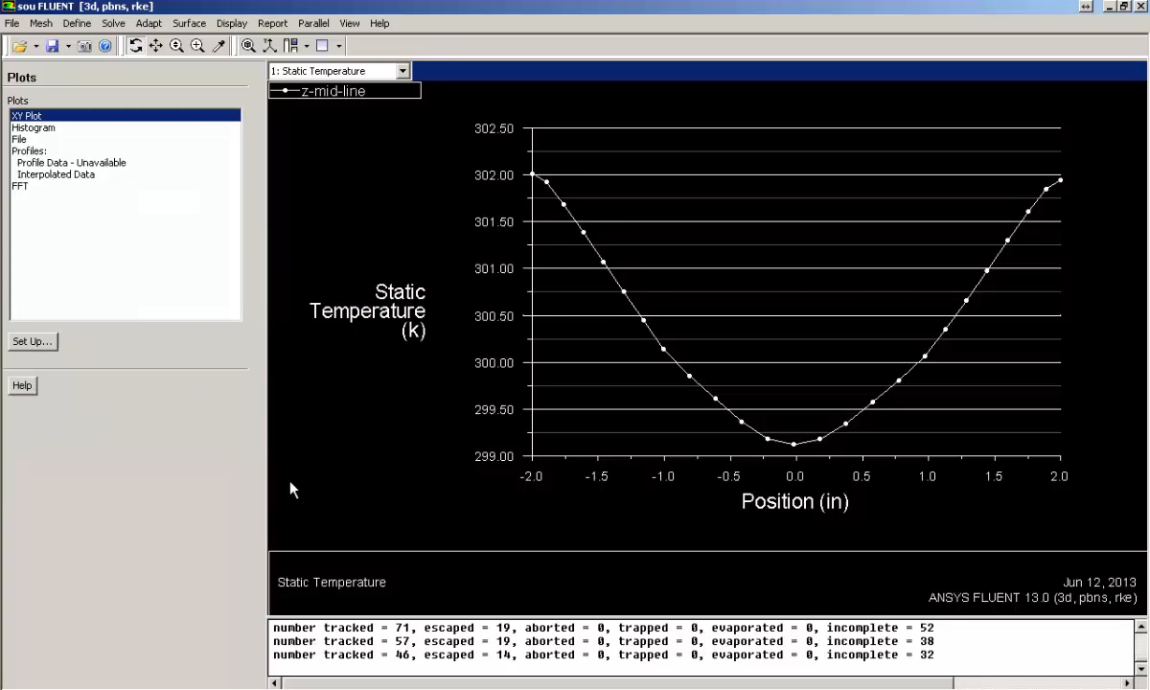